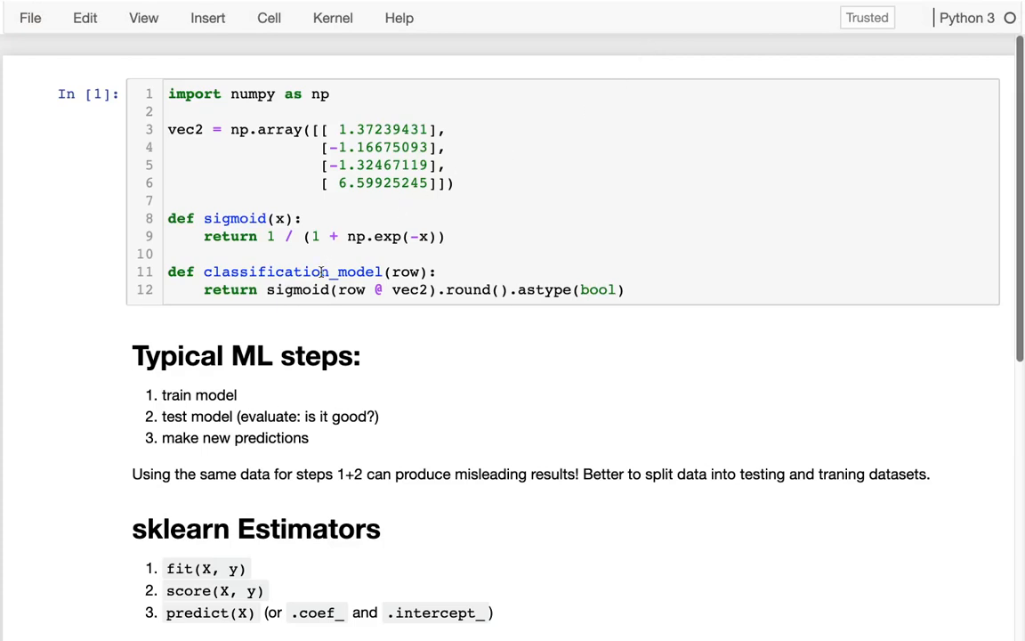
# Browse the earlier notebook cells, selecting and double-clicking several of them.
pyautogui.click(405, 272)
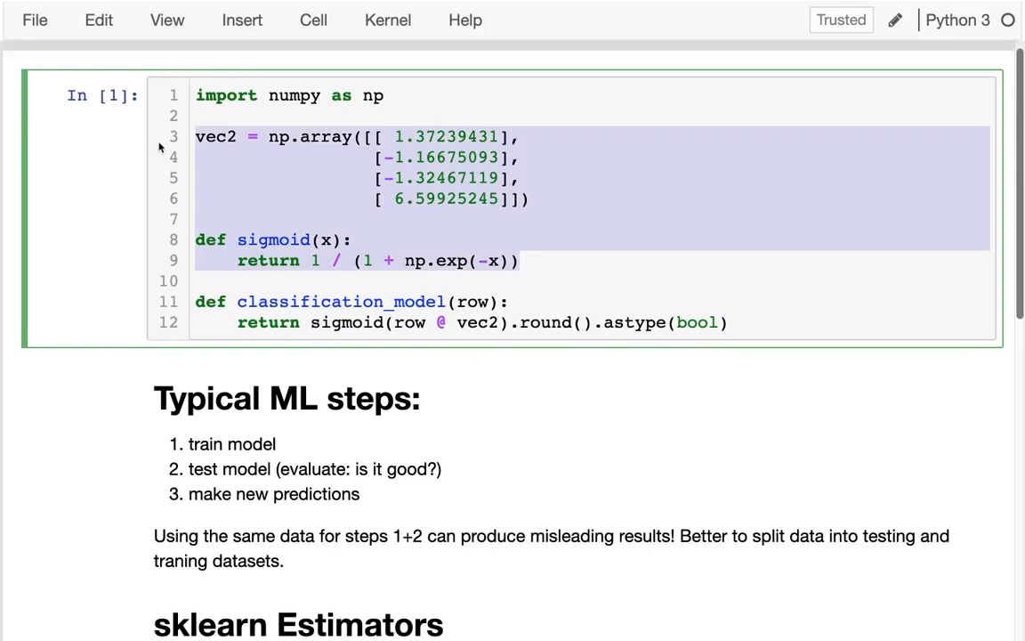
pyautogui.click(525, 198)
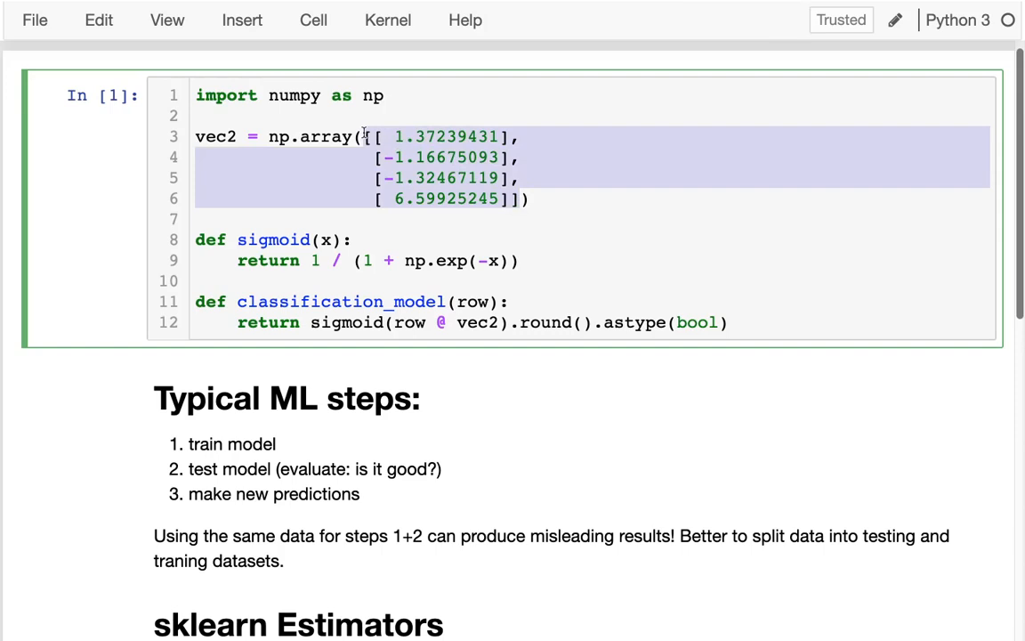
pyautogui.moveTo(334, 361)
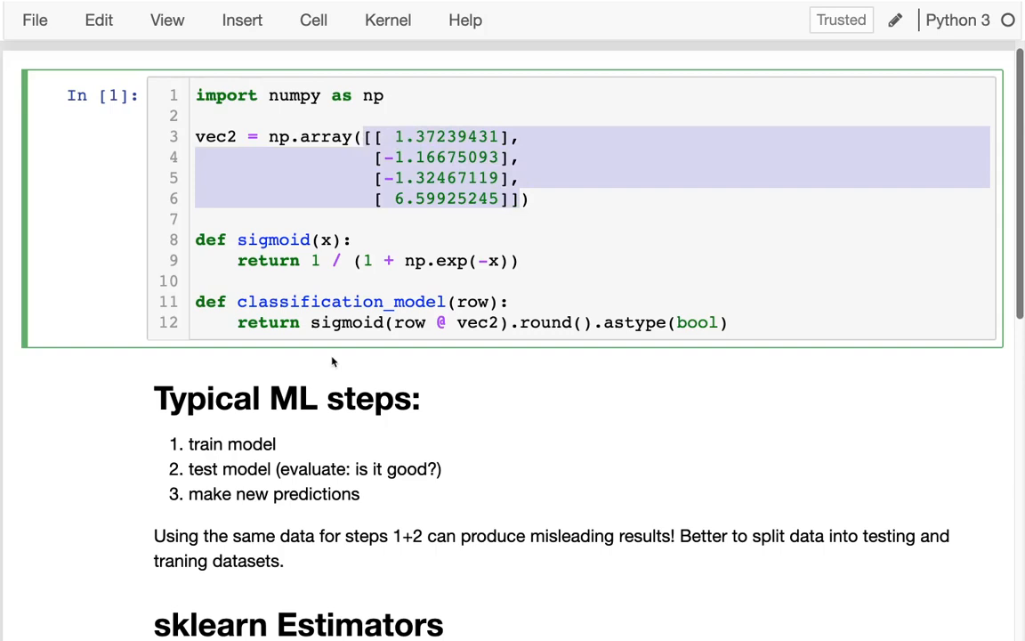
pyautogui.scroll(-3)
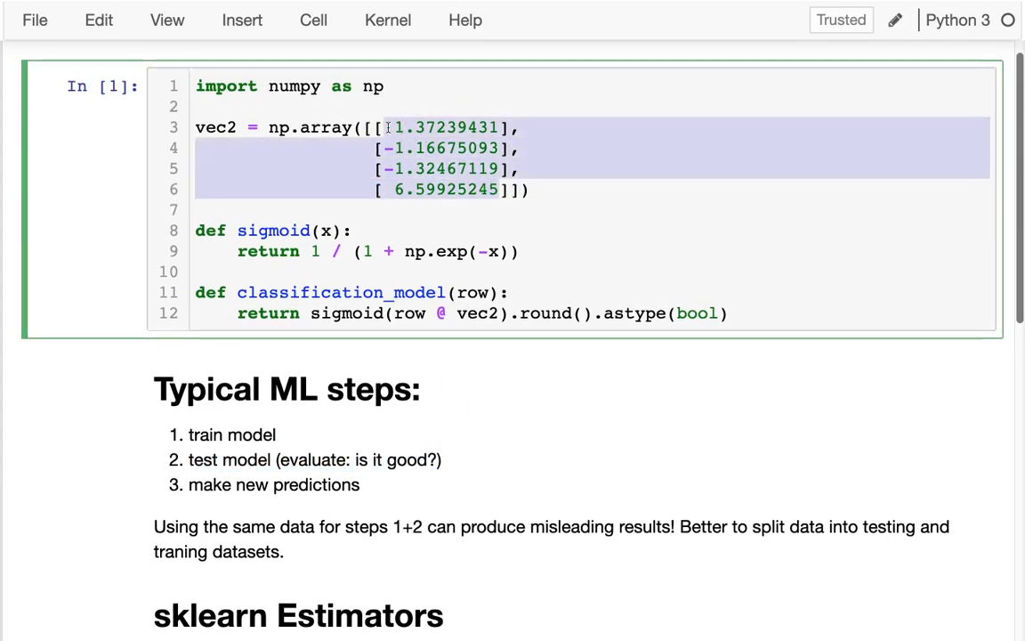
pyautogui.moveTo(427, 281)
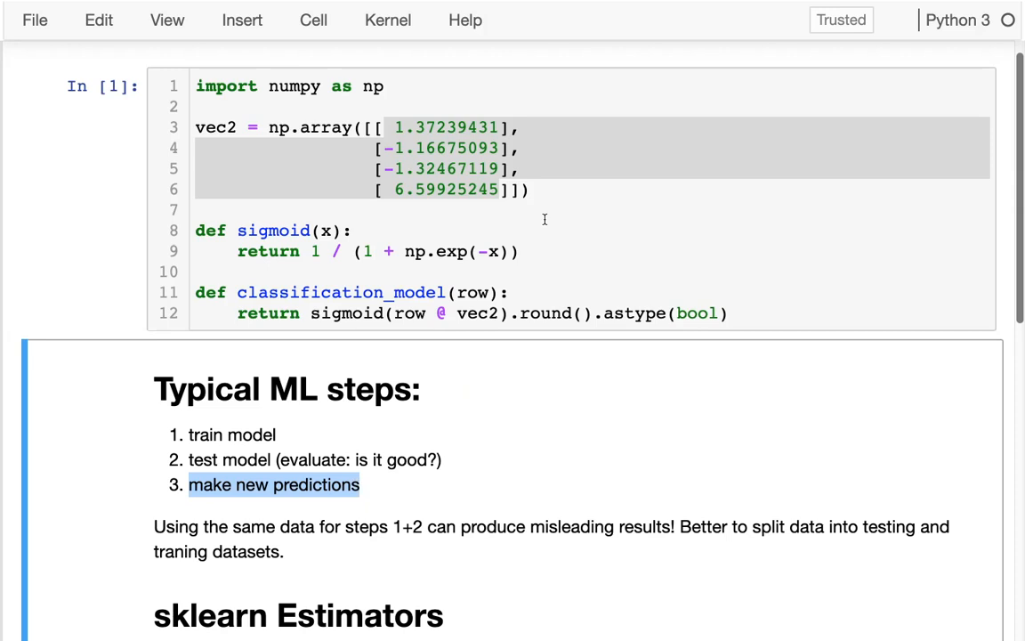
pyautogui.click(644, 312)
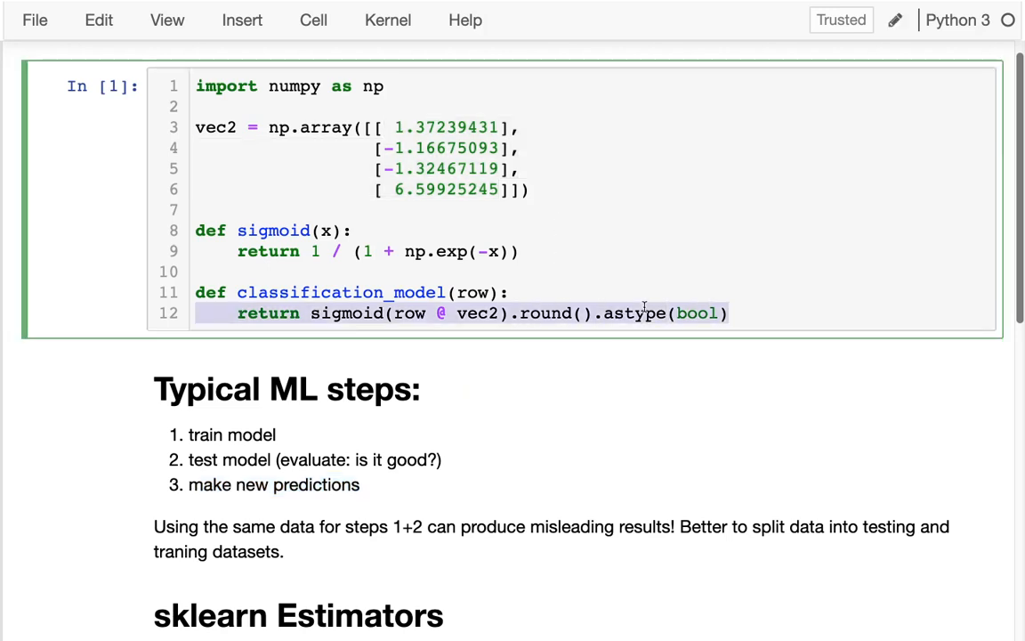
pyautogui.scroll(-3)
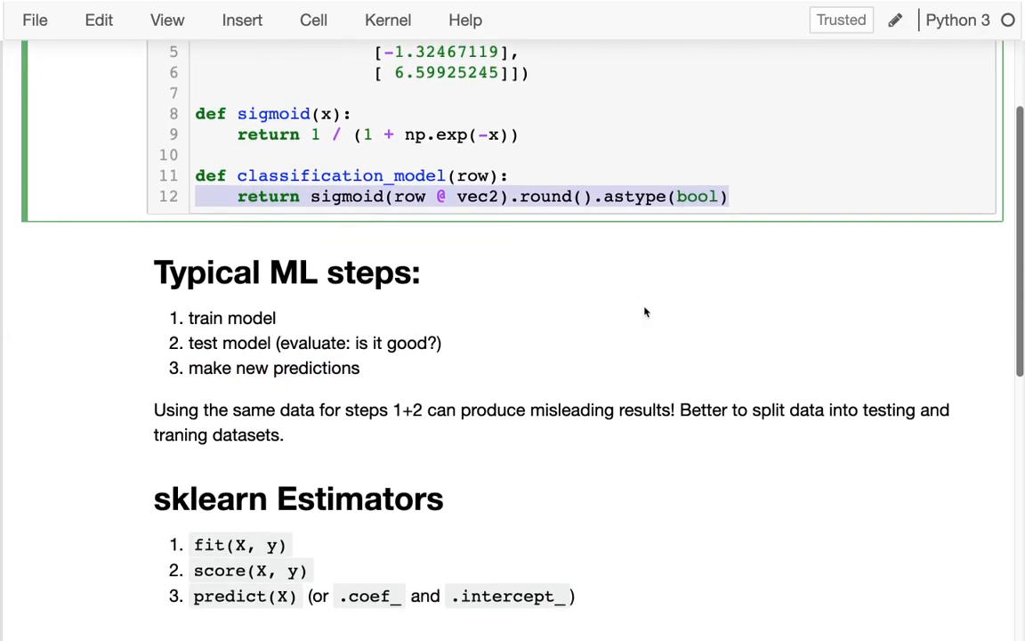
pyautogui.moveTo(633, 325)
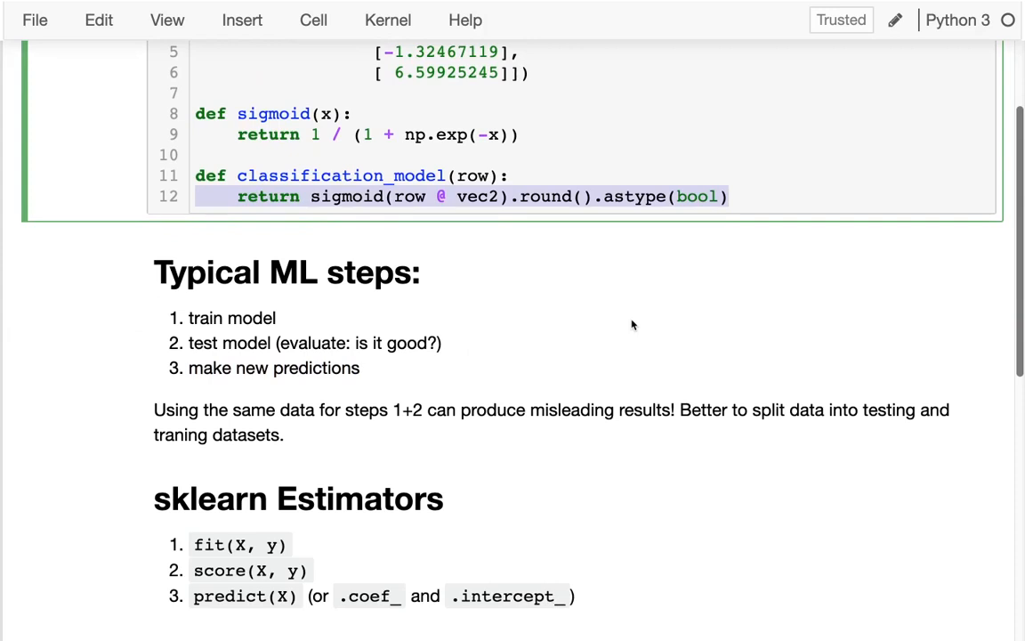
pyautogui.moveTo(187, 323)
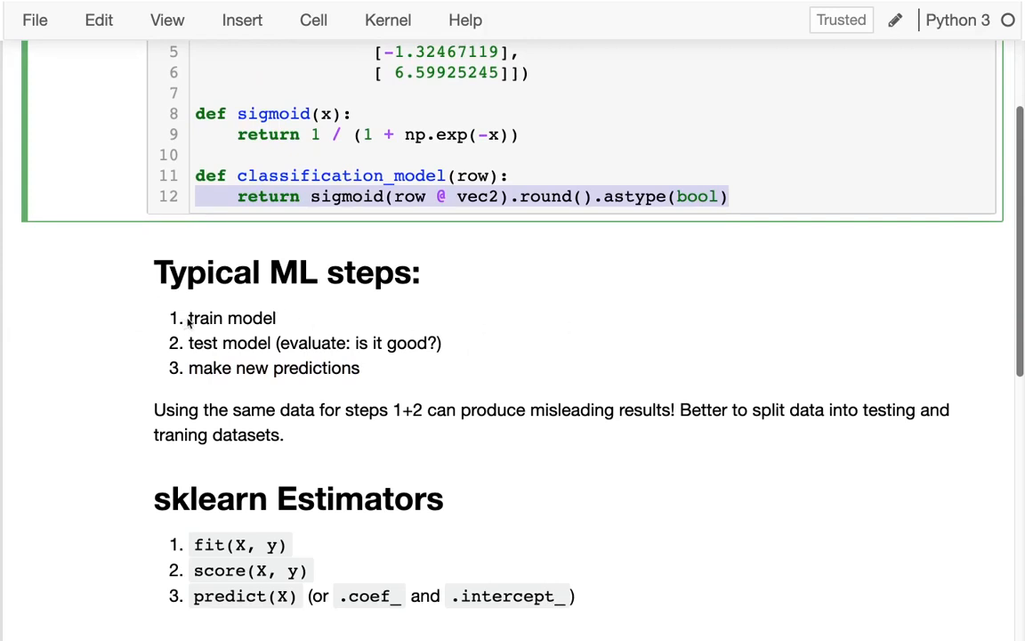
pyautogui.doubleClick(232, 318)
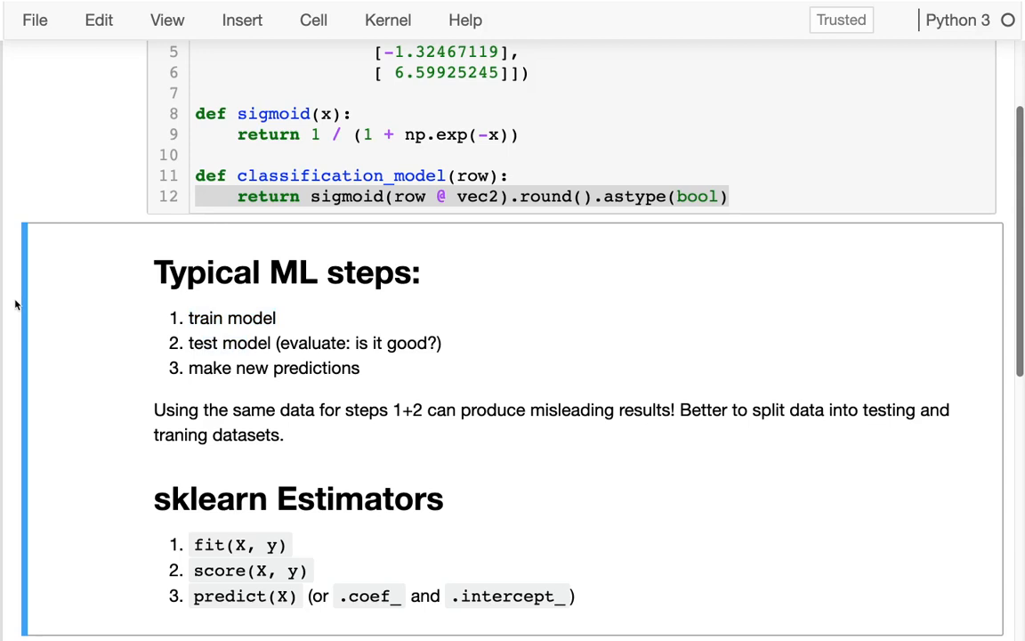
pyautogui.scroll(-3)
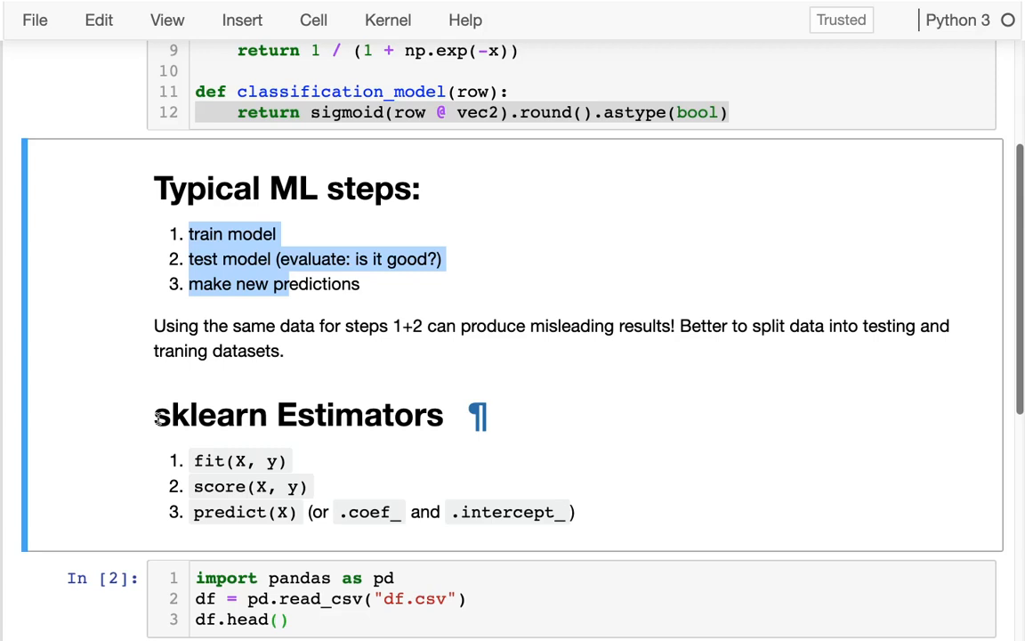
pyautogui.scroll(-3)
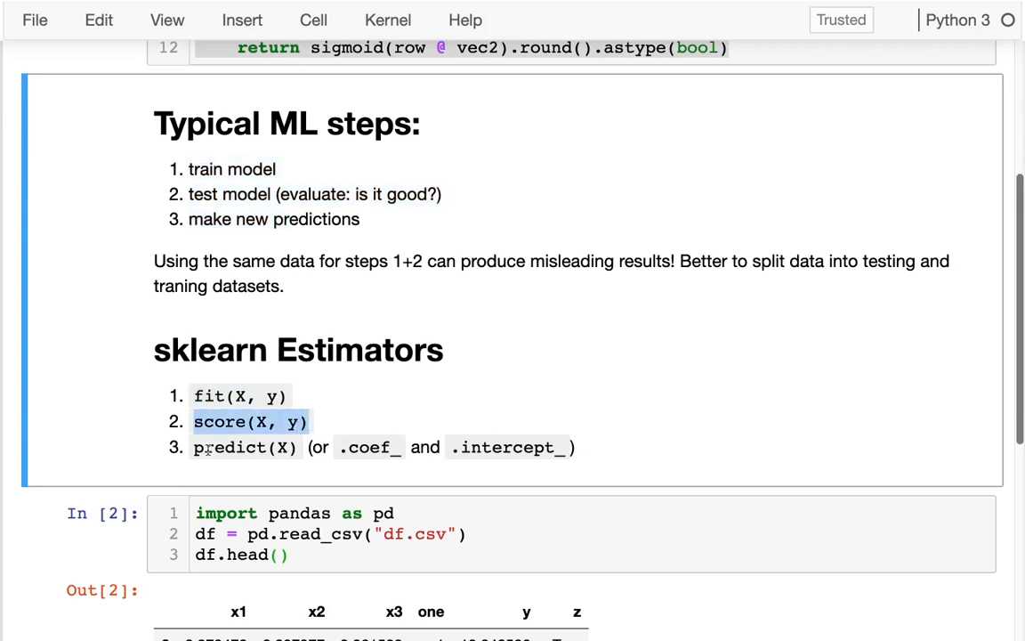
pyautogui.doubleClick(230, 447)
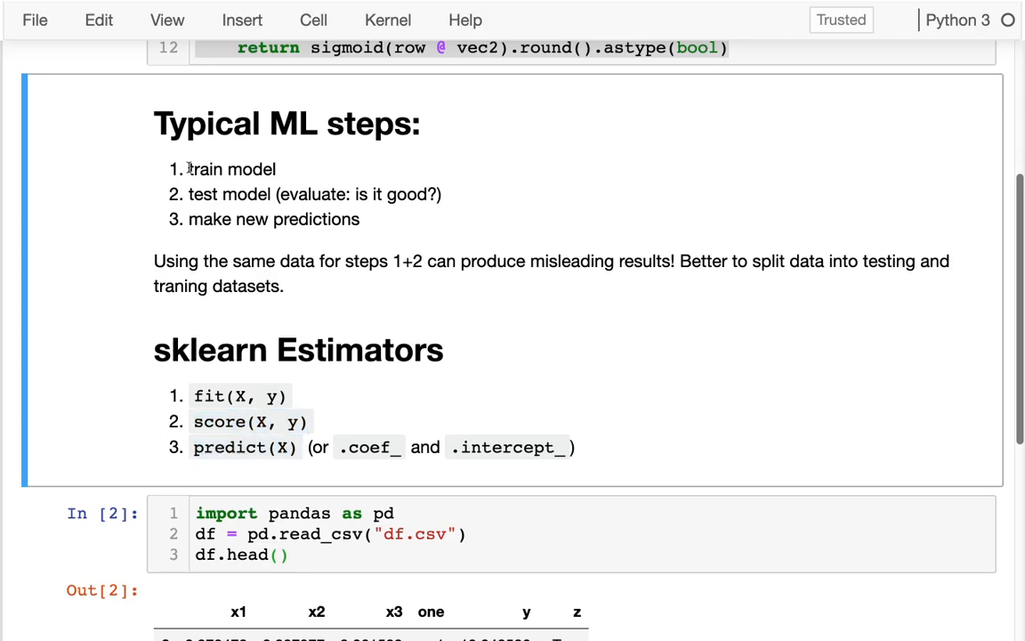
pyautogui.doubleClick(230, 194)
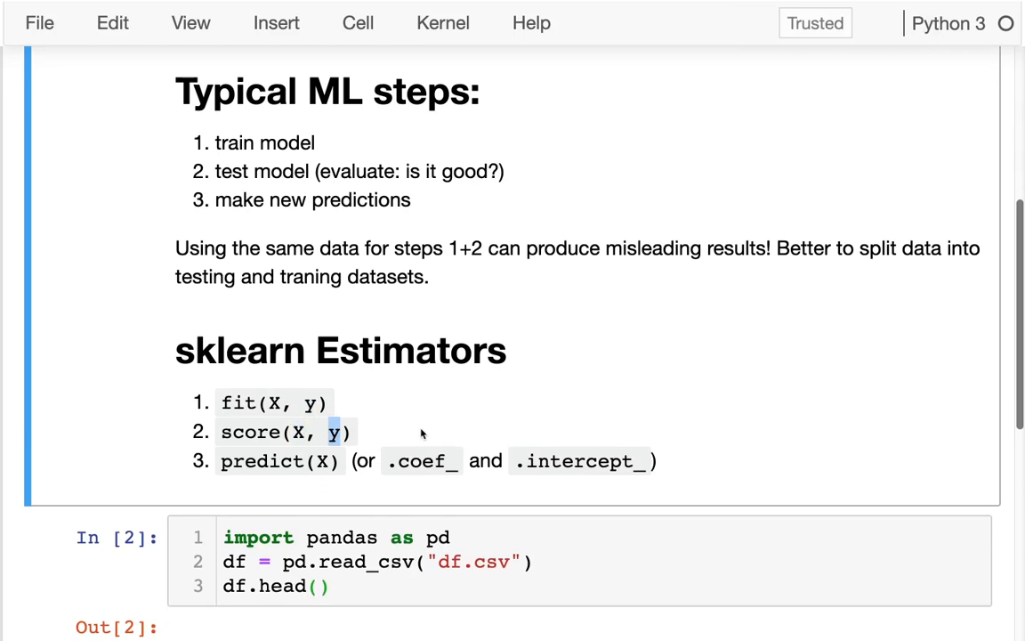
pyautogui.moveTo(298, 433)
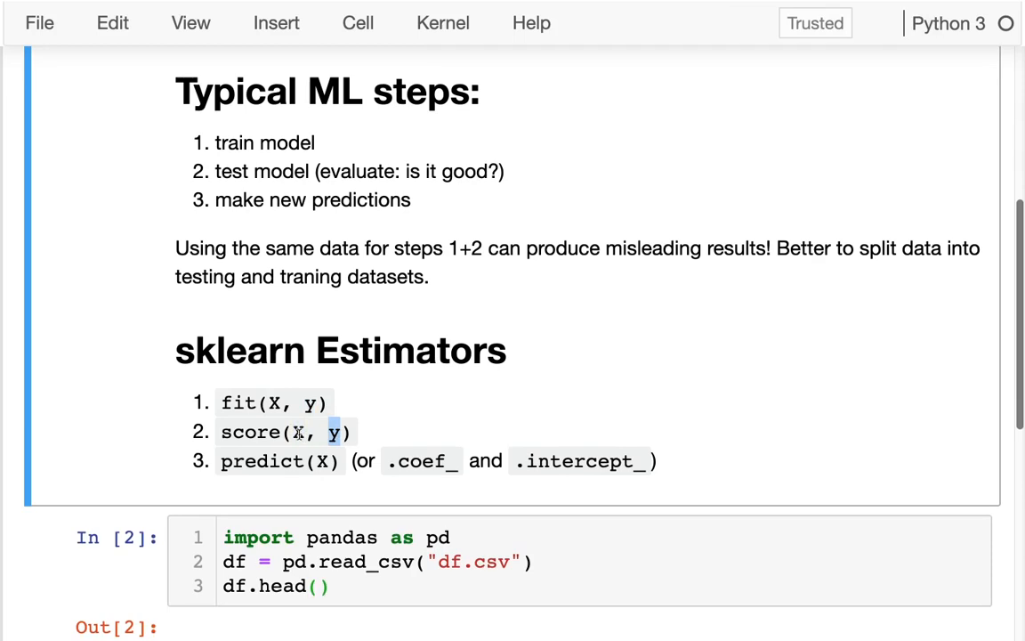
pyautogui.moveTo(336, 433)
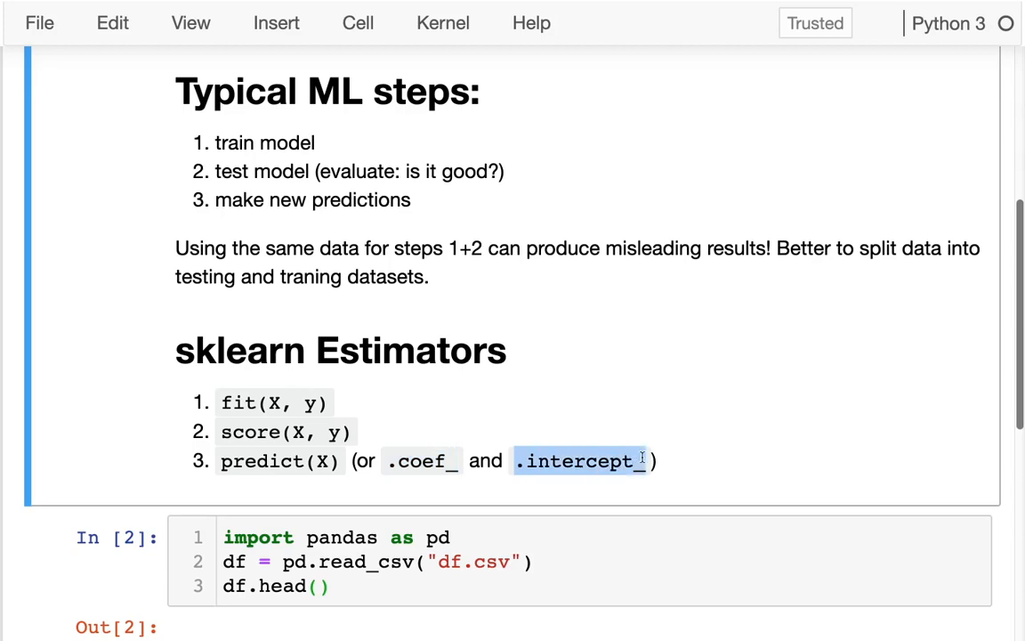
# Scroll around the notebook to find the spot for the split cell.
pyautogui.scroll(3)
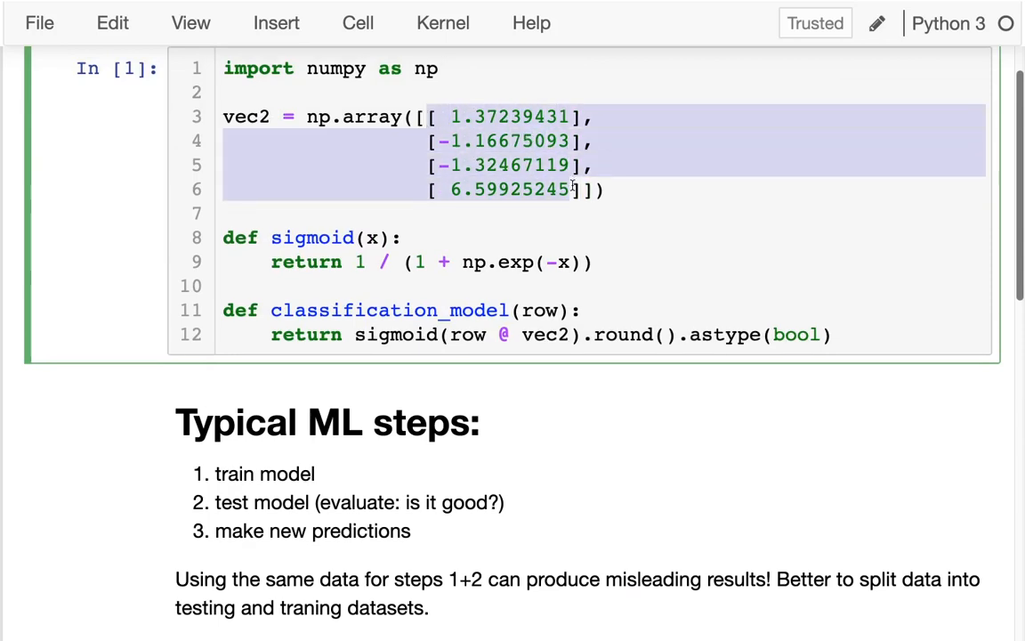
pyautogui.scroll(-3)
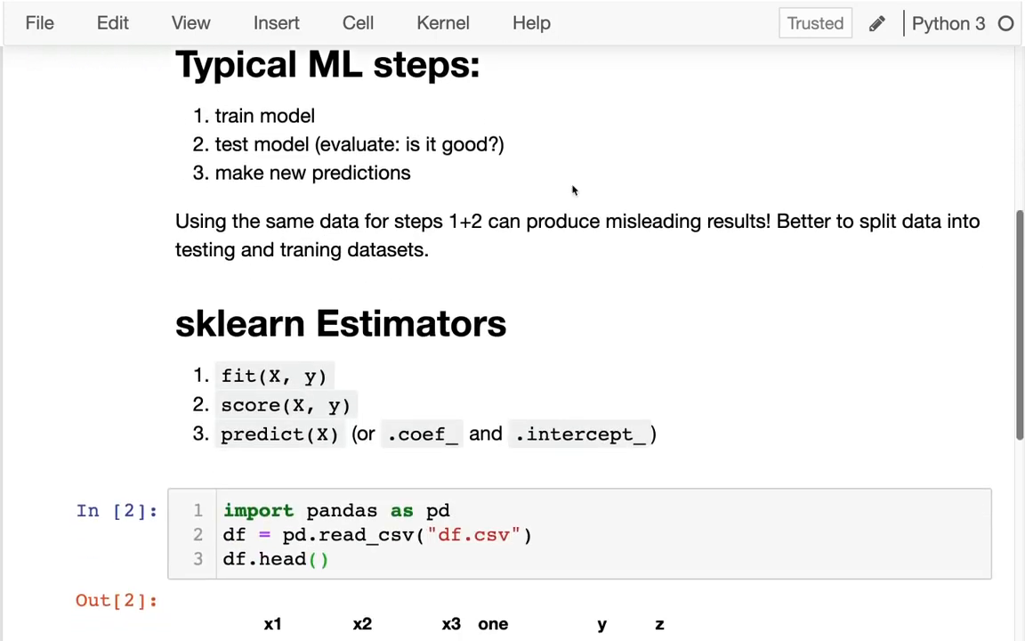
pyautogui.scroll(-3)
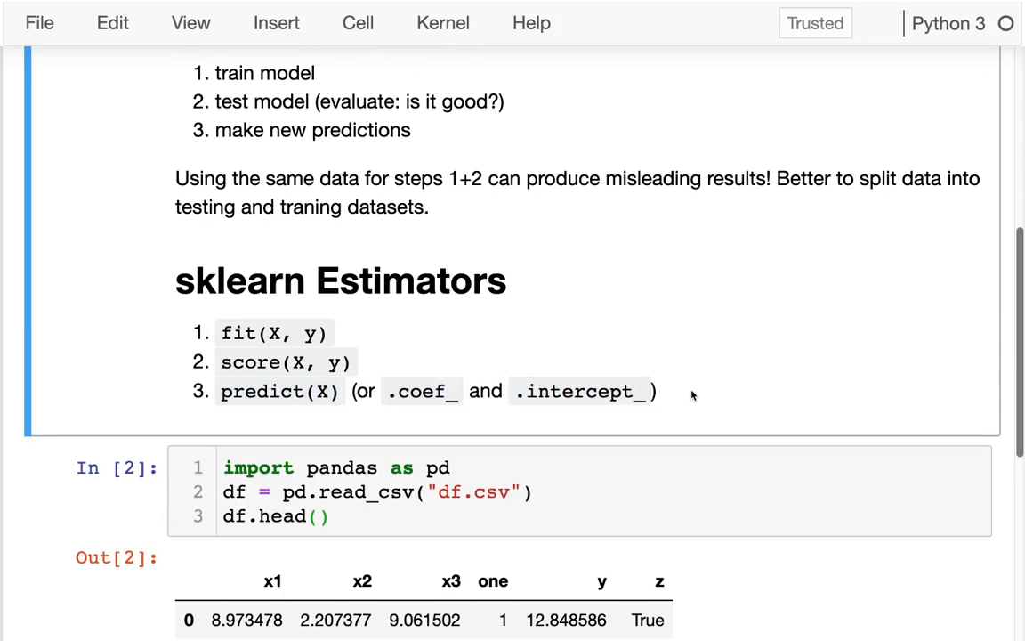
pyautogui.scroll(-3)
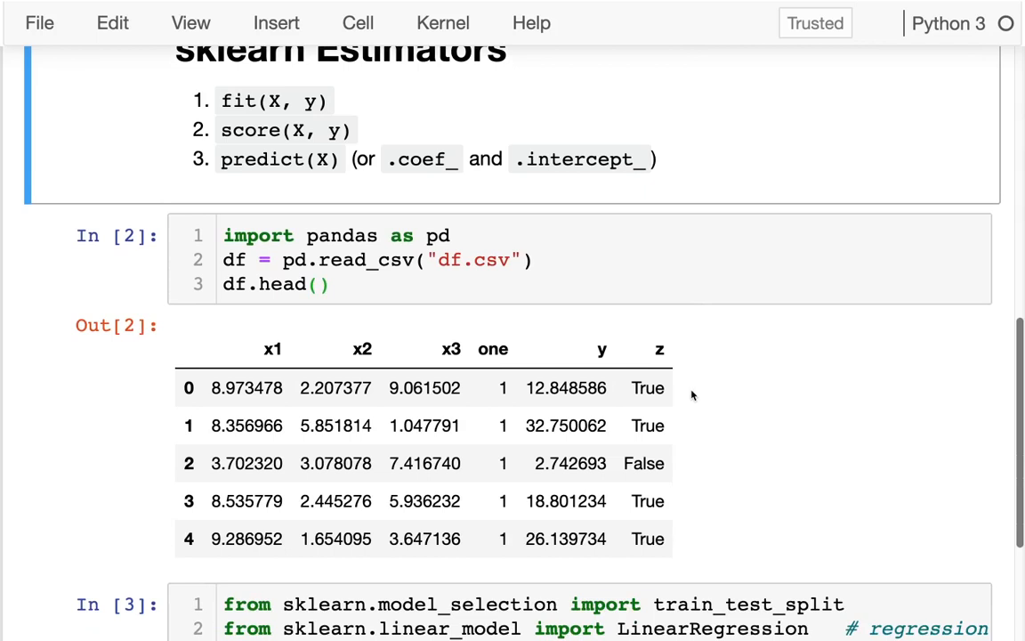
pyautogui.click(329, 283)
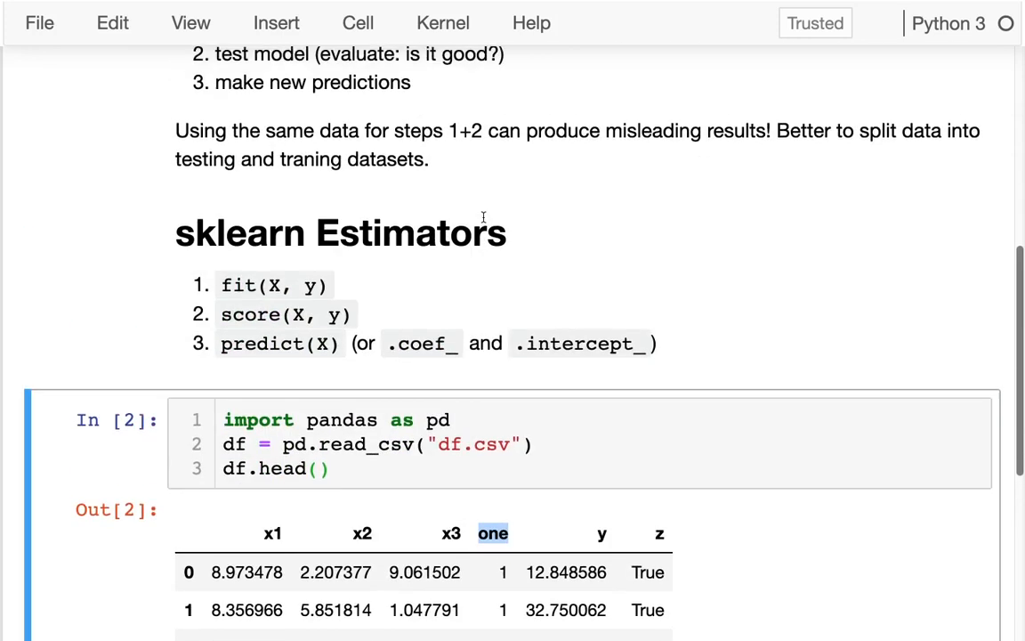
pyautogui.scroll(3)
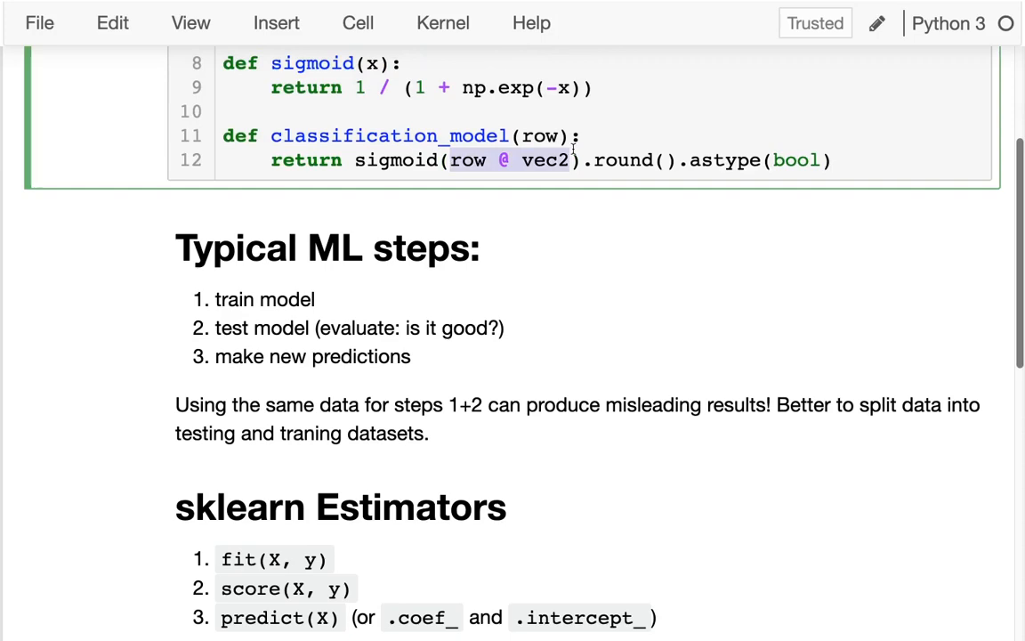
pyautogui.scroll(-3)
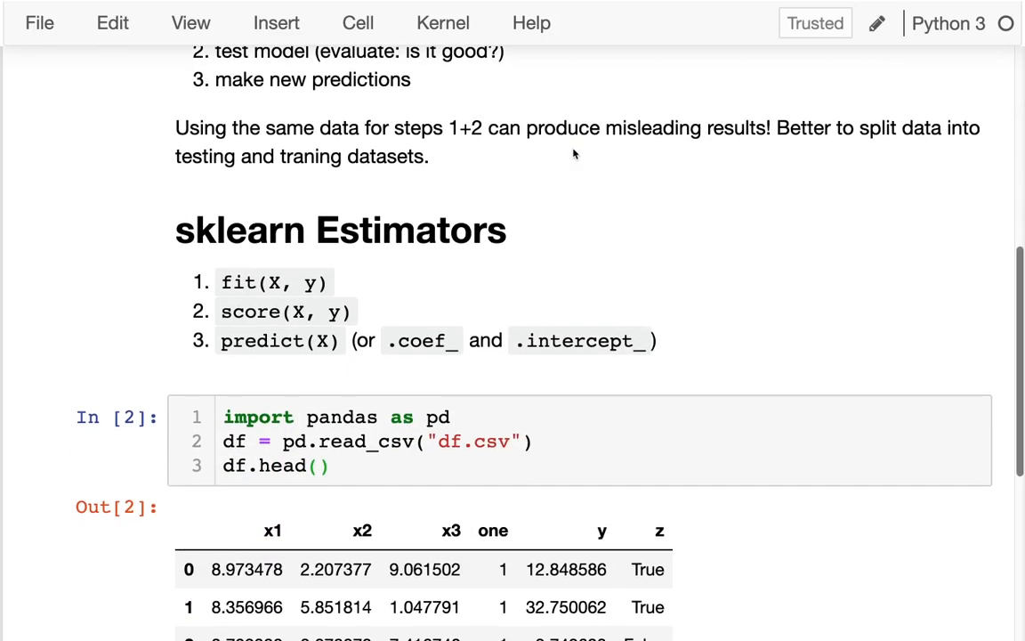
pyautogui.scroll(3)
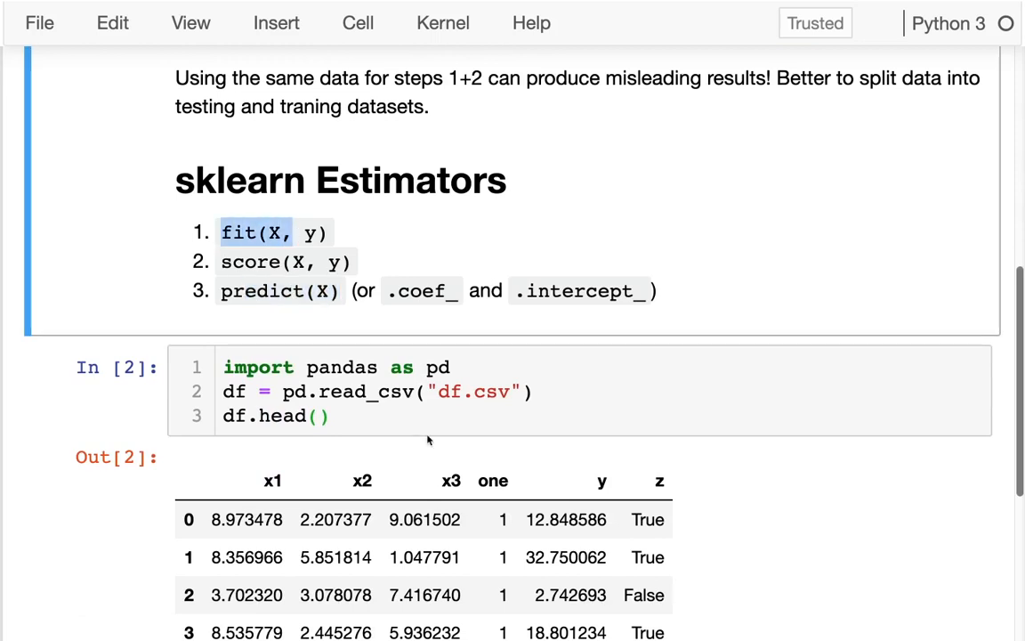
pyautogui.scroll(-3)
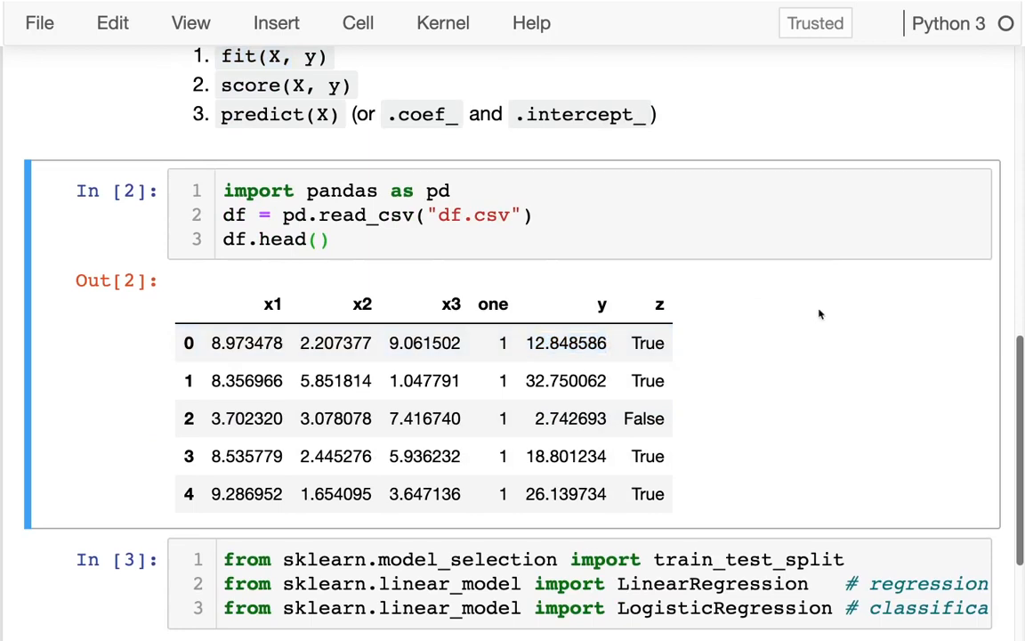
pyautogui.moveTo(681, 278)
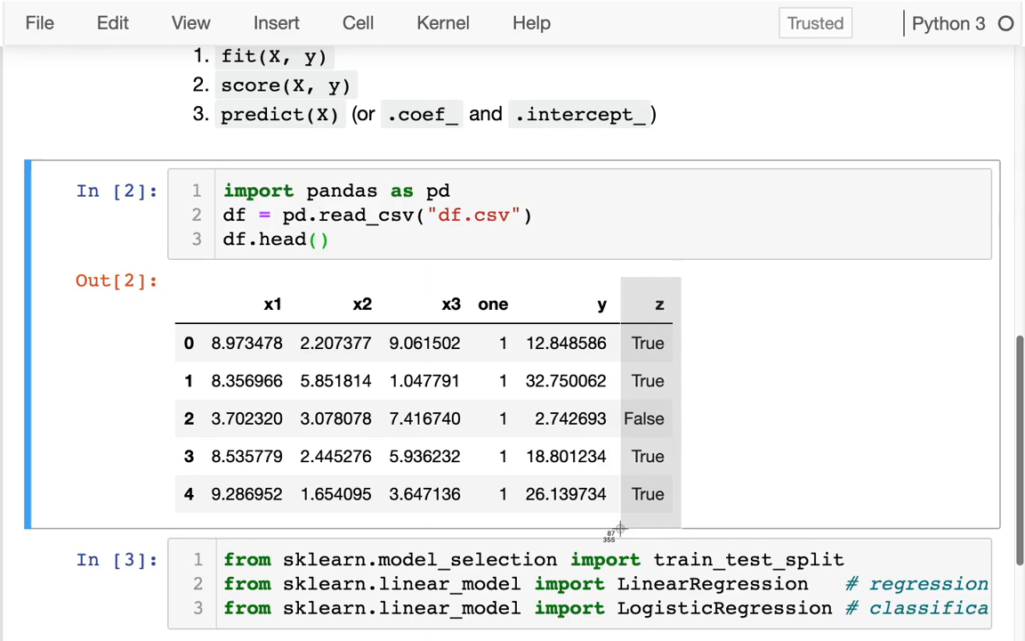
pyautogui.scroll(-3)
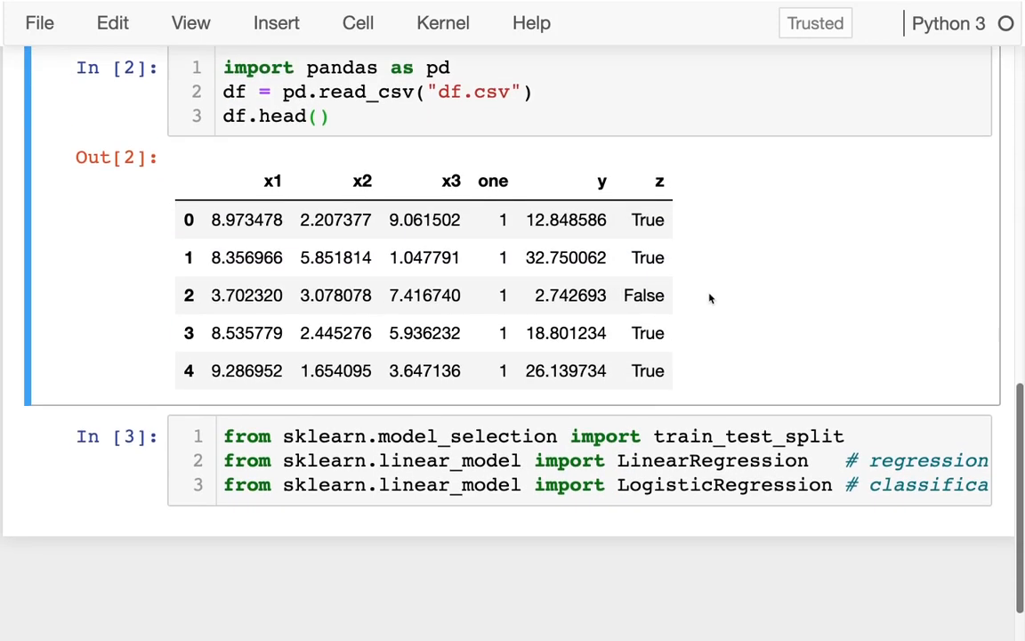
pyautogui.scroll(3)
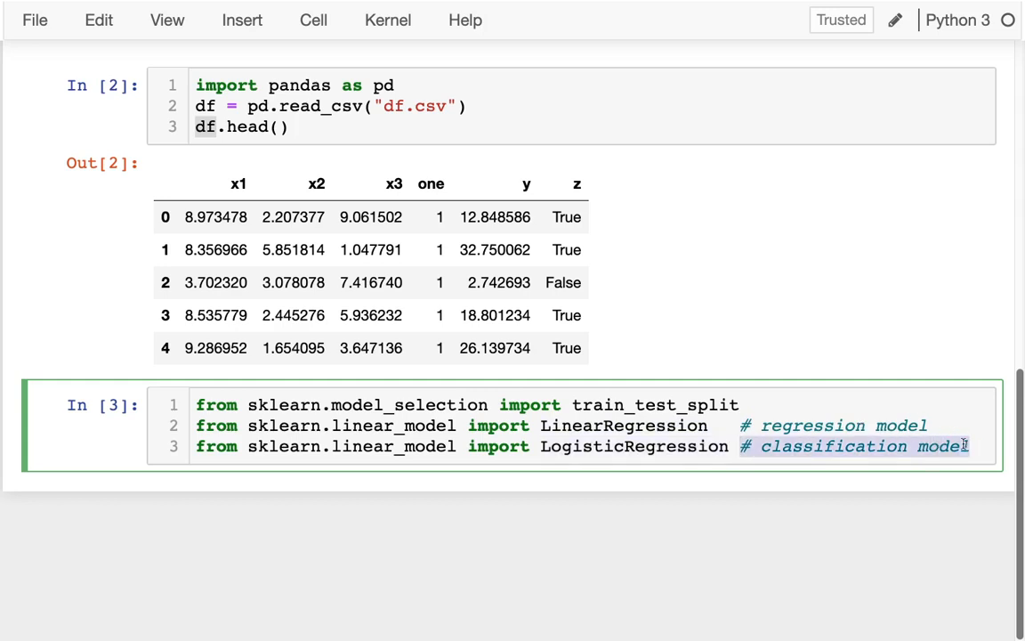
# Run train_test_split(df) in a cell to inspect its output.
pyautogui.doubleClick(655, 405)
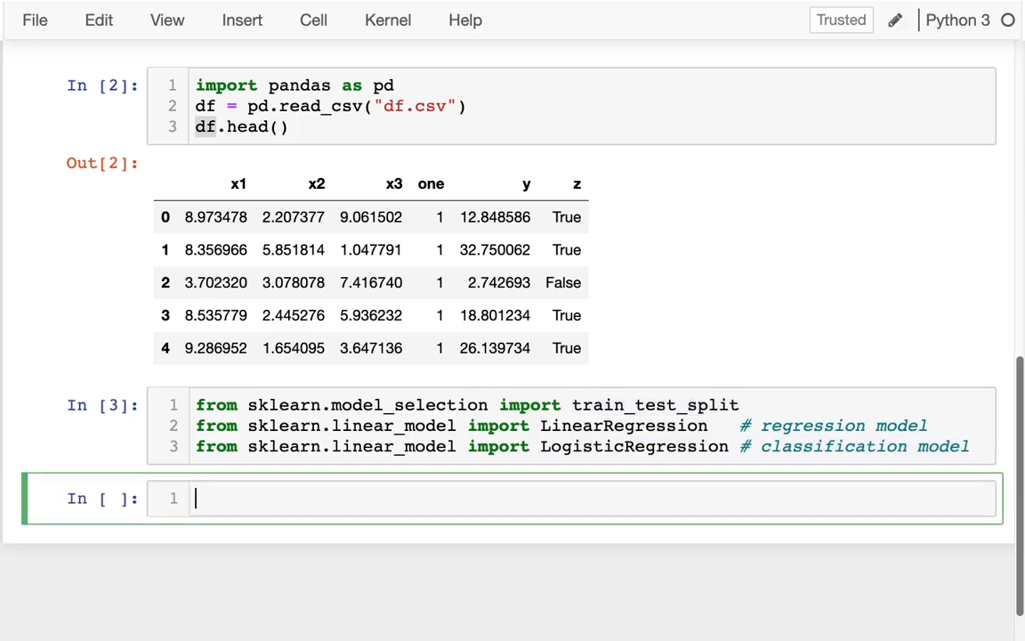
pyautogui.write('train_test_split()')
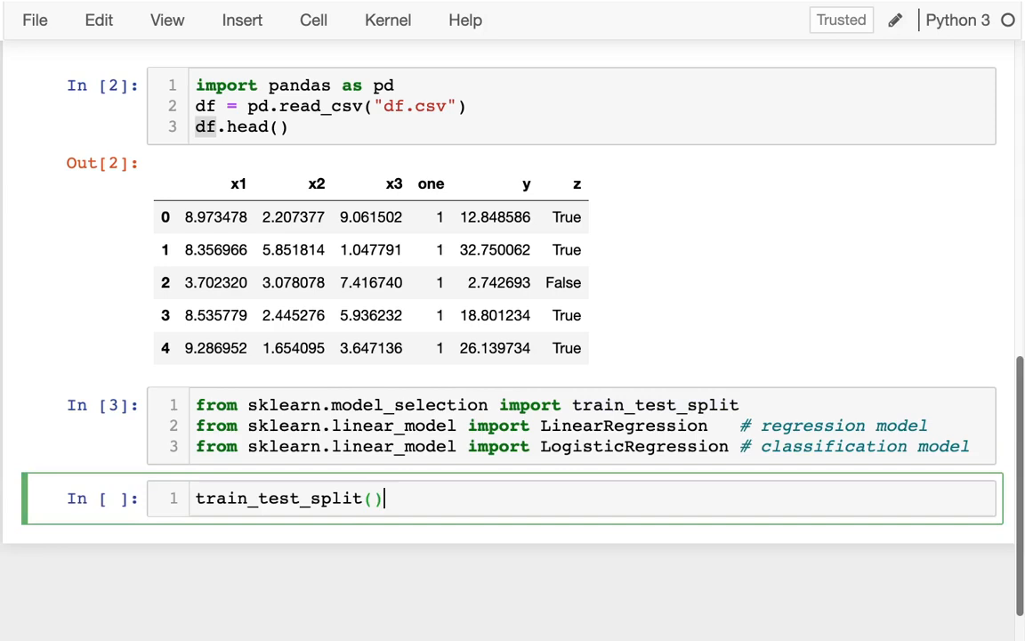
pyautogui.write('df')
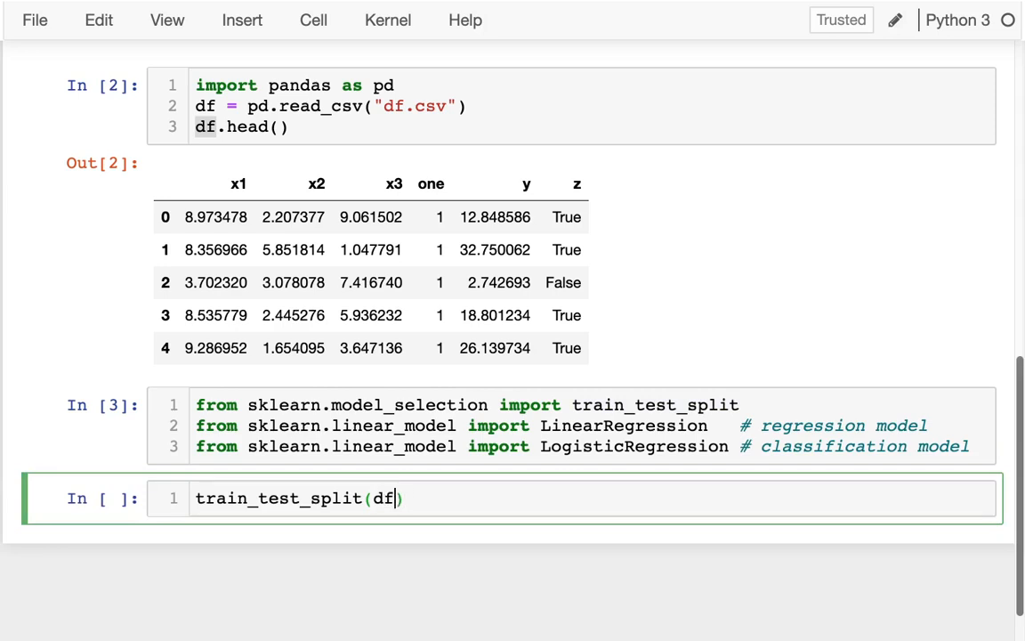
pyautogui.press('shift+enter')
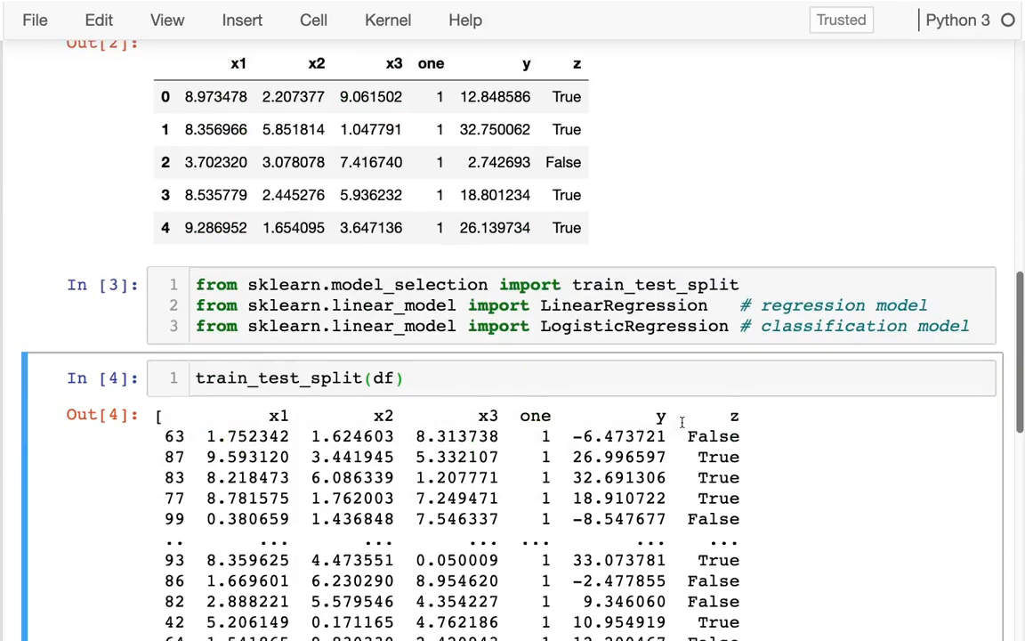
# Begin assigning the split result to train and test.
pyautogui.scroll(3)
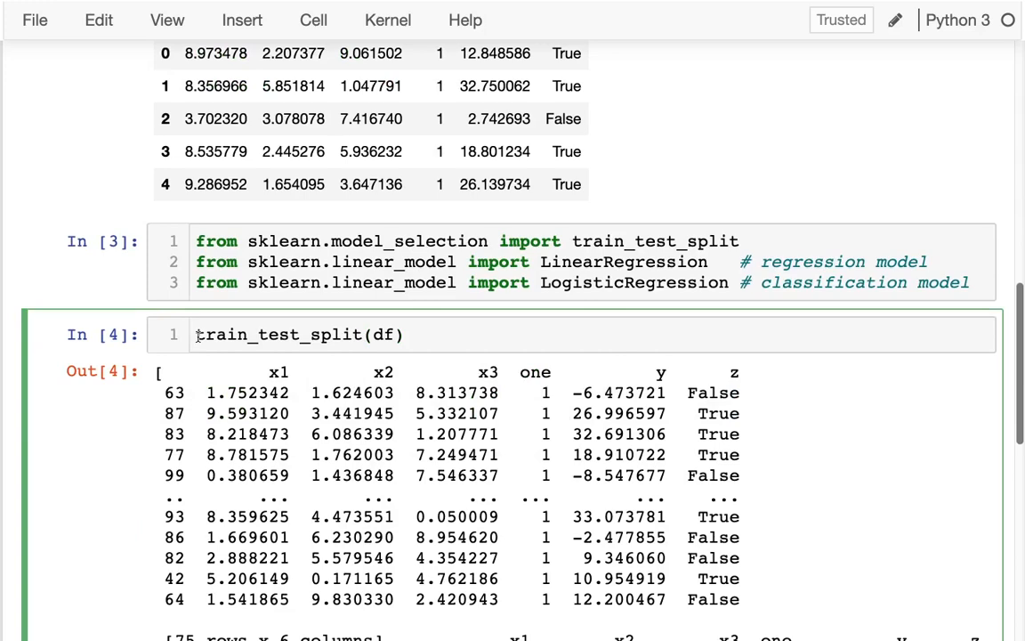
pyautogui.scroll(-3)
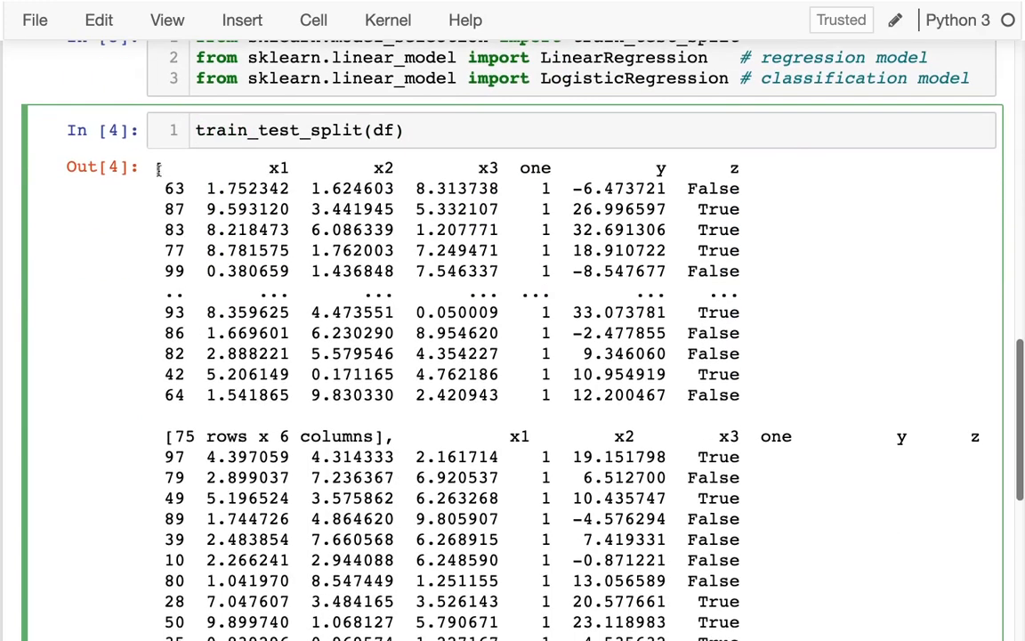
pyautogui.scroll(3)
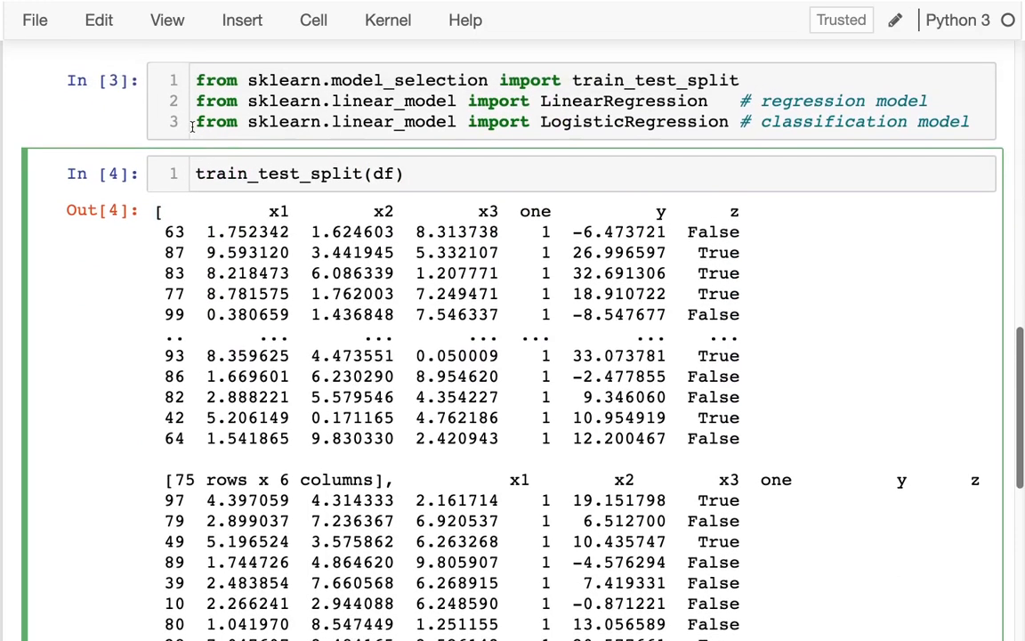
pyautogui.write('train, test =')
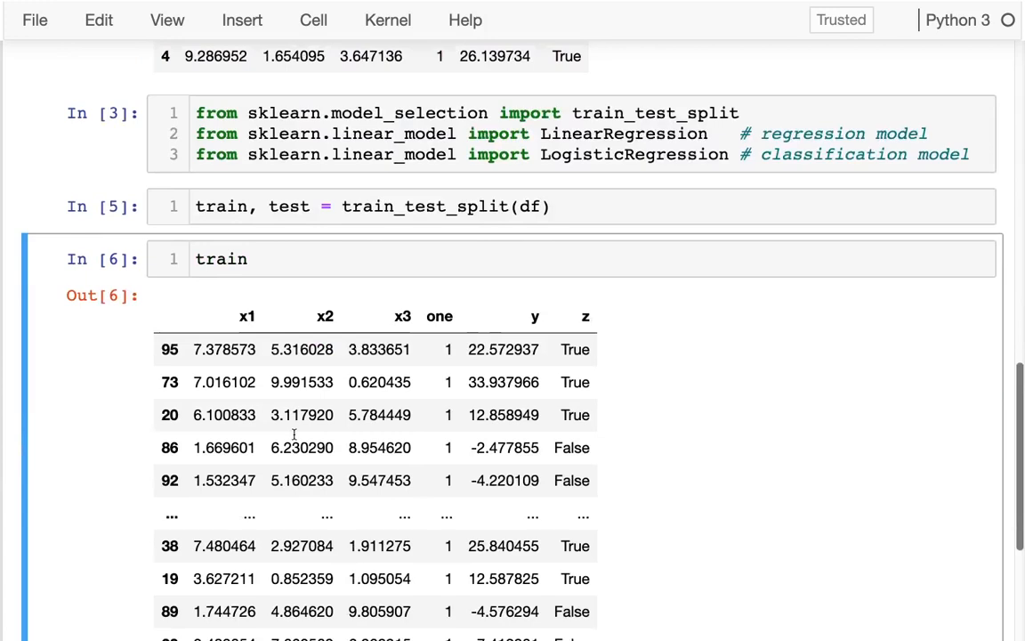
# Add train_size=0.5 to the train_test_split call.
pyautogui.scroll(-3)
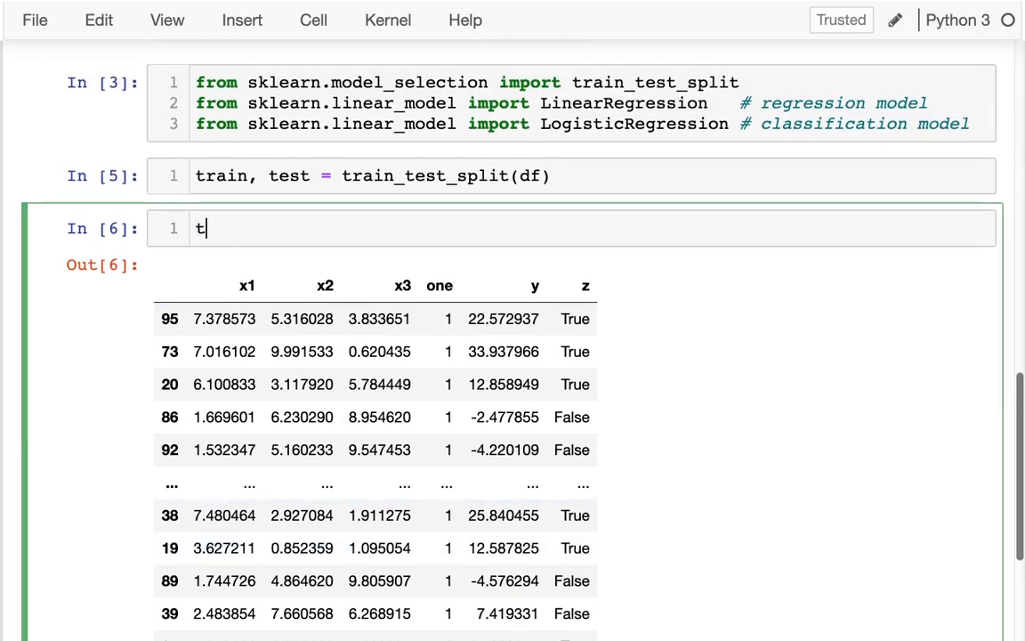
pyautogui.scroll(-3)
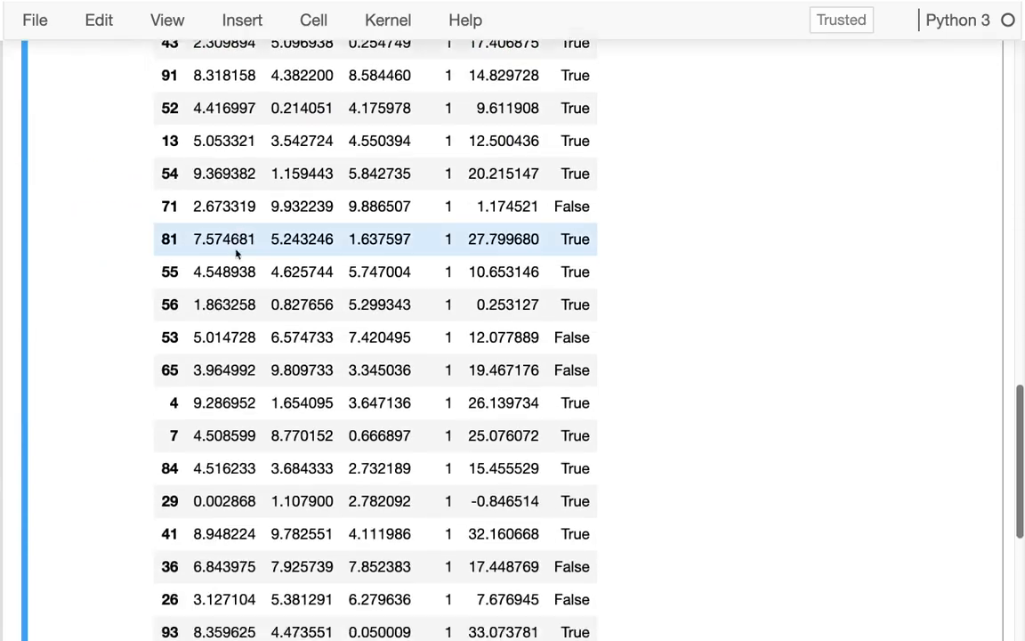
pyautogui.scroll(3)
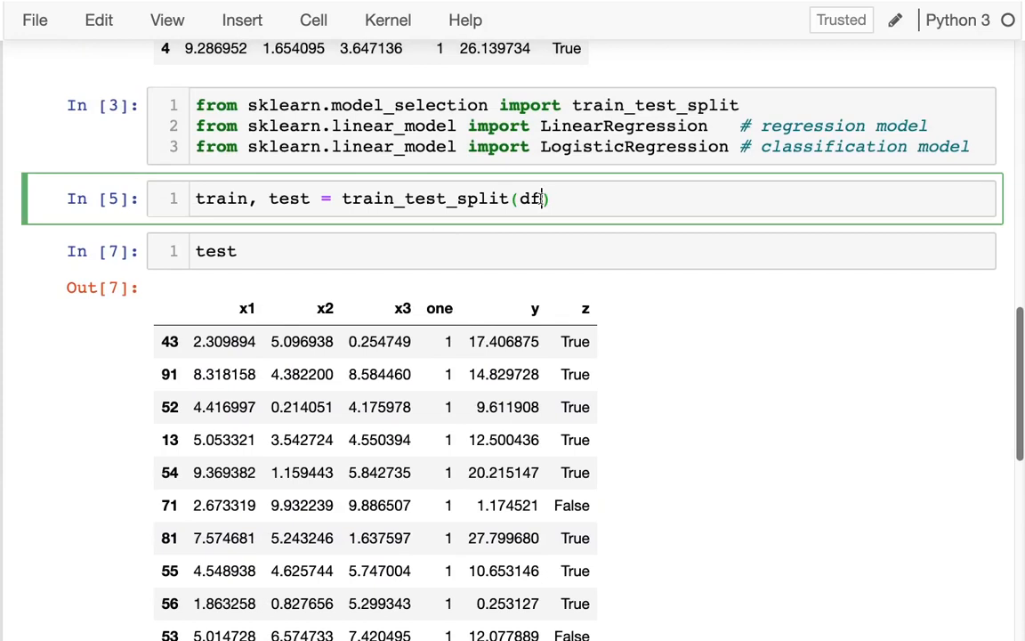
pyautogui.write(',')
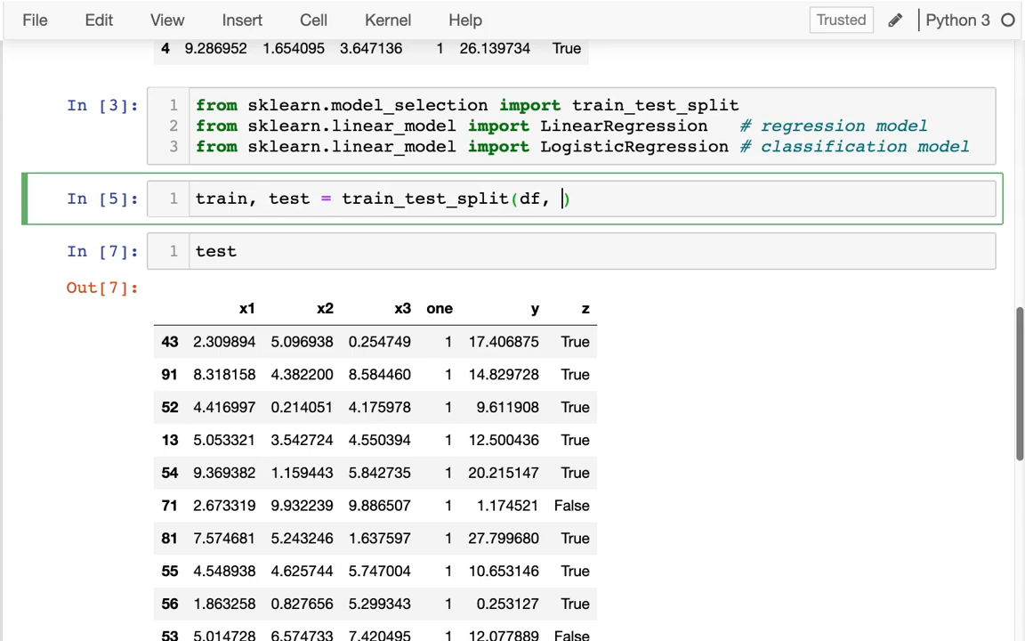
pyautogui.write('train_size=')
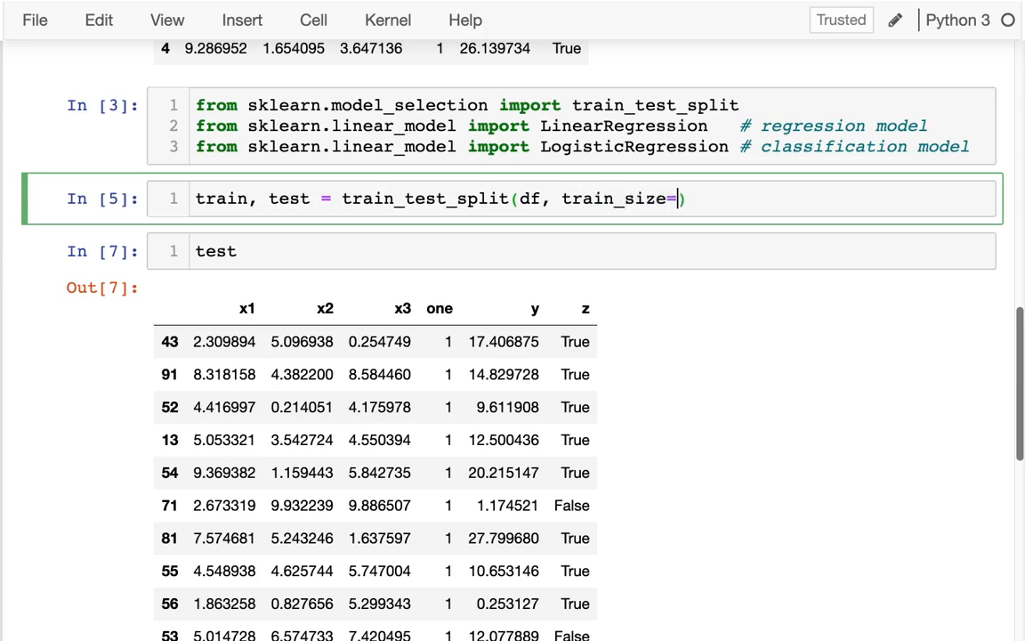
pyautogui.write('0.5')
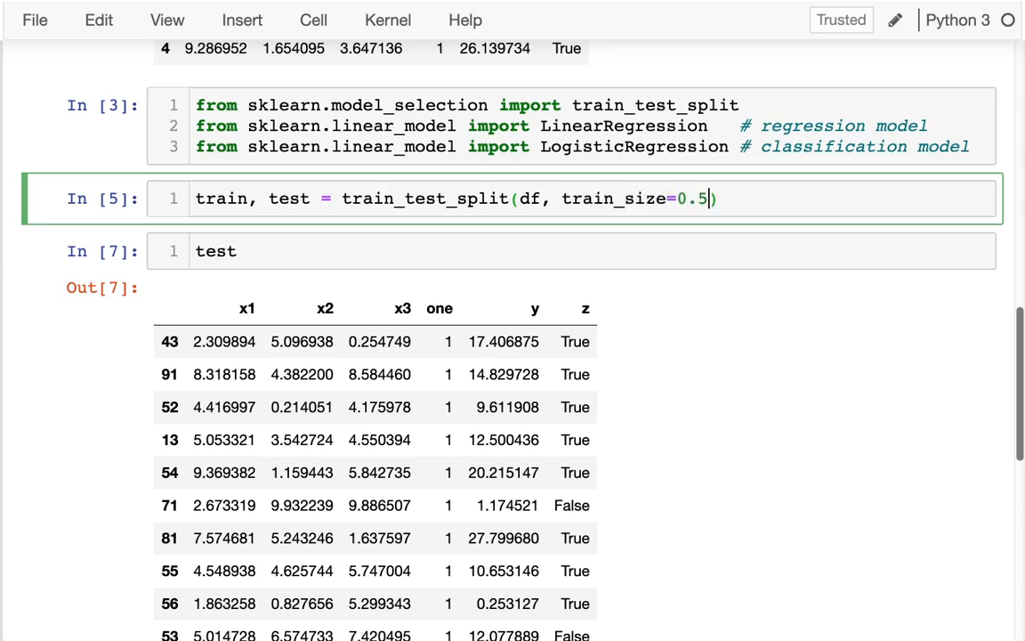
# Show train.shape and test.shape in a new cell, both (50, 6).
pyautogui.scroll(-3)
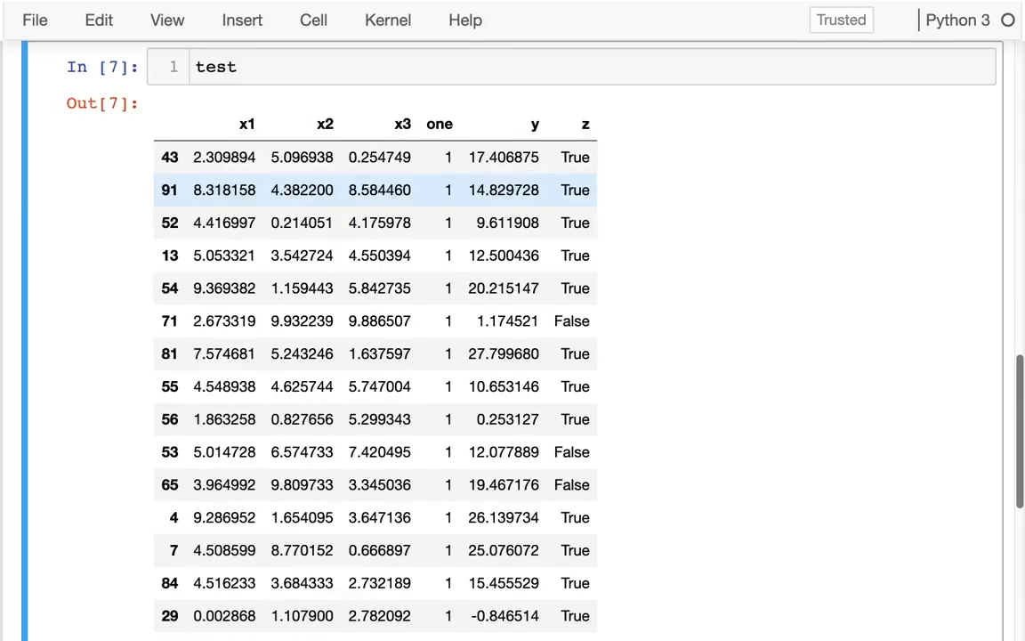
pyautogui.scroll(-3)
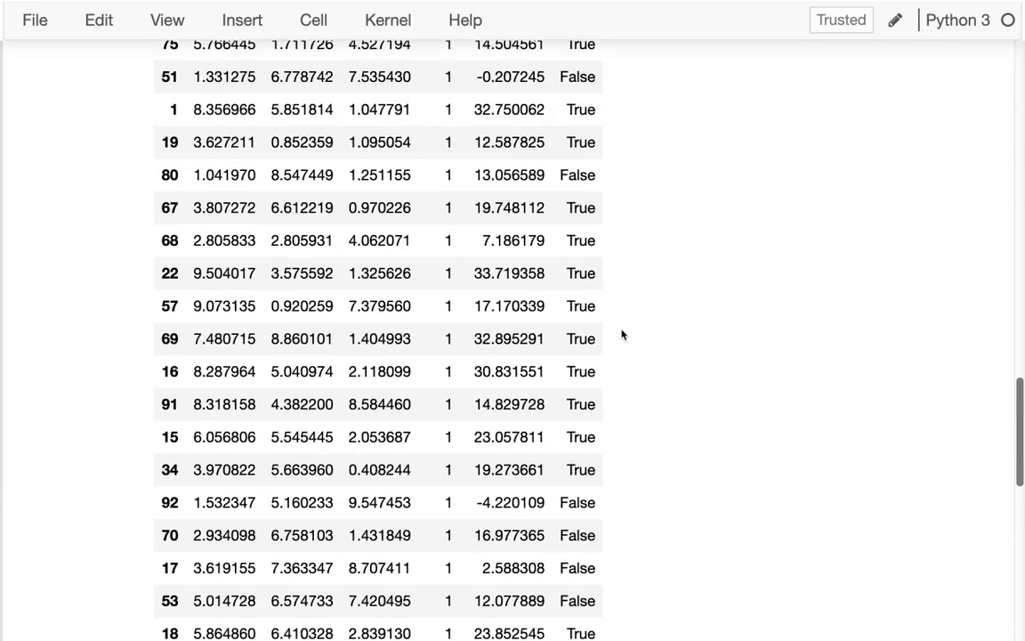
pyautogui.scroll(3)
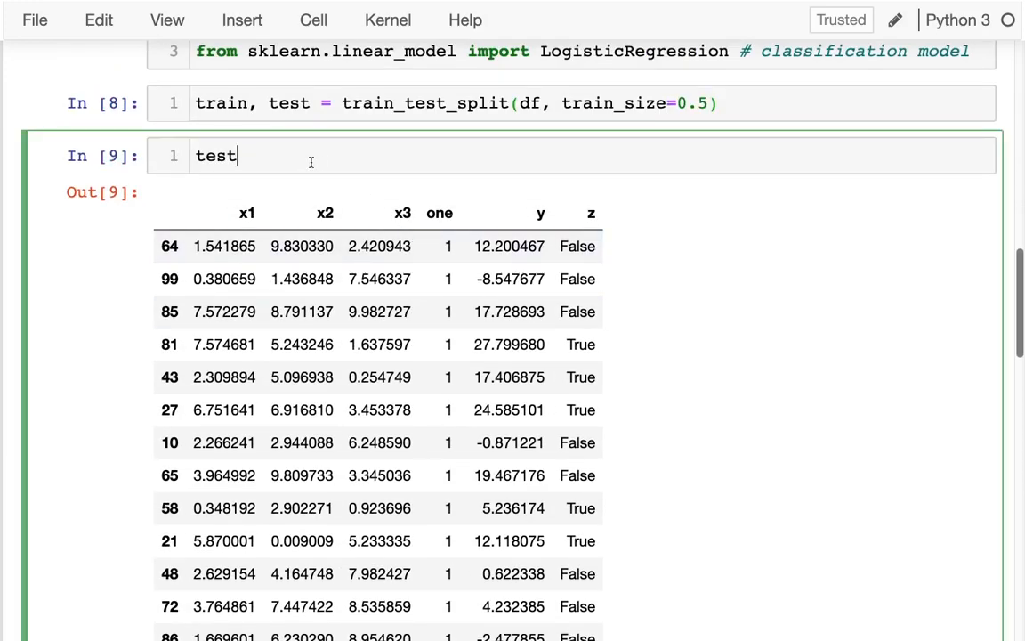
pyautogui.write('.shape, t')
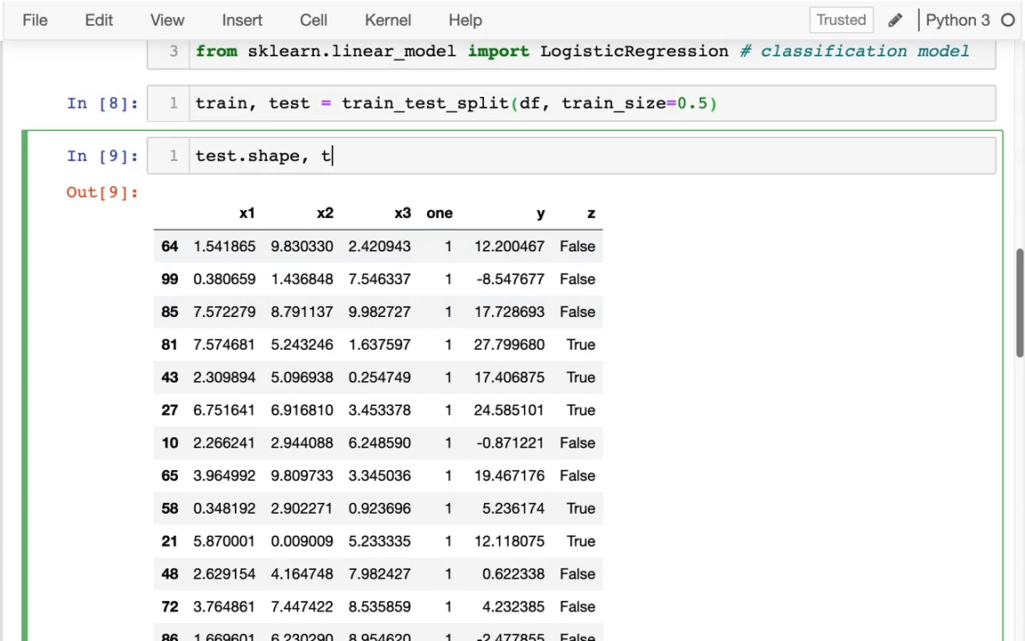
pyautogui.write('train.')
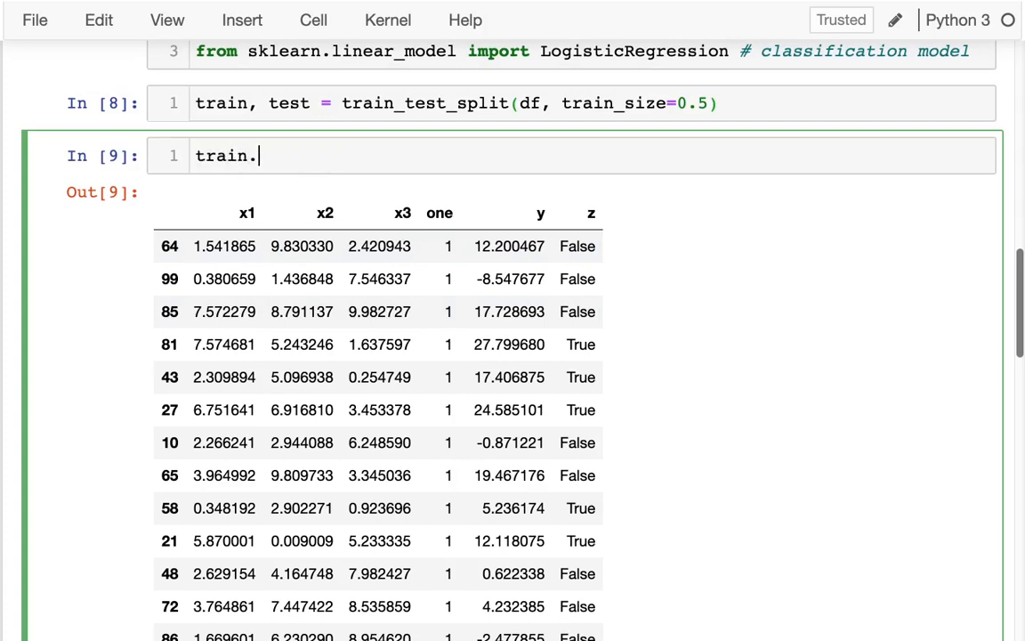
pyautogui.write('shape, test.shape')
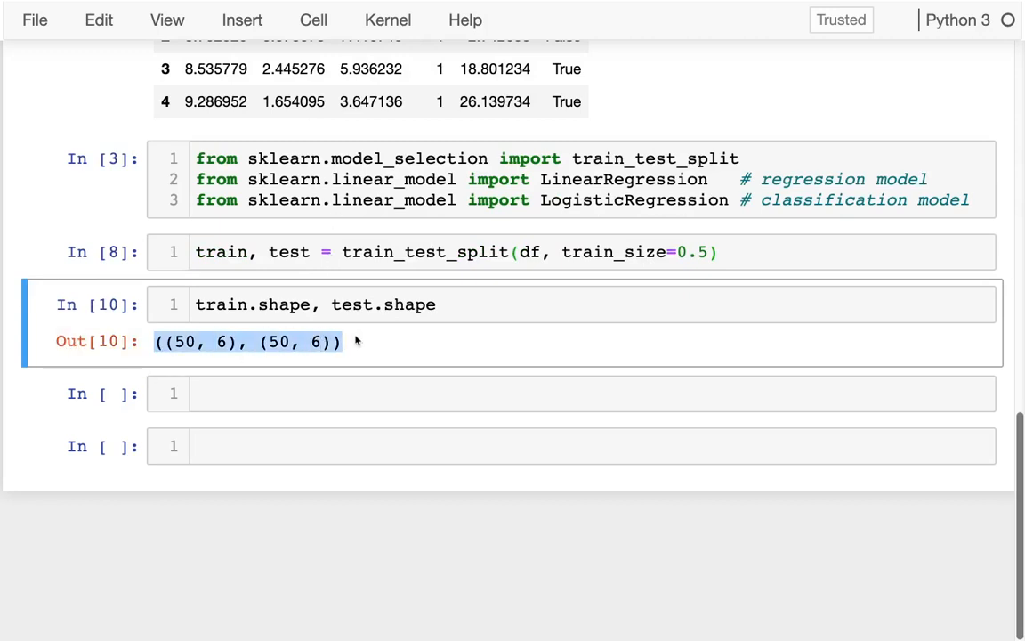
pyautogui.write('train')
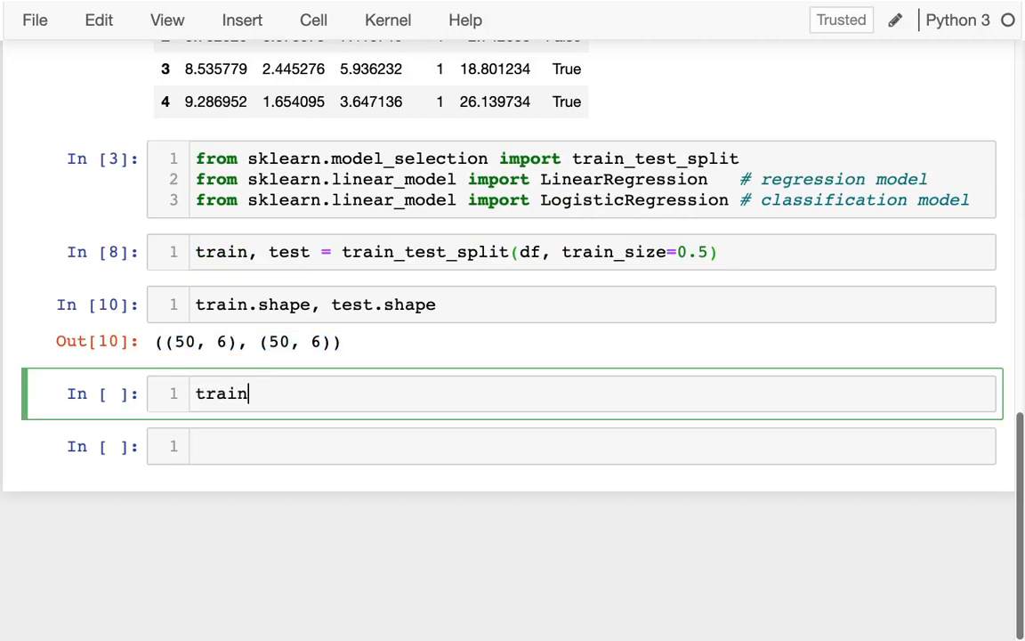
# Display train, then replace the shape cell with train["z"].value_counts() (32 True/18 False).
pyautogui.press('shift+enter')
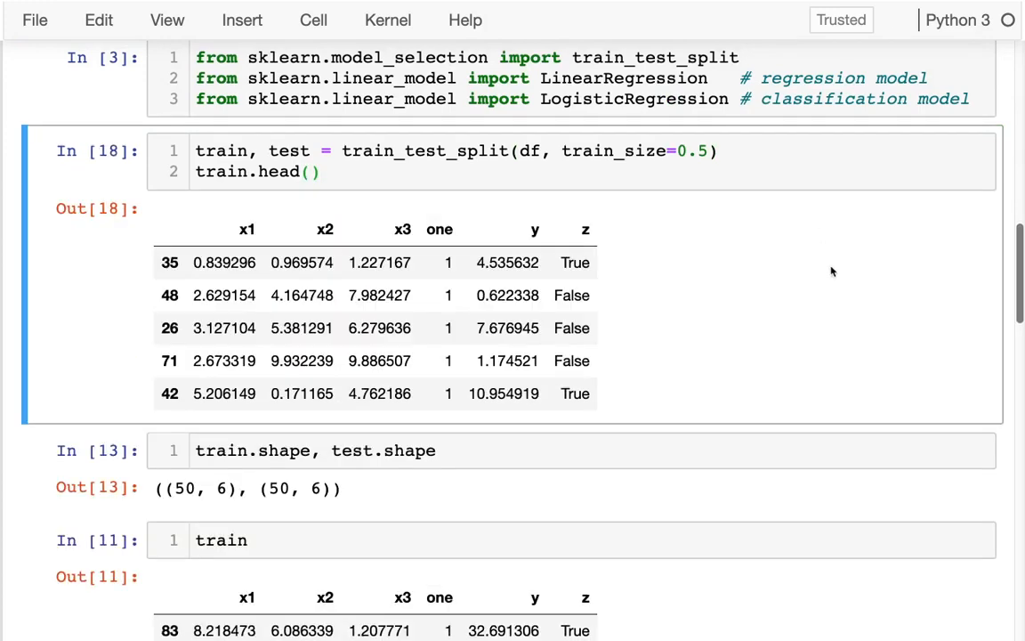
pyautogui.click(356, 450)
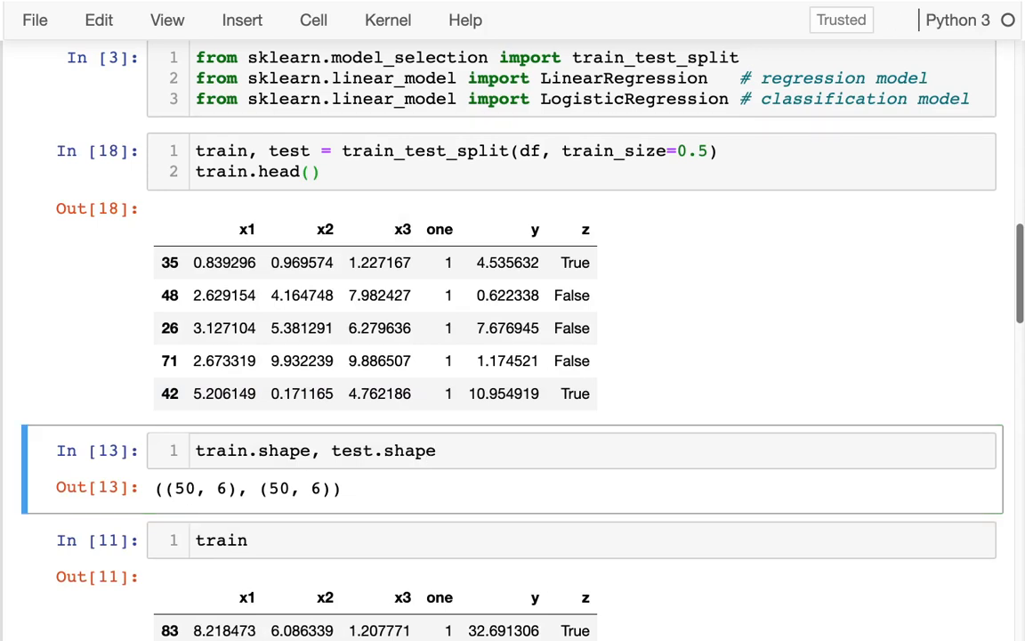
pyautogui.click(356, 451)
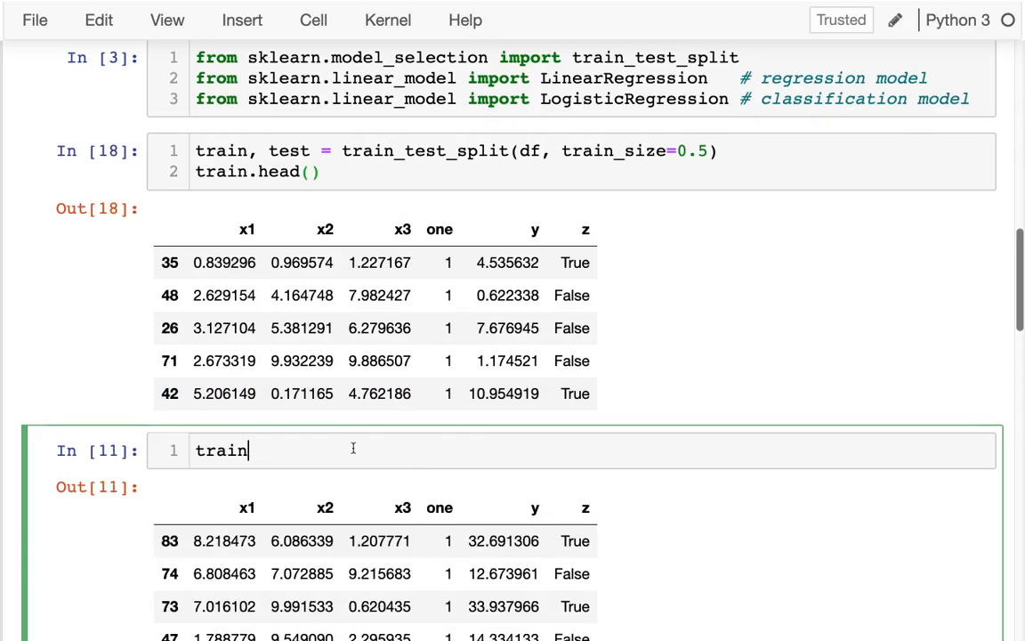
pyautogui.write('["z"]')
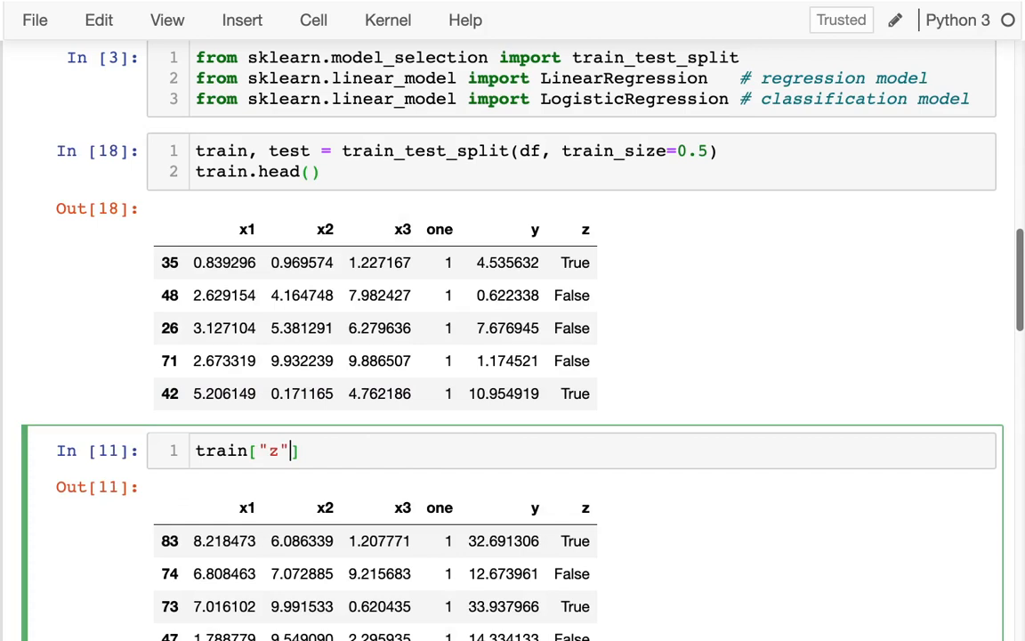
pyautogui.write('.value_couns(')
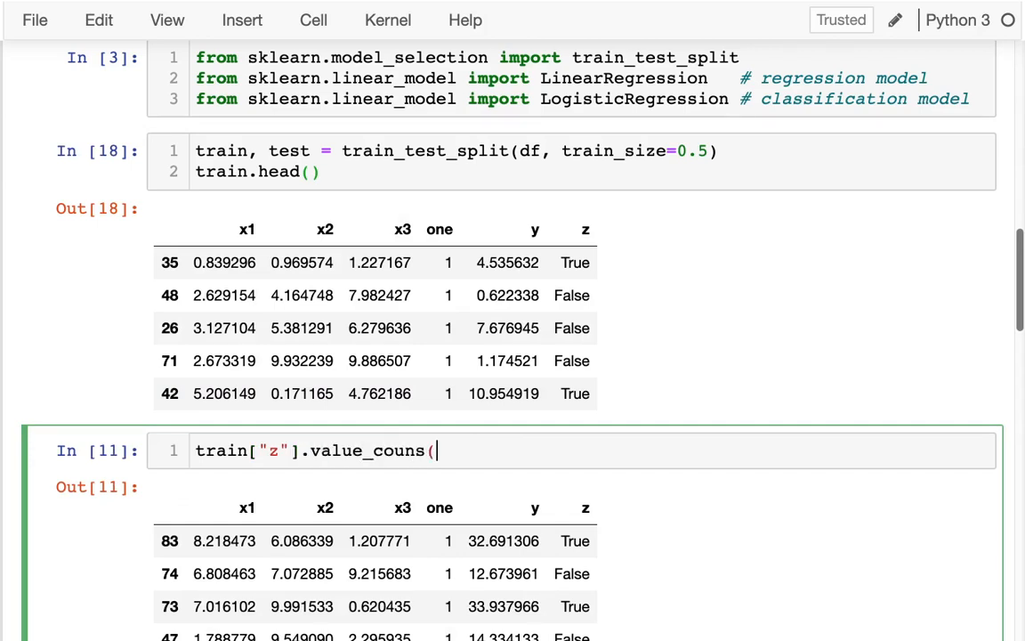
pyautogui.press('shift+enter')
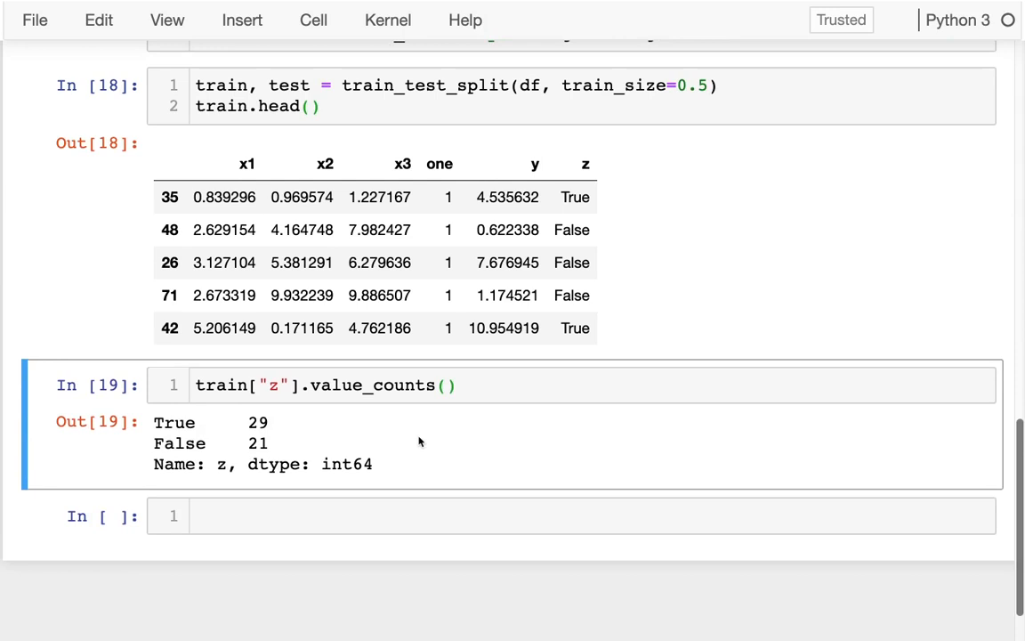
pyautogui.moveTo(288, 425)
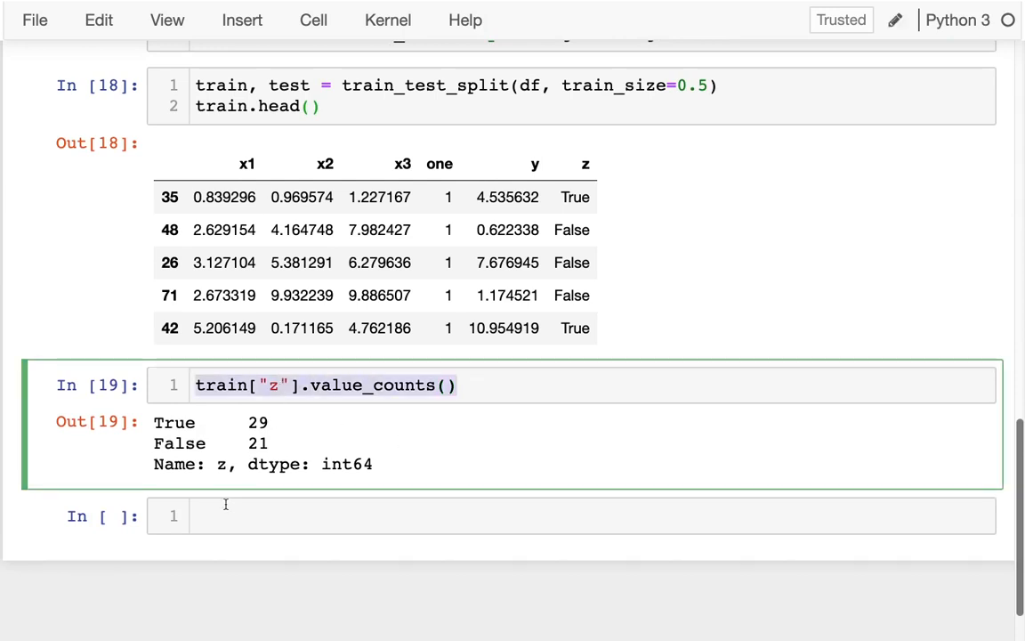
# Count test z values with test["z"].value_counts() (29 True/21 False).
pyautogui.write('t["z"].value_counts()')
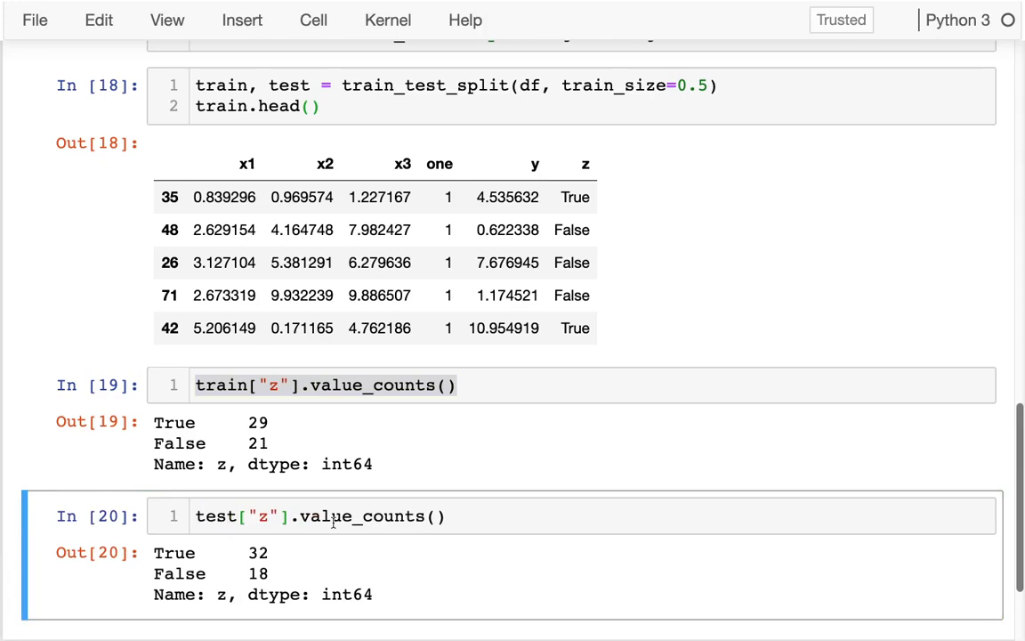
pyautogui.scroll(3)
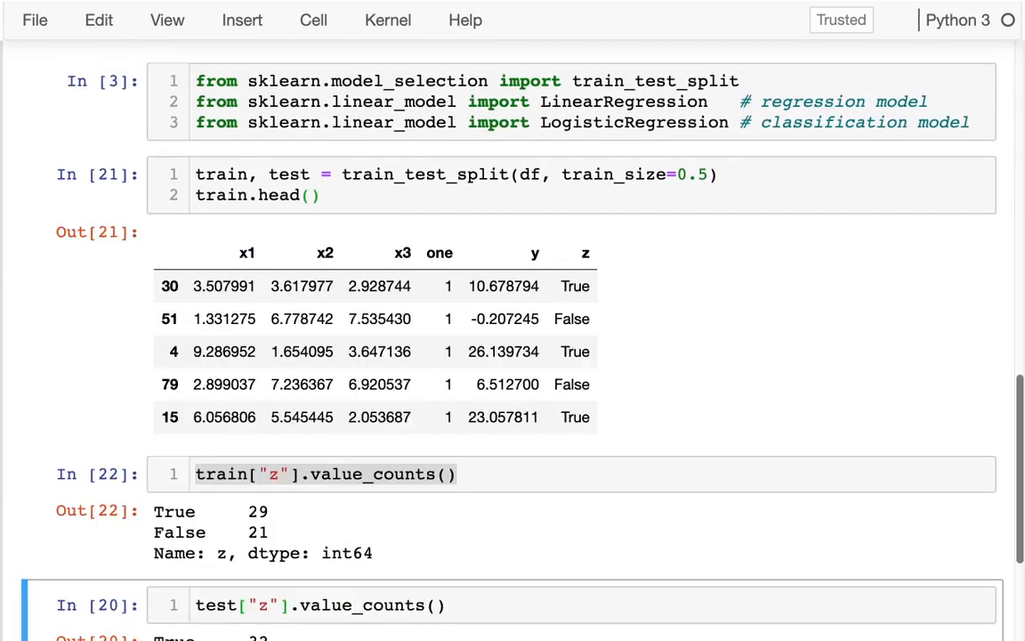
pyautogui.scroll(3)
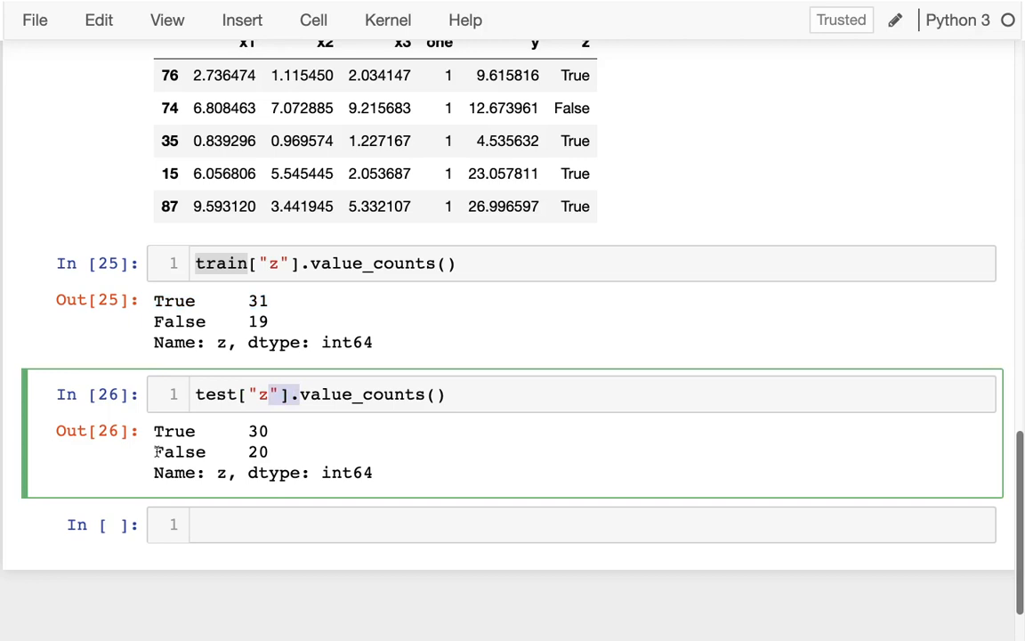
pyautogui.scroll(3)
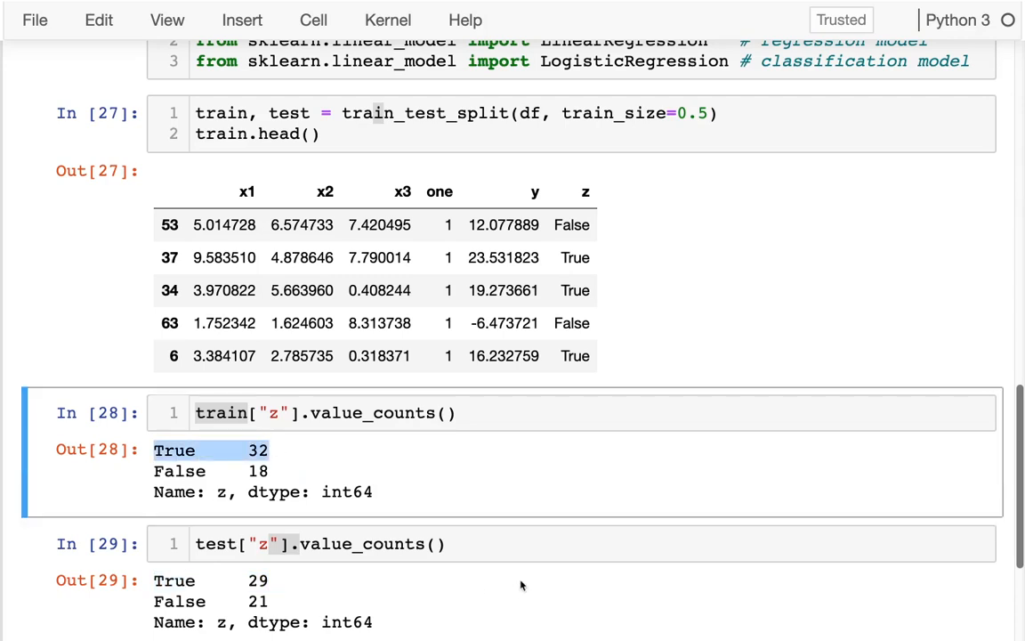
pyautogui.click(298, 544)
pyautogui.write(', ')
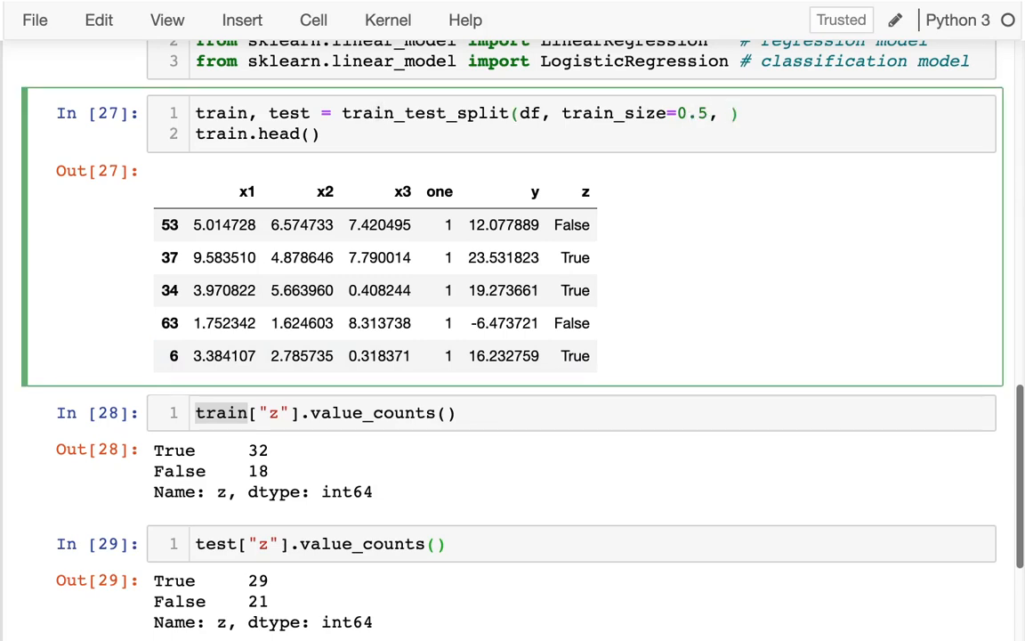
# Add a stratify argument on a df column to the train_test_split call.
pyautogui.write('stratify=')
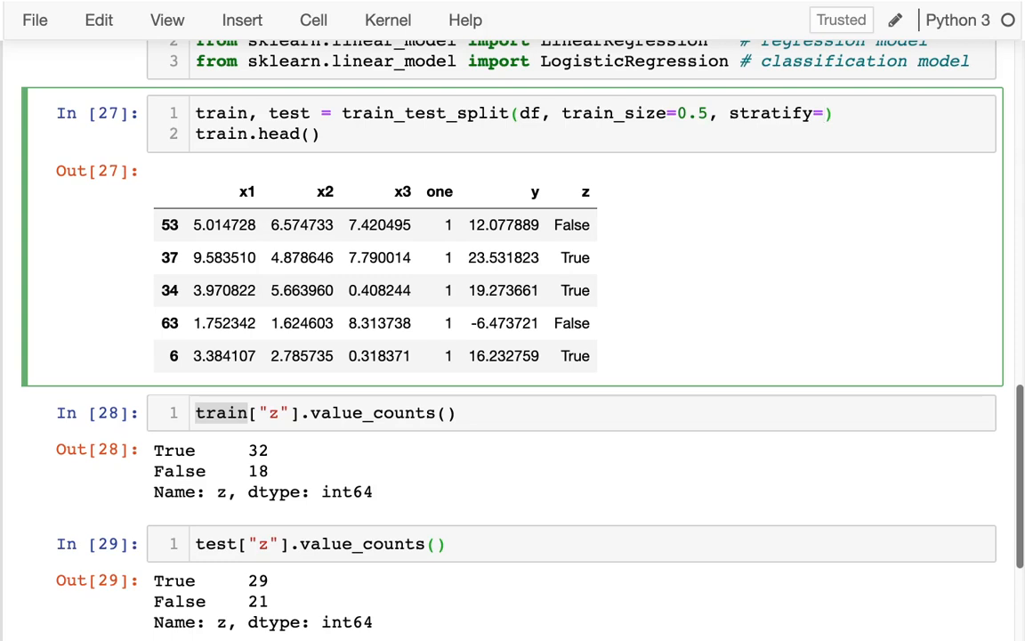
pyautogui.write('d')
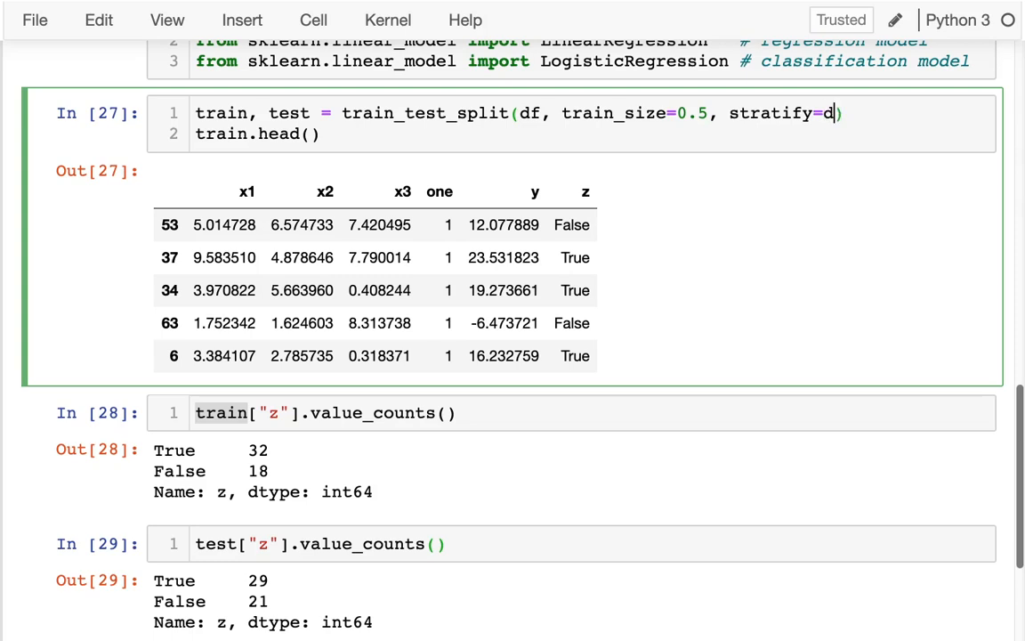
pyautogui.write('f["y"]')
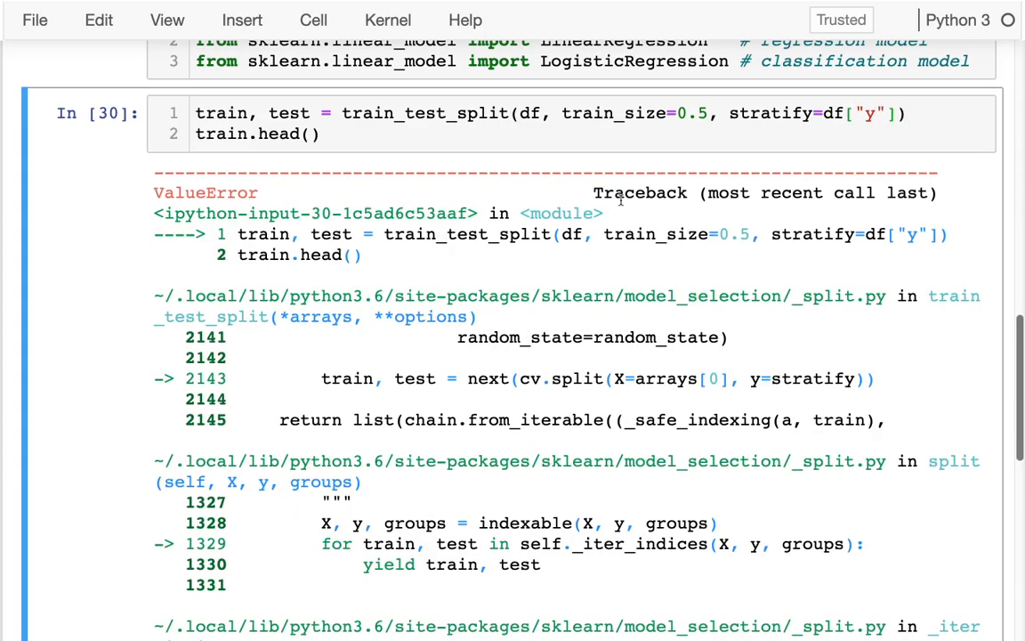
pyautogui.scroll(-3)
pyautogui.write('test["z"].value_counts()')
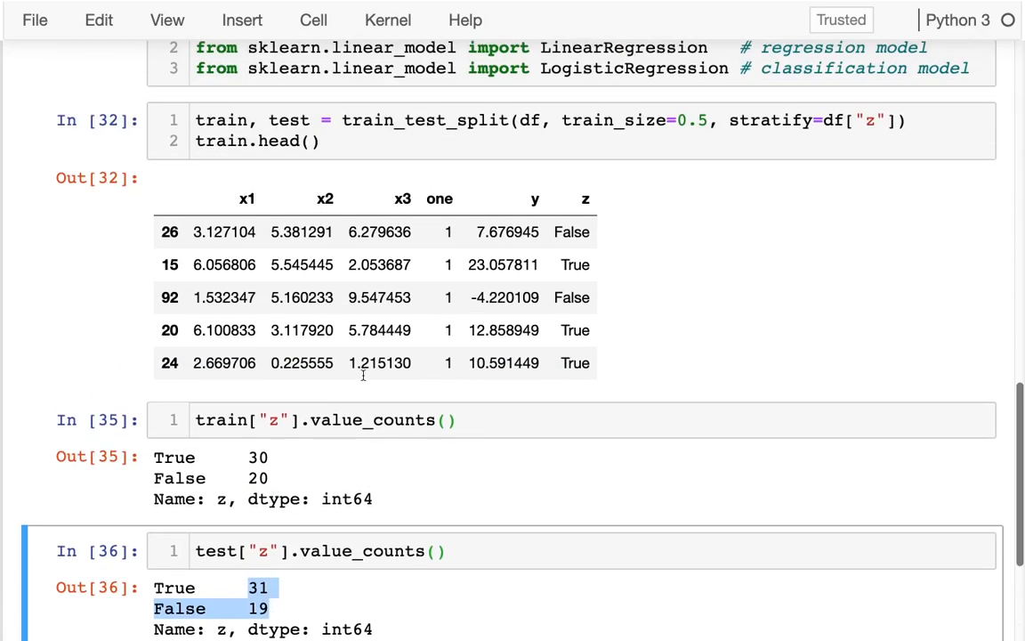
pyautogui.moveTo(534, 248)
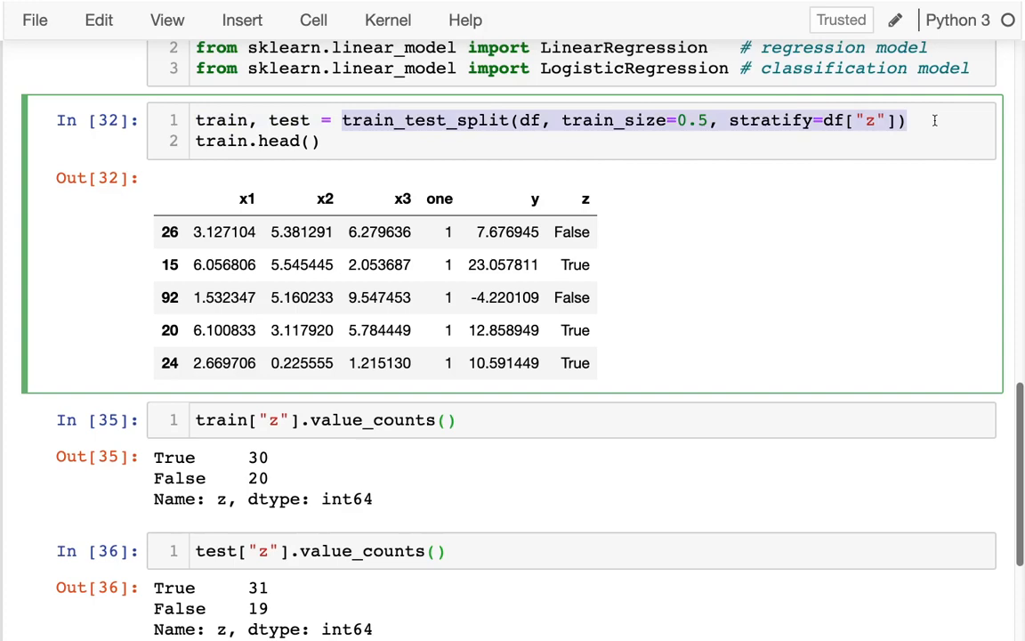
pyautogui.moveTo(747, 262)
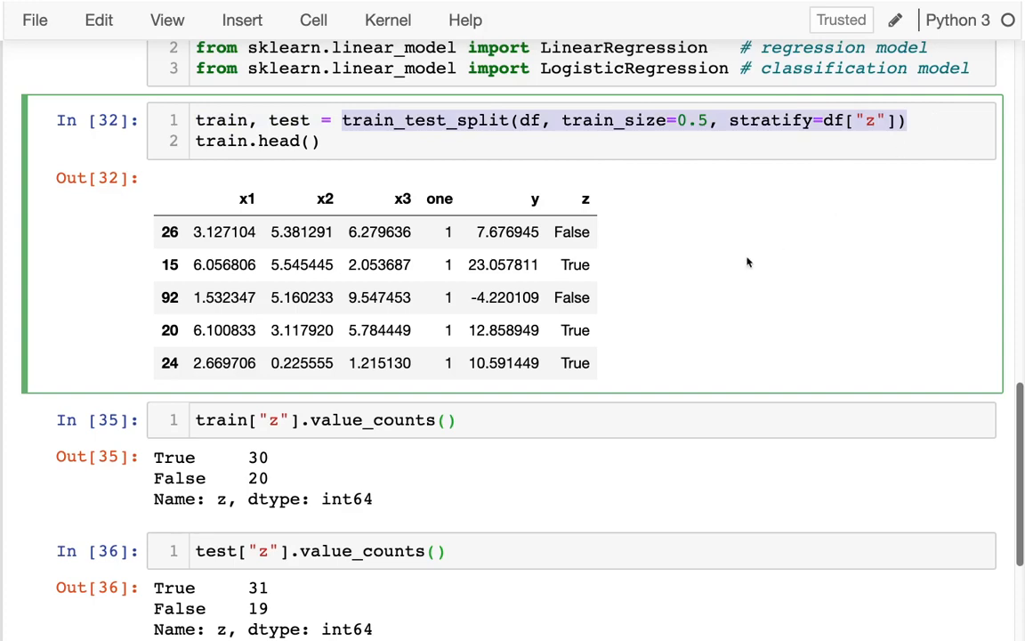
# Scroll up to the sklearn Estimators notes and highlight score(X, y).
pyautogui.scroll(3)
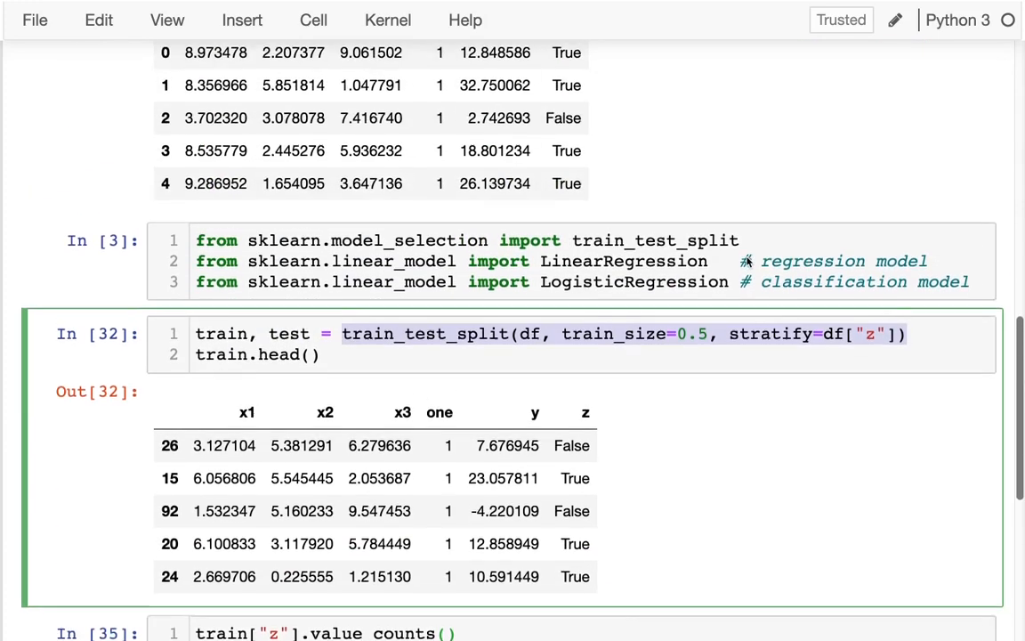
pyautogui.scroll(3)
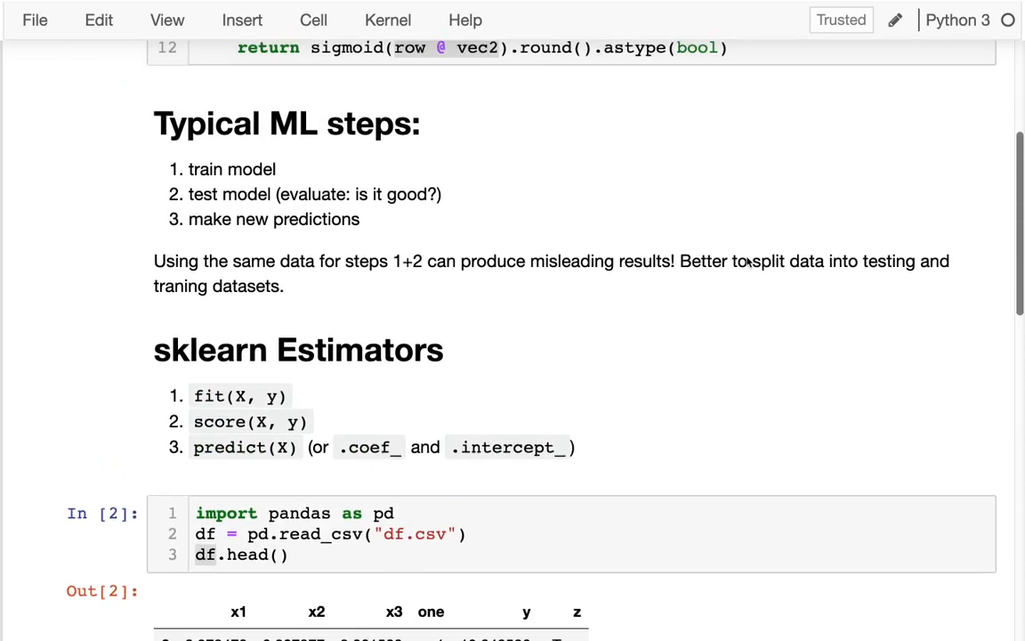
pyautogui.doubleClick(205, 172)
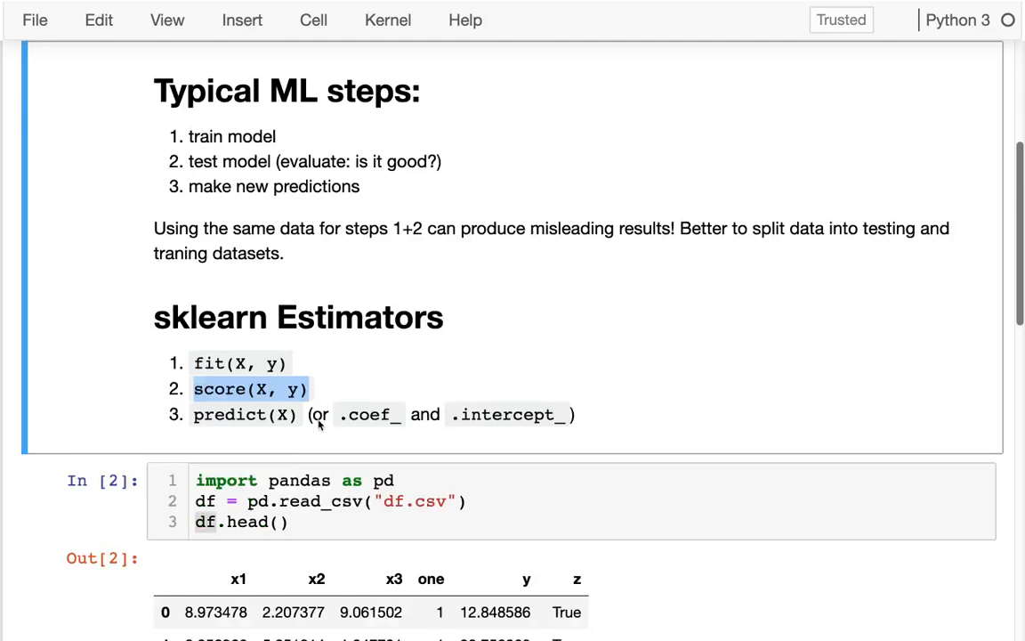
pyautogui.scroll(-3)
pyautogui.write('l')
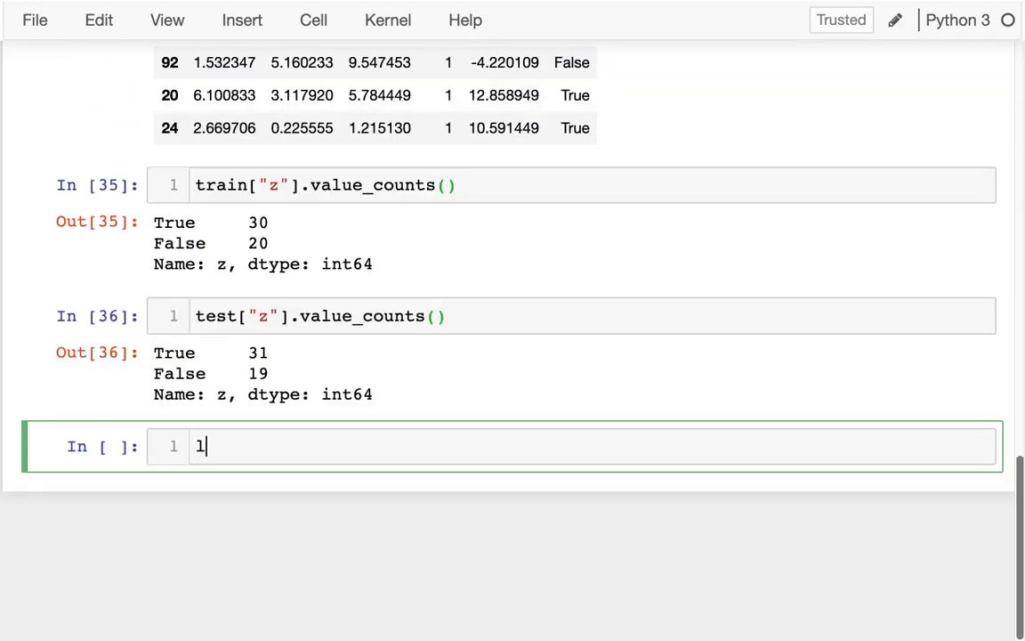
# Create lr = LogisticRegression() and write lr.fit(...) commented # 1. train.
pyautogui.write('r = Logistic')
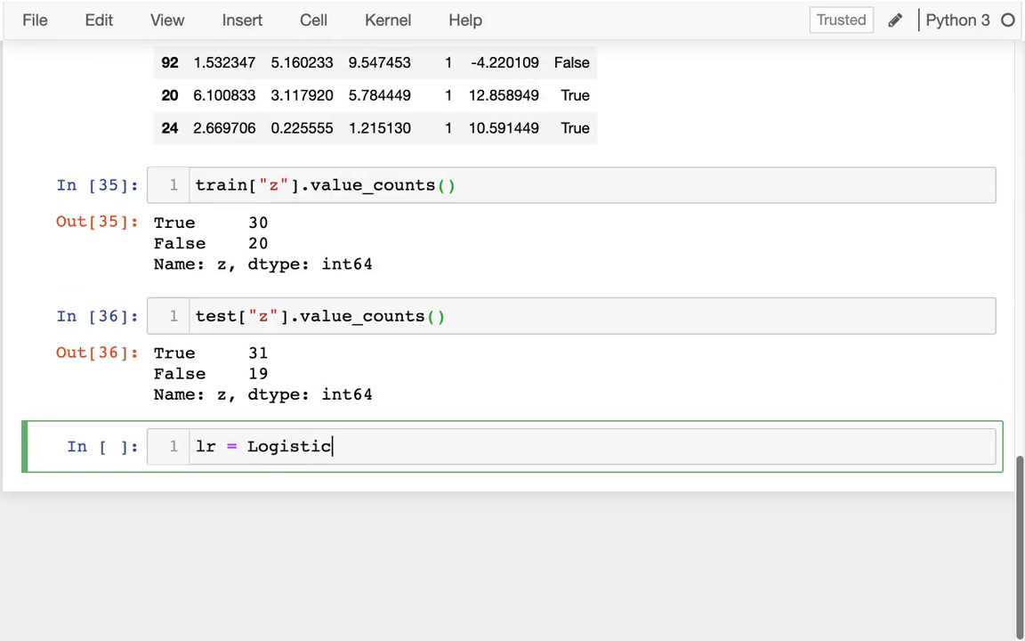
pyautogui.write('R')
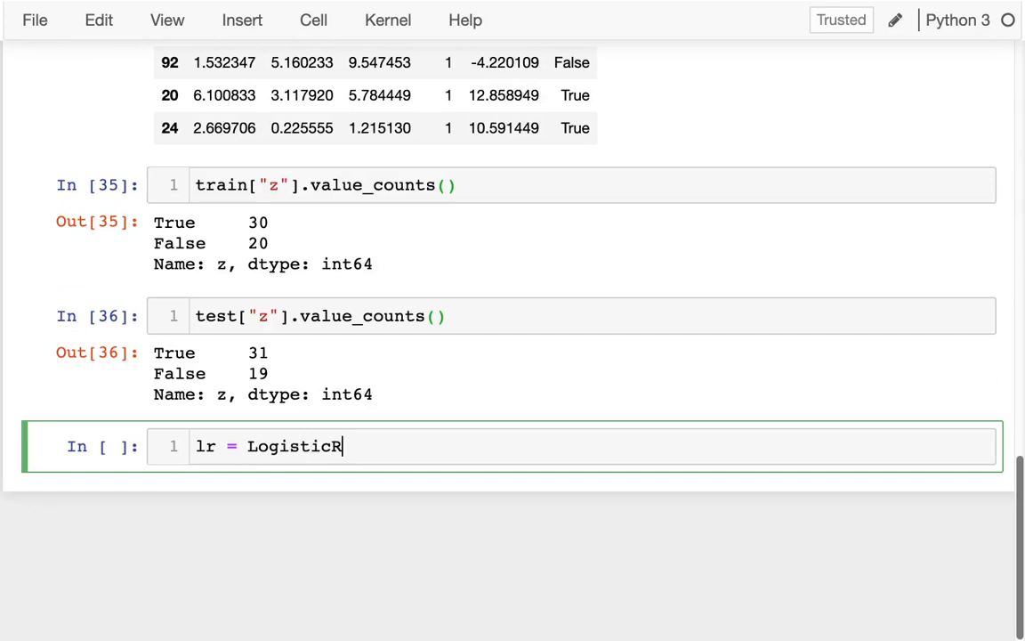
pyautogui.write('egression')
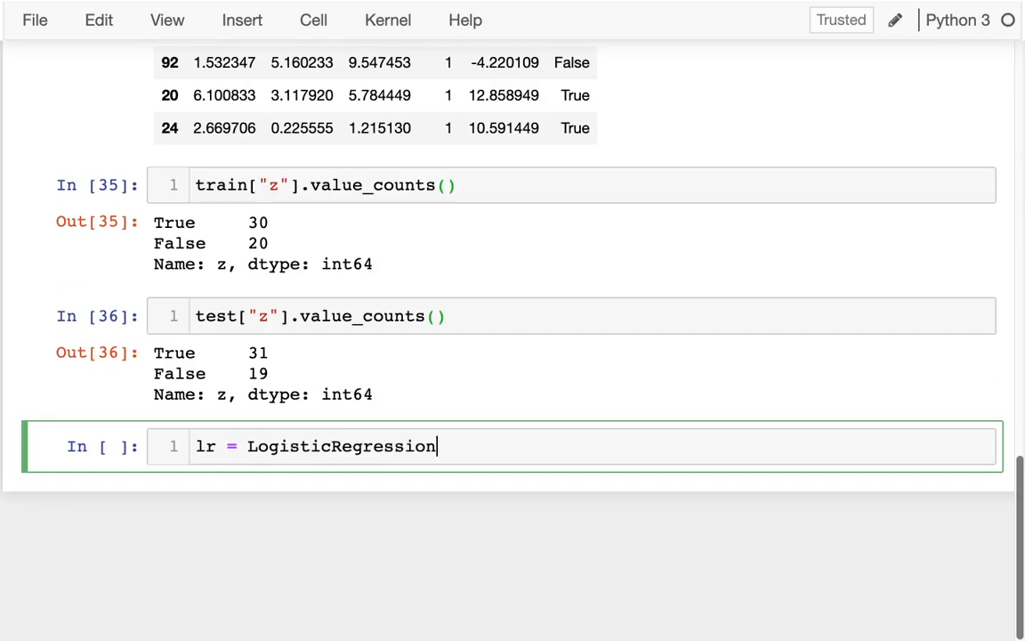
pyautogui.write('()')
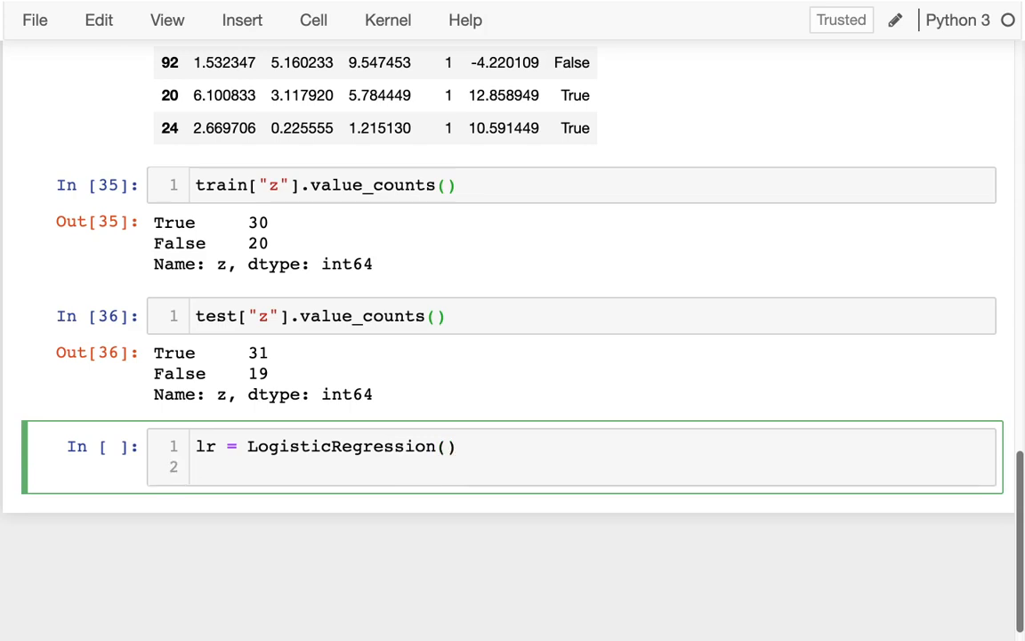
pyautogui.write('lr')
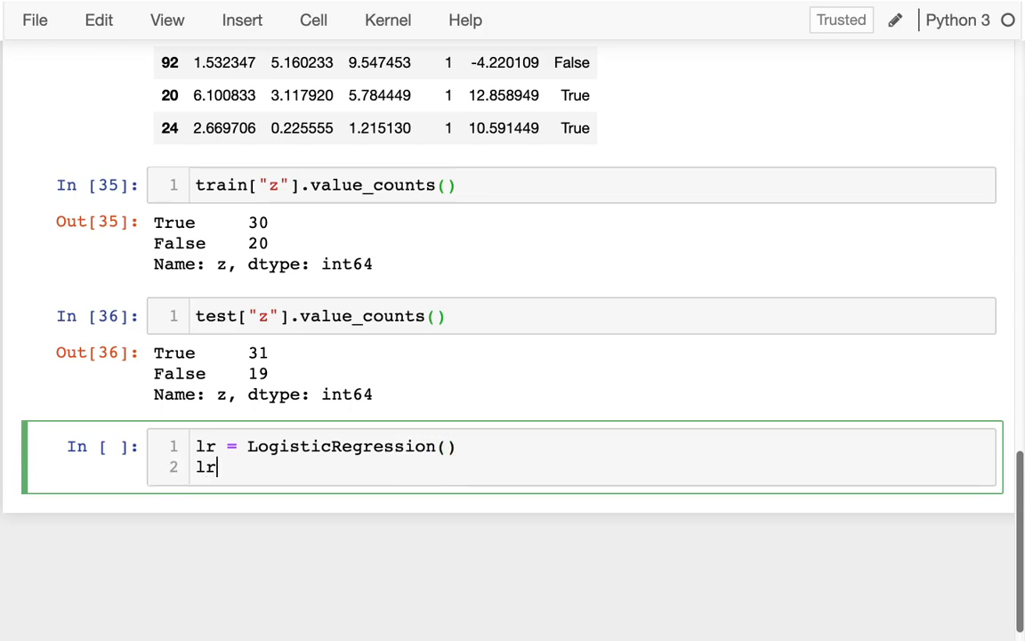
pyautogui.write('.fit')
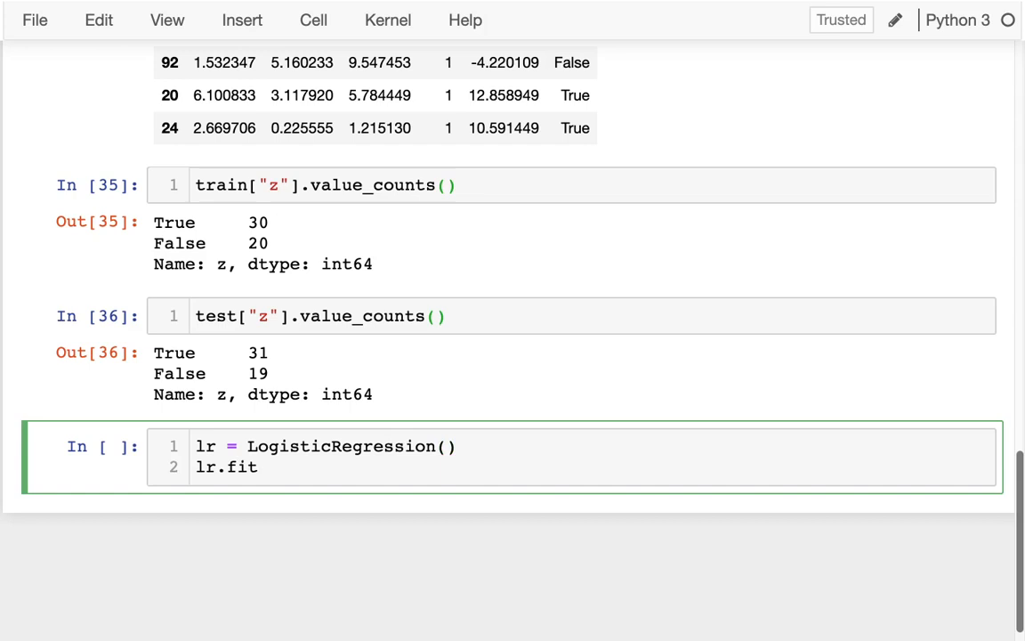
pyautogui.write('()#')
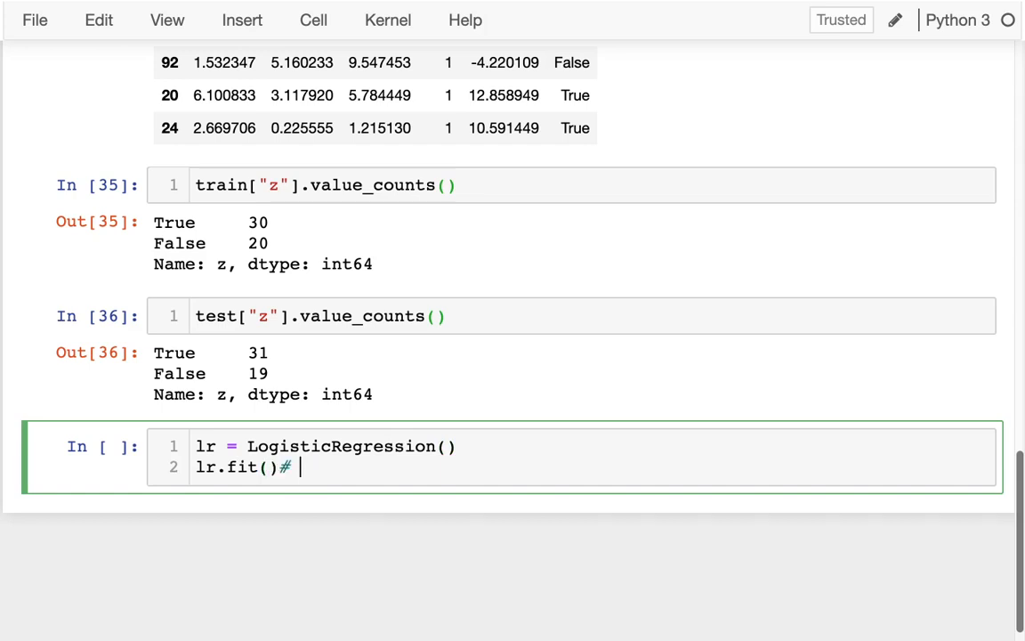
pyautogui.write('train')
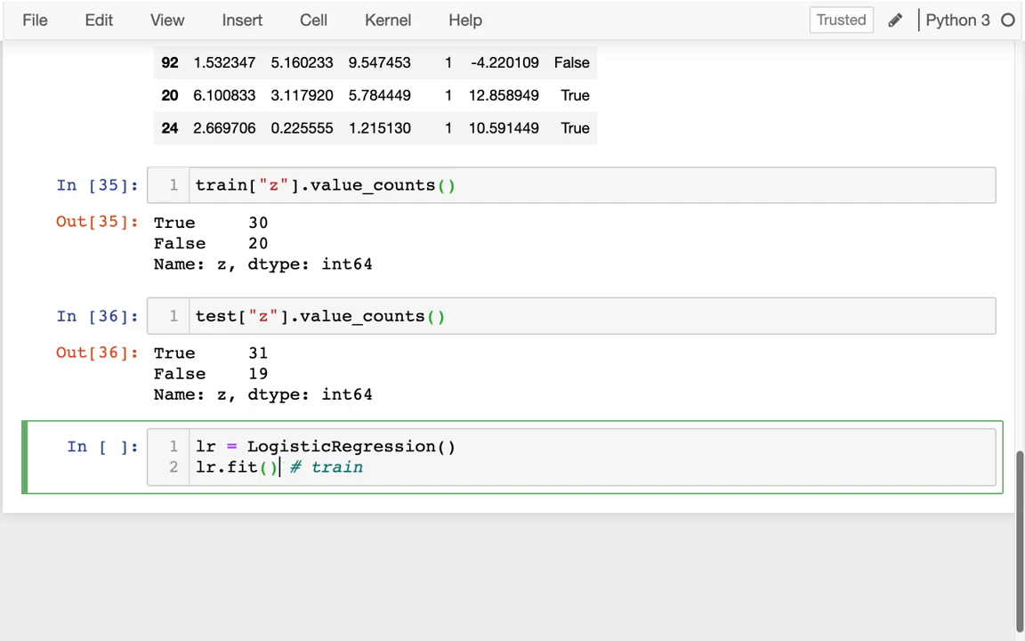
pyautogui.write('1.')
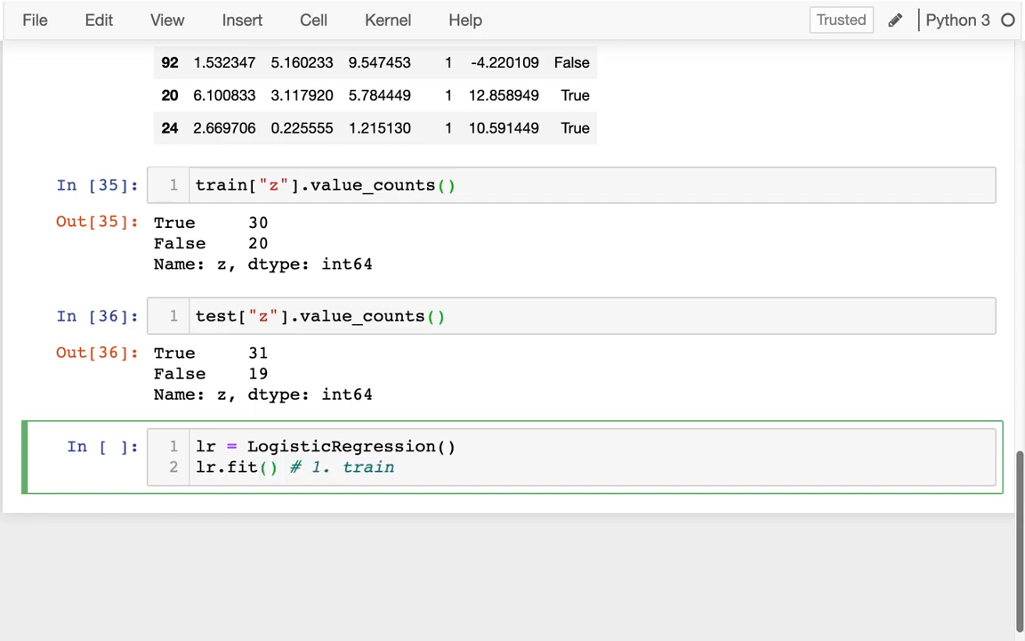
pyautogui.click(268, 467)
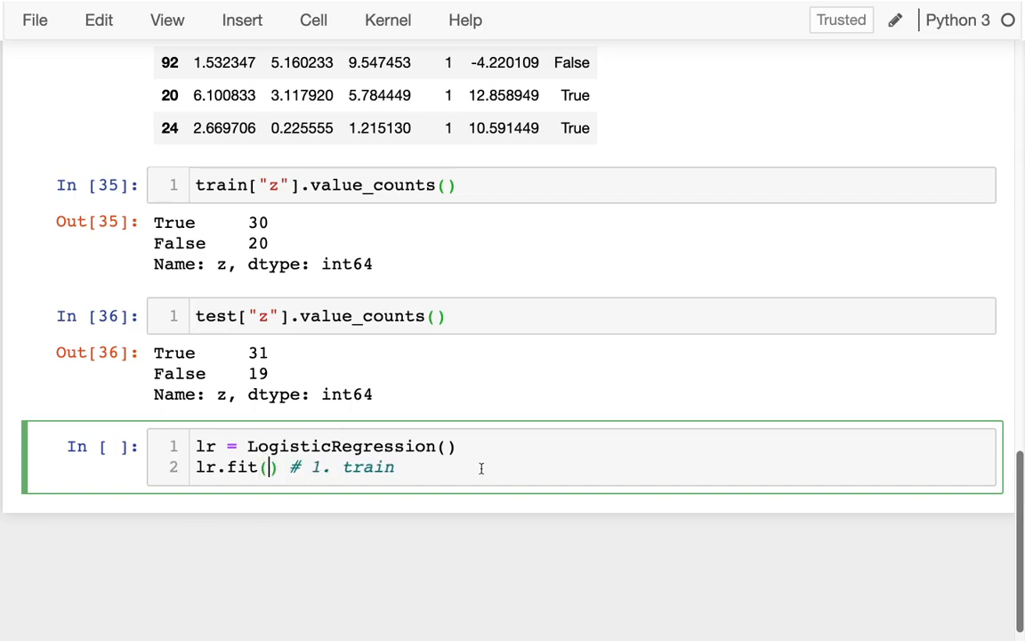
pyautogui.press('shift+Return')
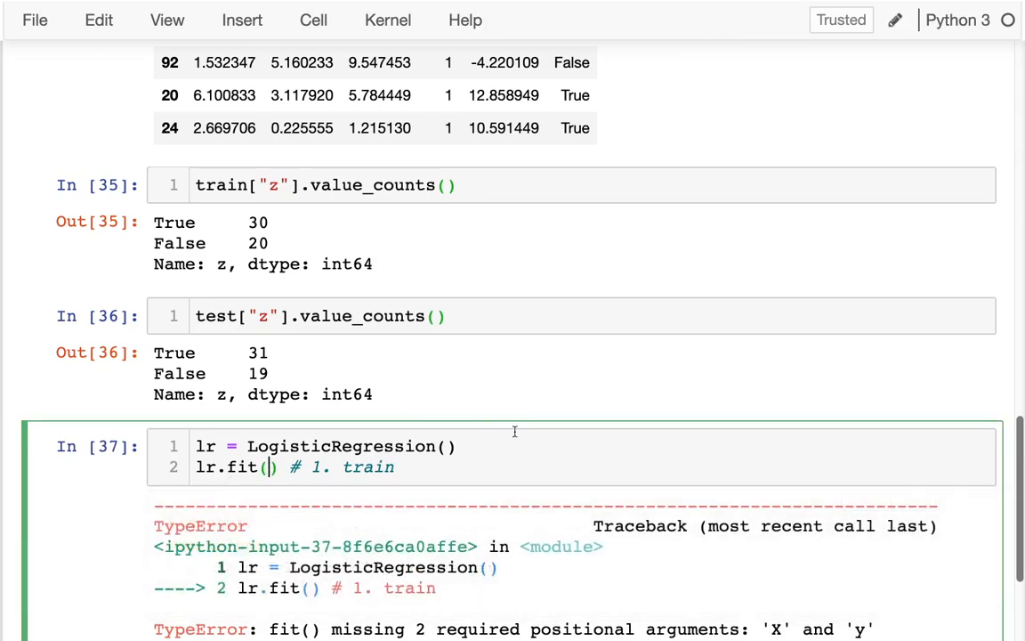
# Fill the fit arguments with train.loc[:, "x1":"x3"] and train["z"].
pyautogui.write('train')
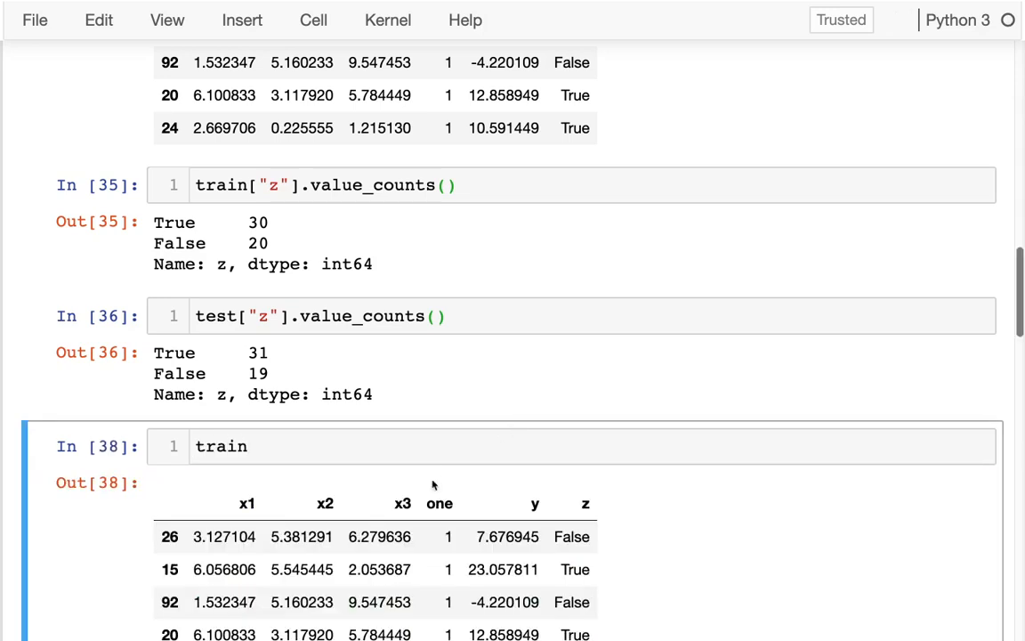
pyautogui.click(379, 446)
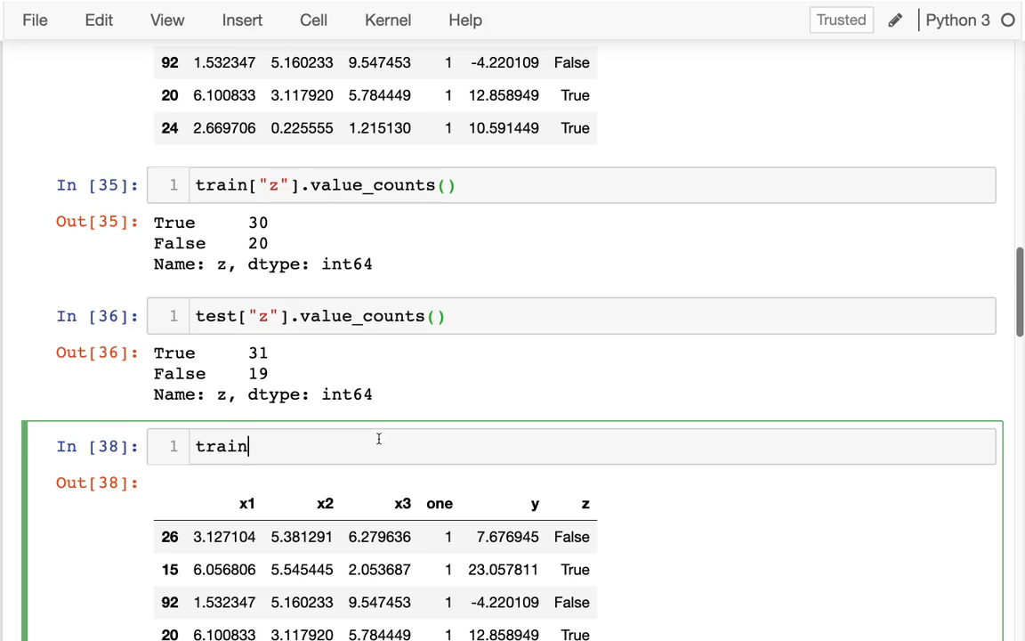
pyautogui.write('.loc[]')
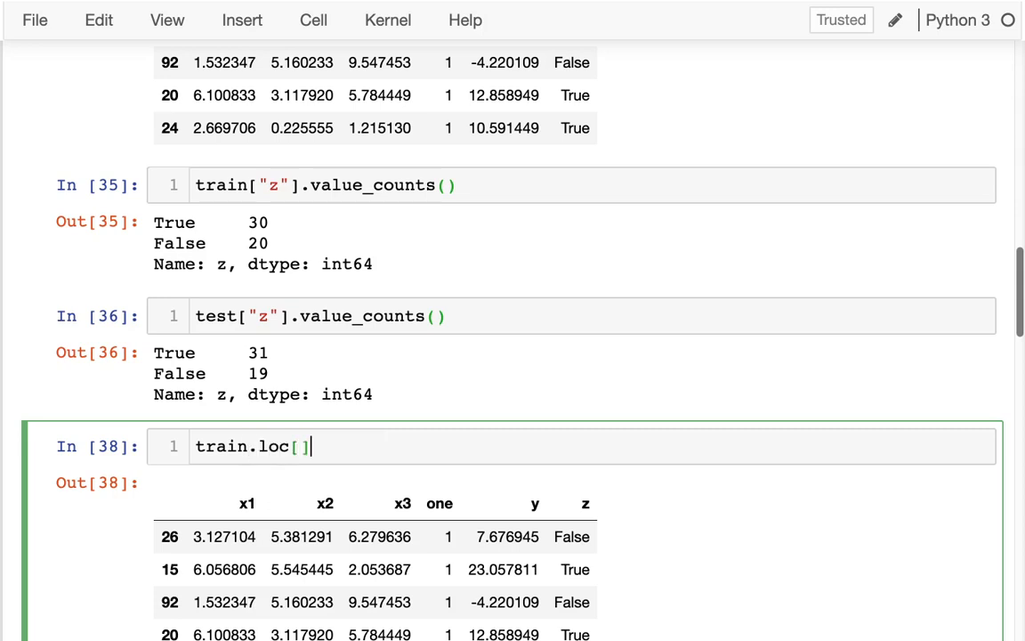
pyautogui.write(':, "')
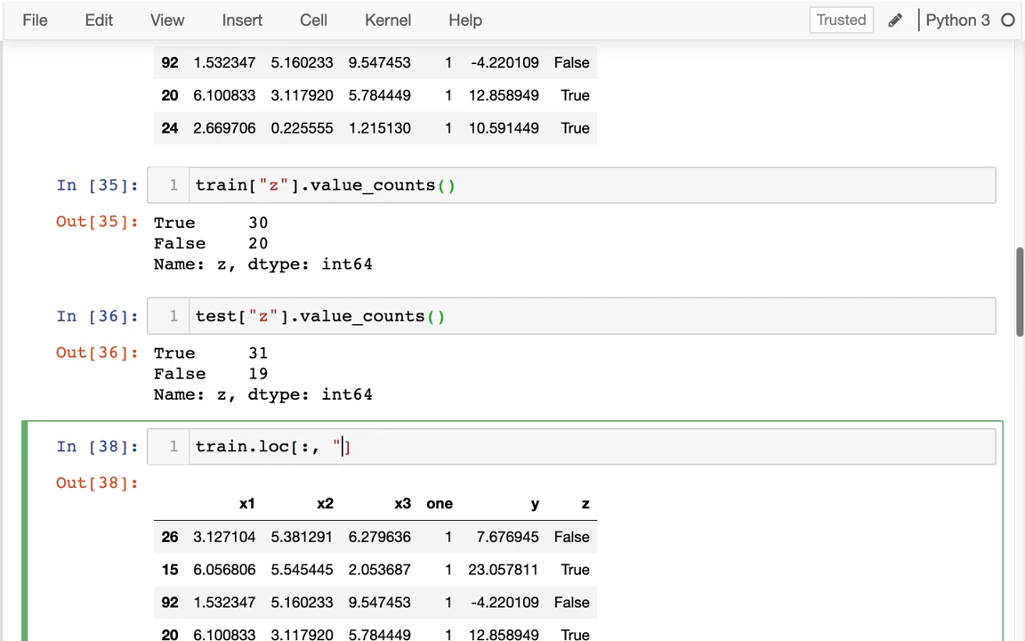
pyautogui.write('x1":')
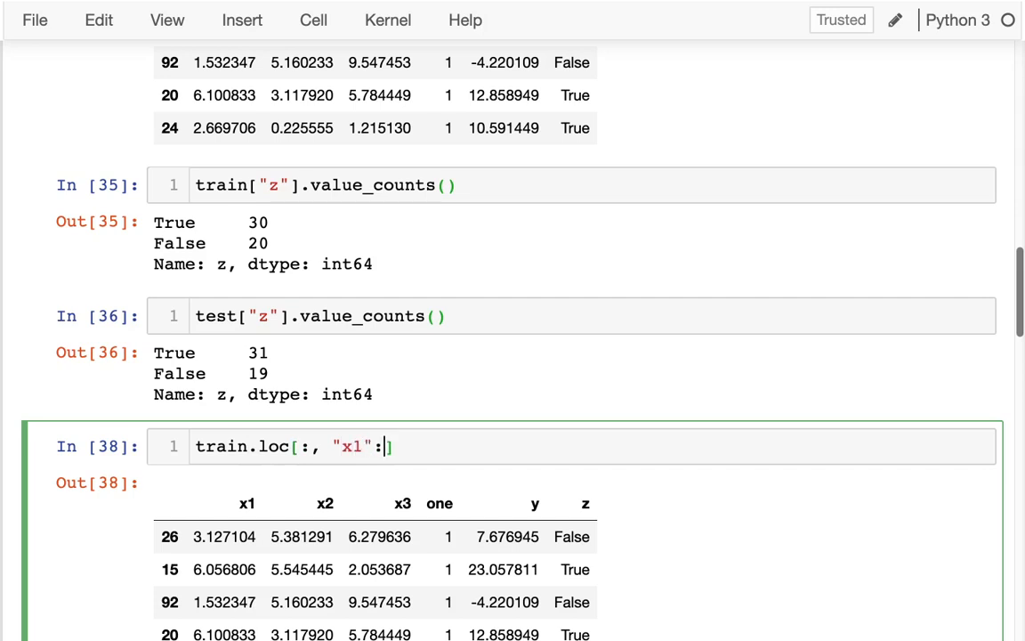
pyautogui.write('"x3"')
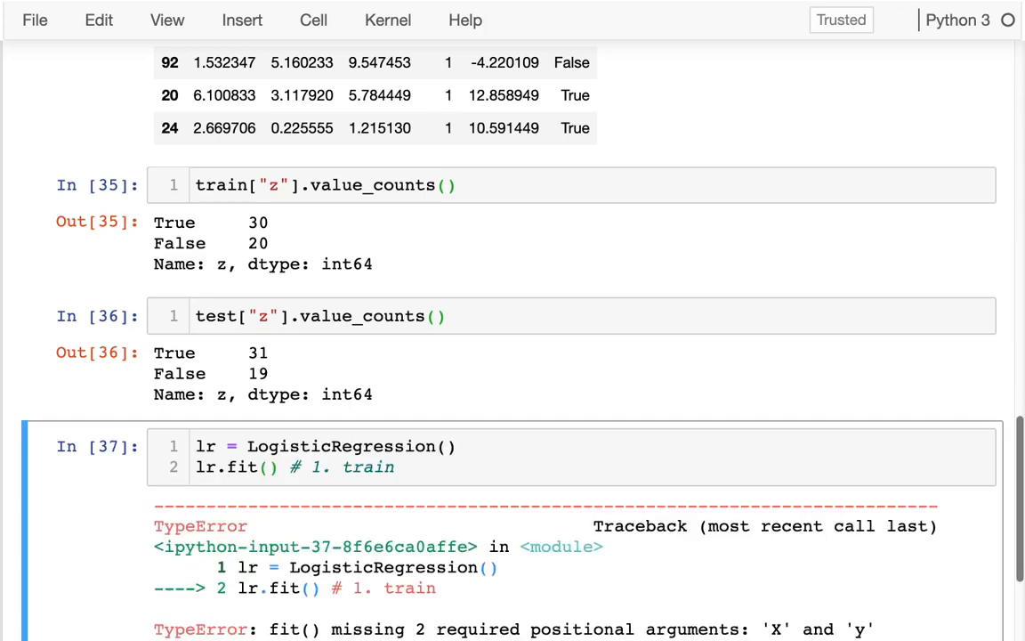
pyautogui.click(270, 468)
pyautogui.write('train.loc[:, "x1":"x3"], train["z"]')
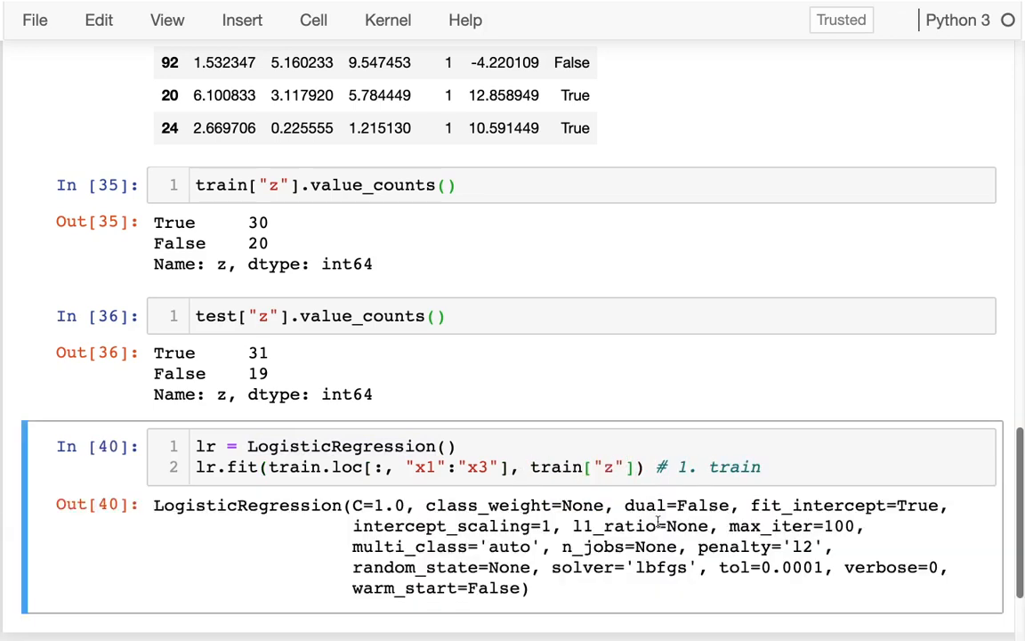
pyautogui.scroll(-3)
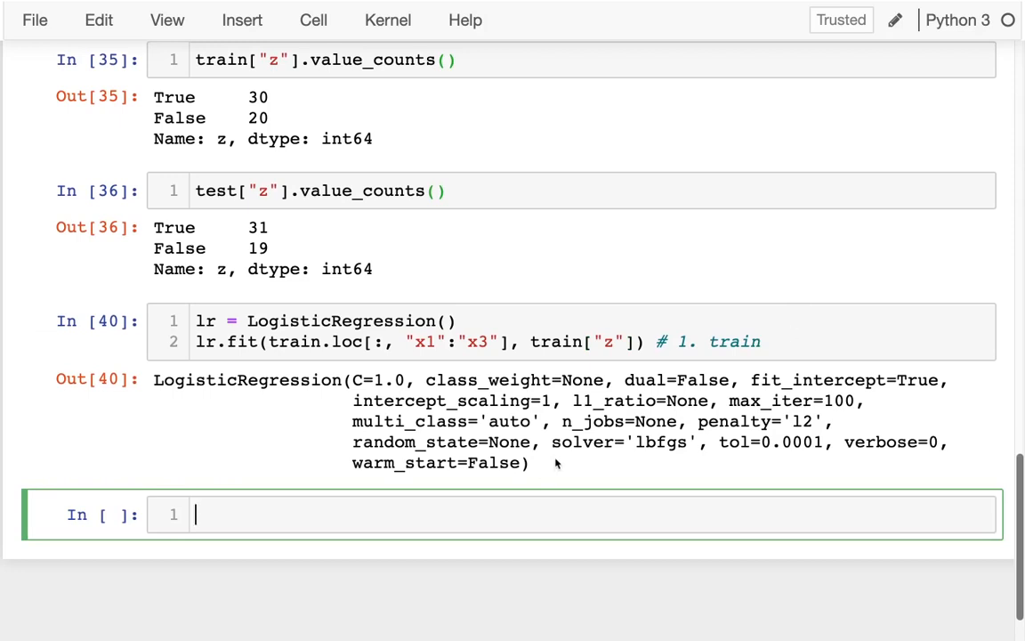
# Score lr on train.loc[:, "x1":"x3"] and train["z"], commented # BAD!, giving 0.96.
pyautogui.write('lr.')
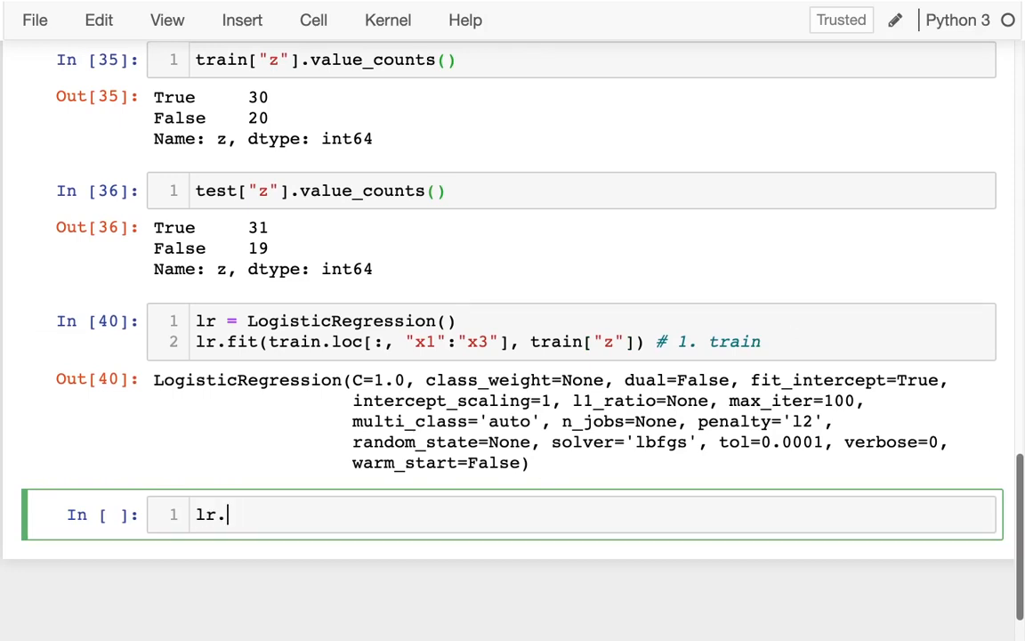
pyautogui.write('score()')
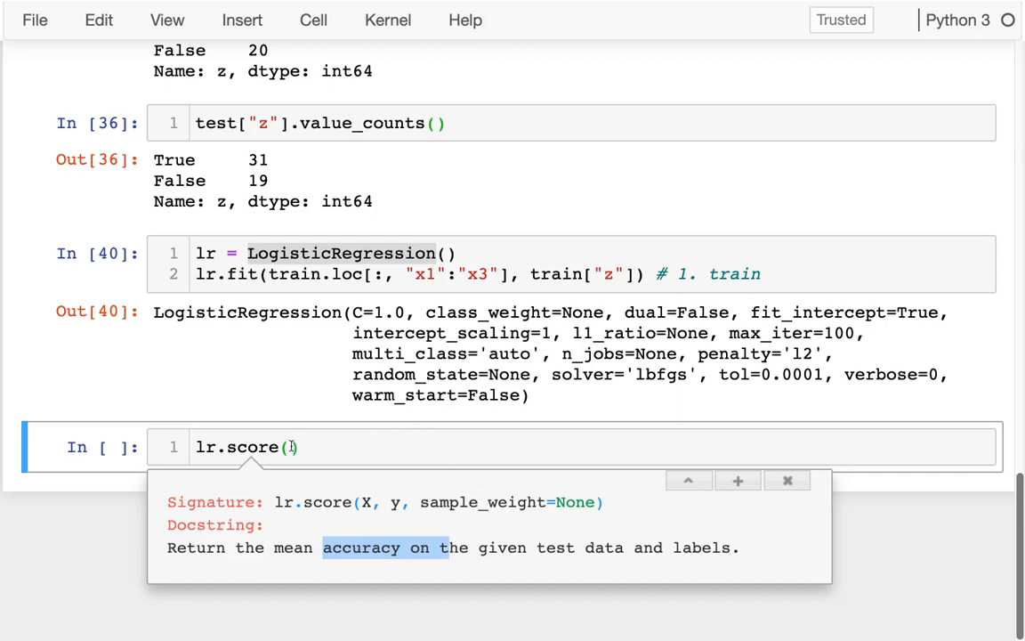
pyautogui.click(293, 274)
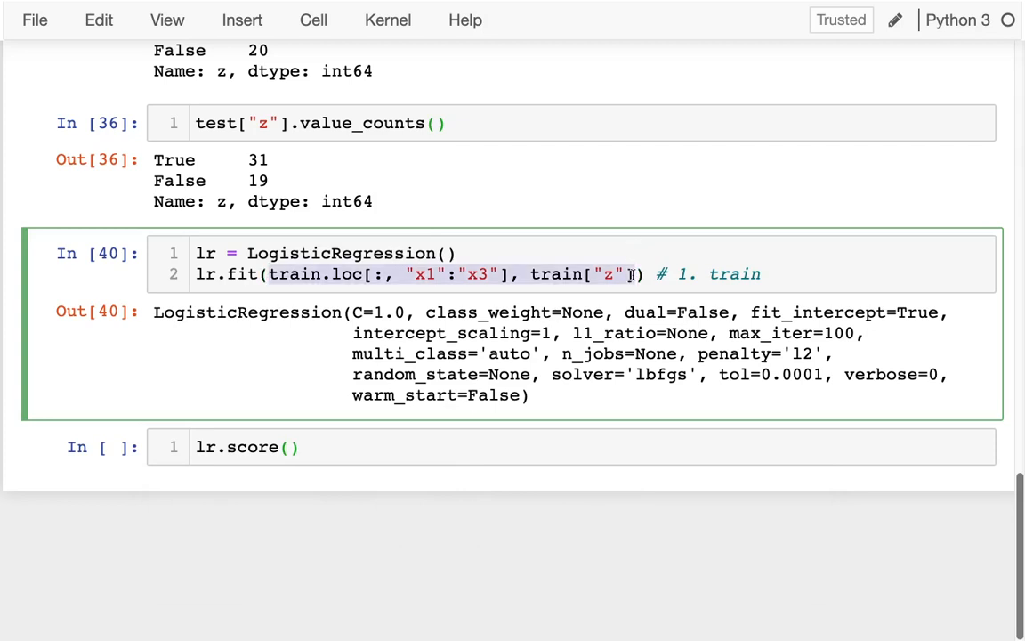
pyautogui.write('train.loc[:, "x1":"x3"], train["z"]')
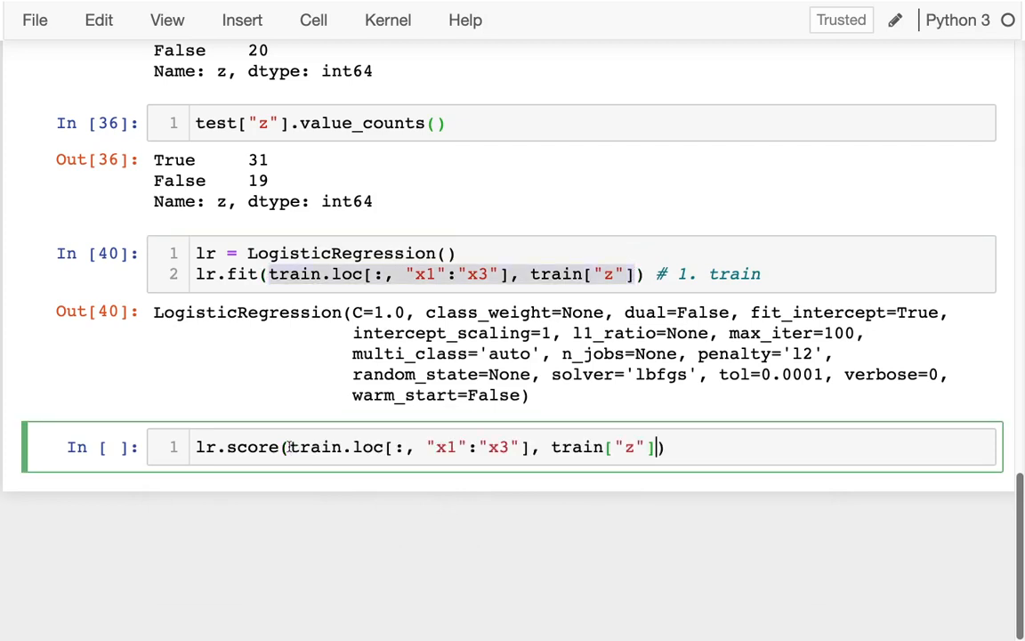
pyautogui.write('# BAD')
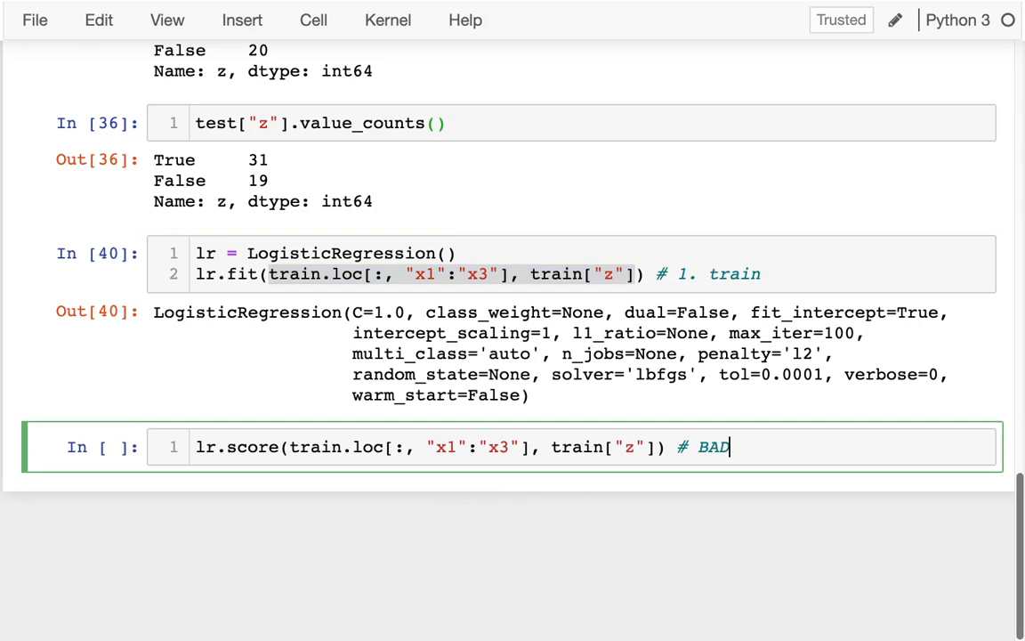
pyautogui.write('!')
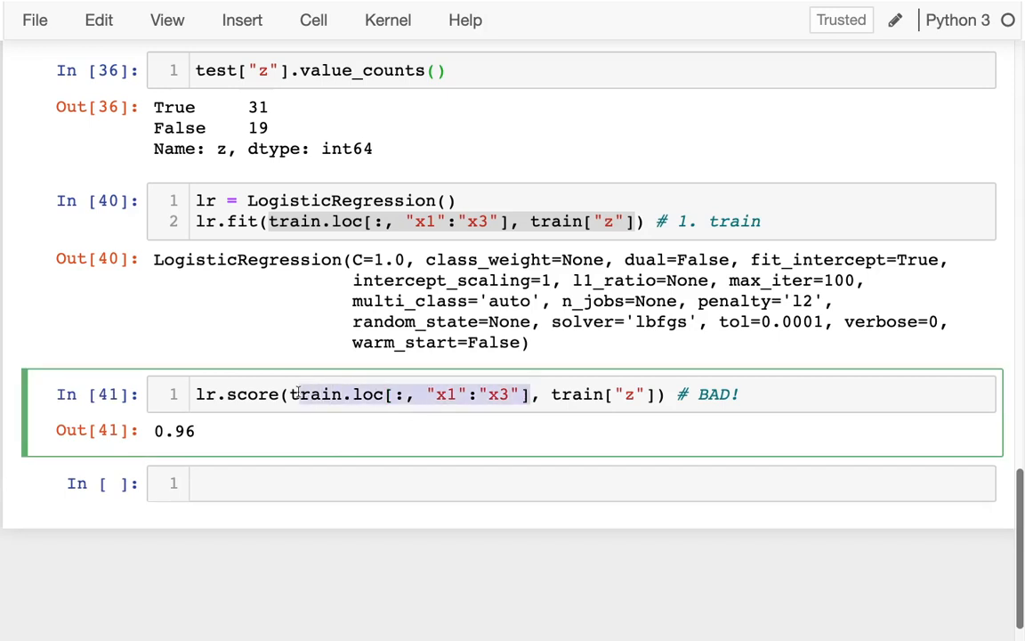
pyautogui.click(507, 222)
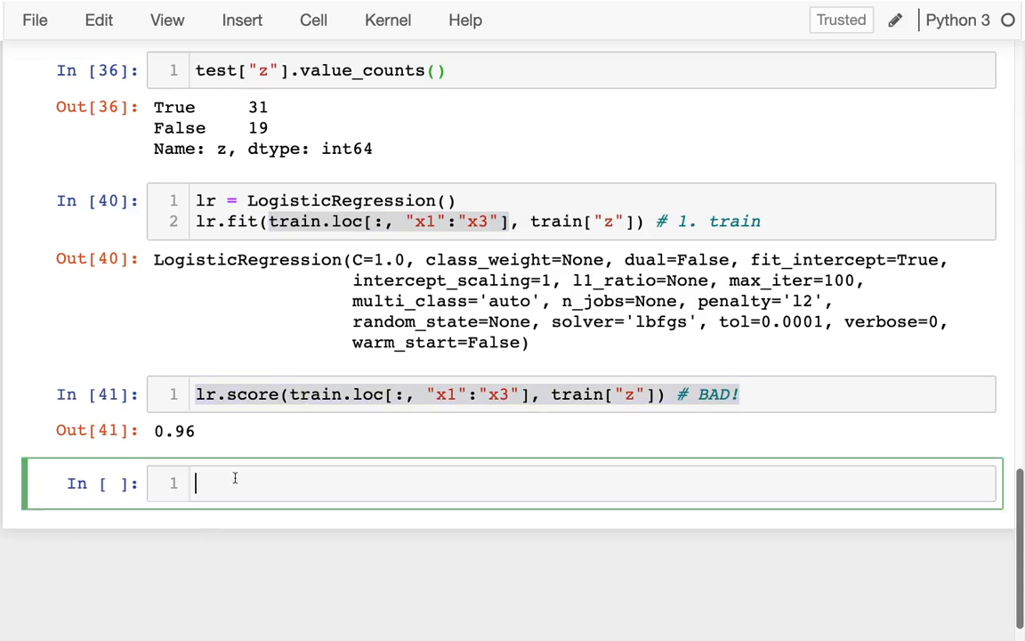
# Score lr on the test set (# 2. test) and relabel BAD! as 'not a real measure of perf'.
pyautogui.write('lr.score(train.loc[:, "x1":"x3"], train["z"]) #')
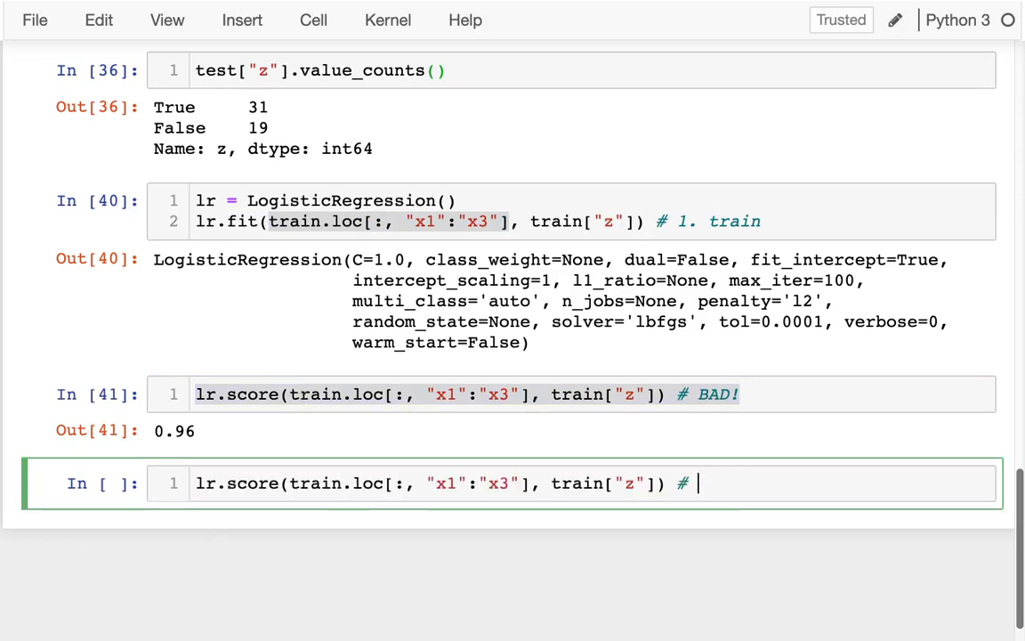
pyautogui.write('2. test')
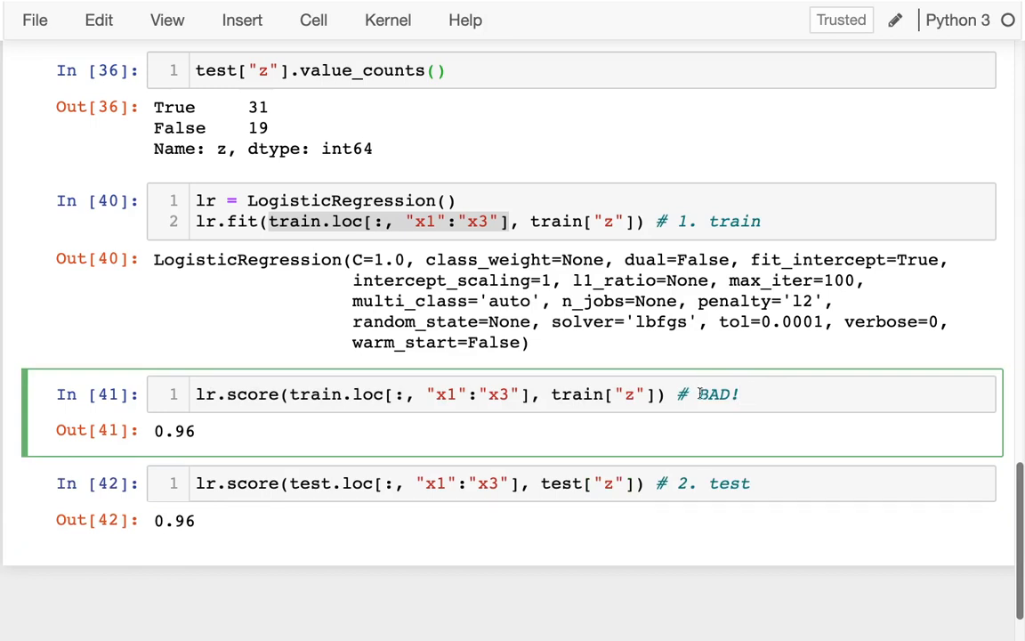
pyautogui.doubleClick(716, 394)
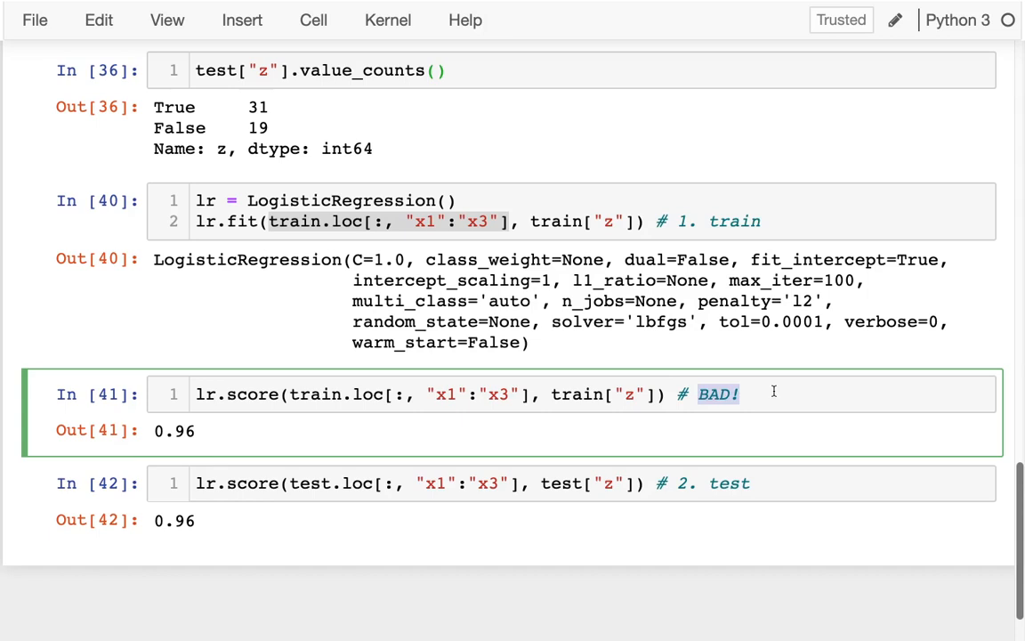
pyautogui.write('not a real')
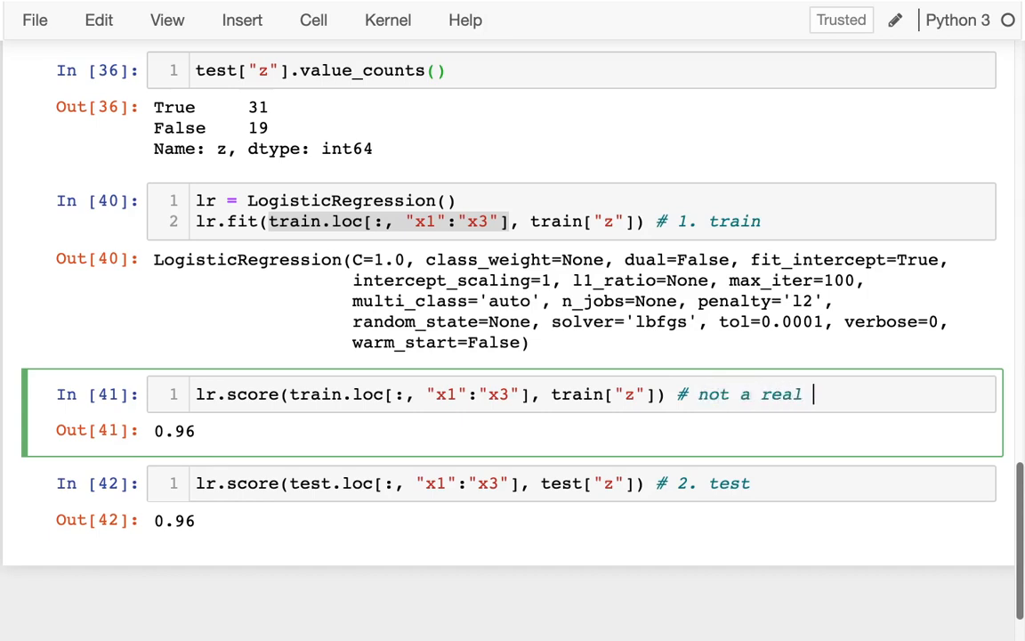
pyautogui.write('measure of perf')
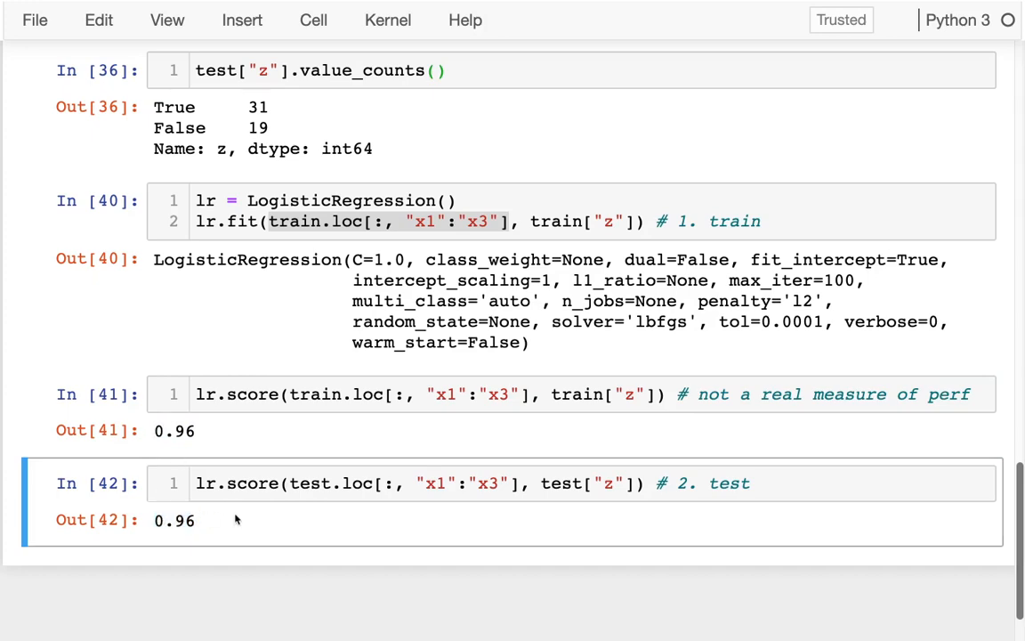
pyautogui.scroll(3)
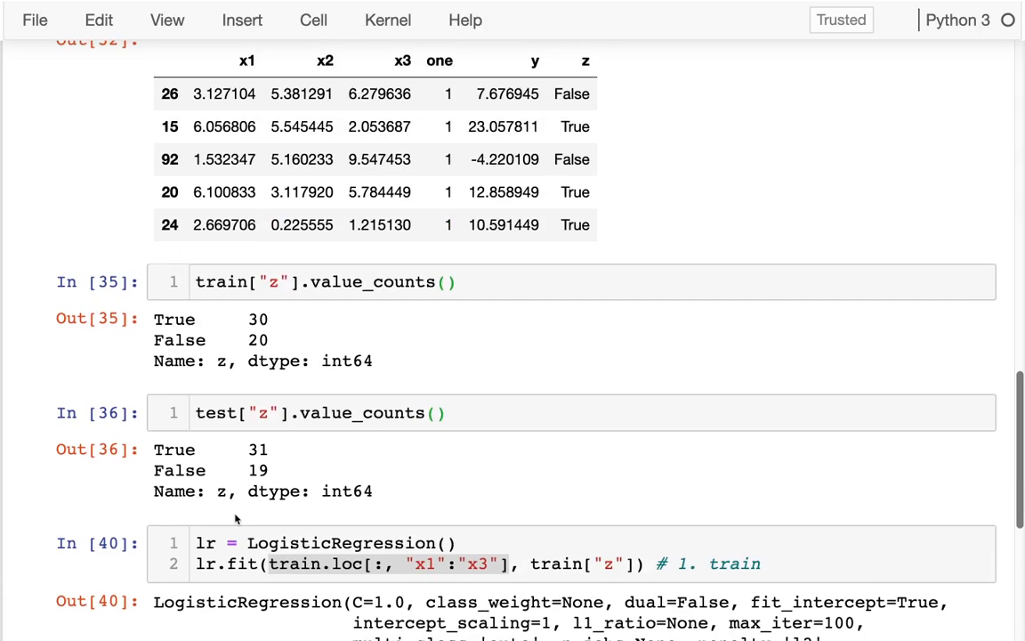
pyautogui.scroll(-3)
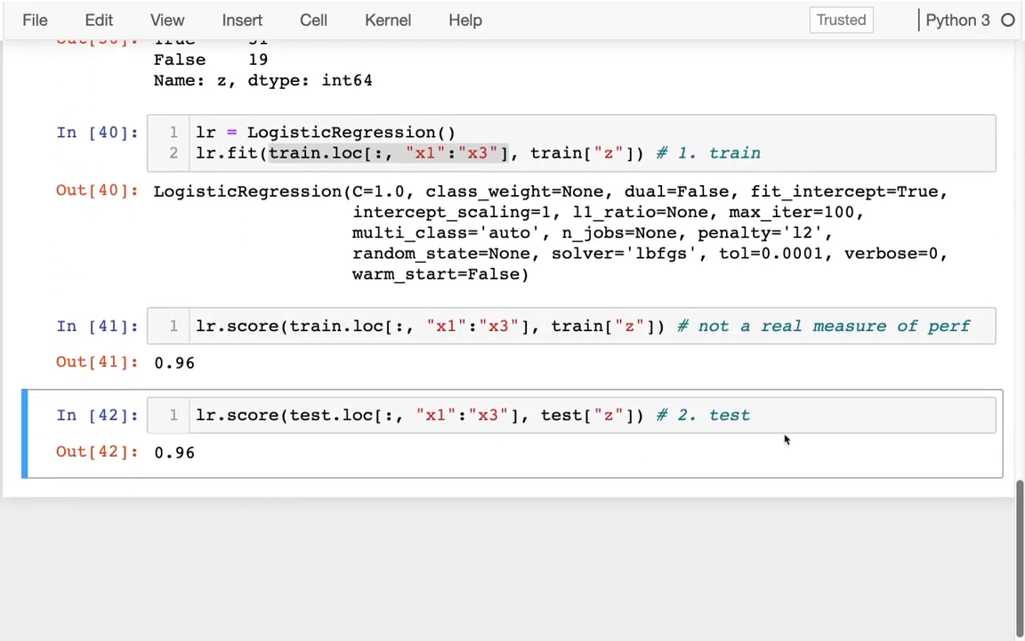
pyautogui.click(752, 415)
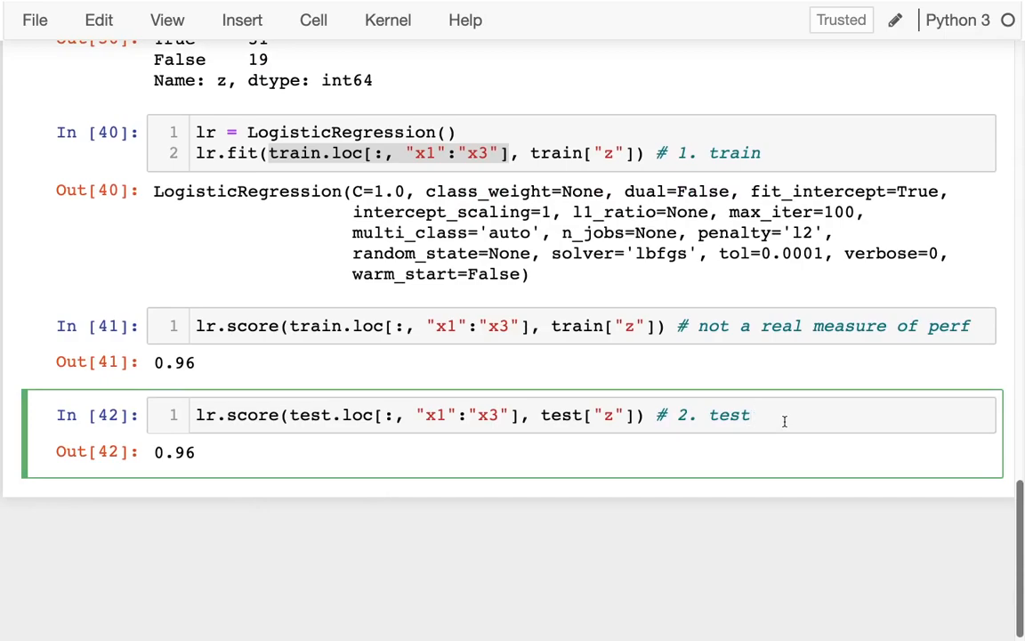
pyautogui.scroll(3)
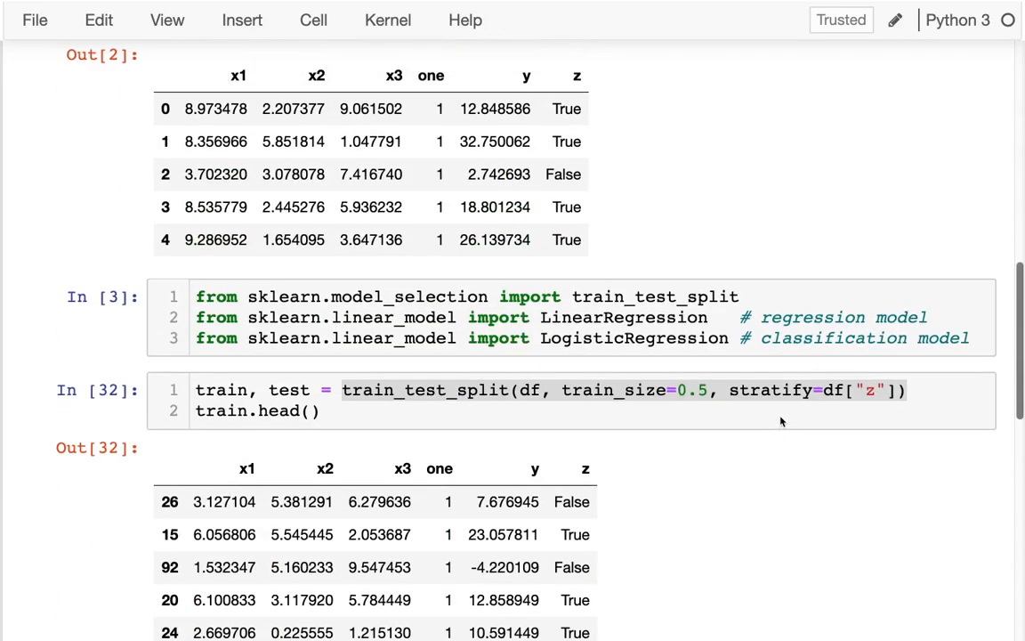
pyautogui.scroll(3)
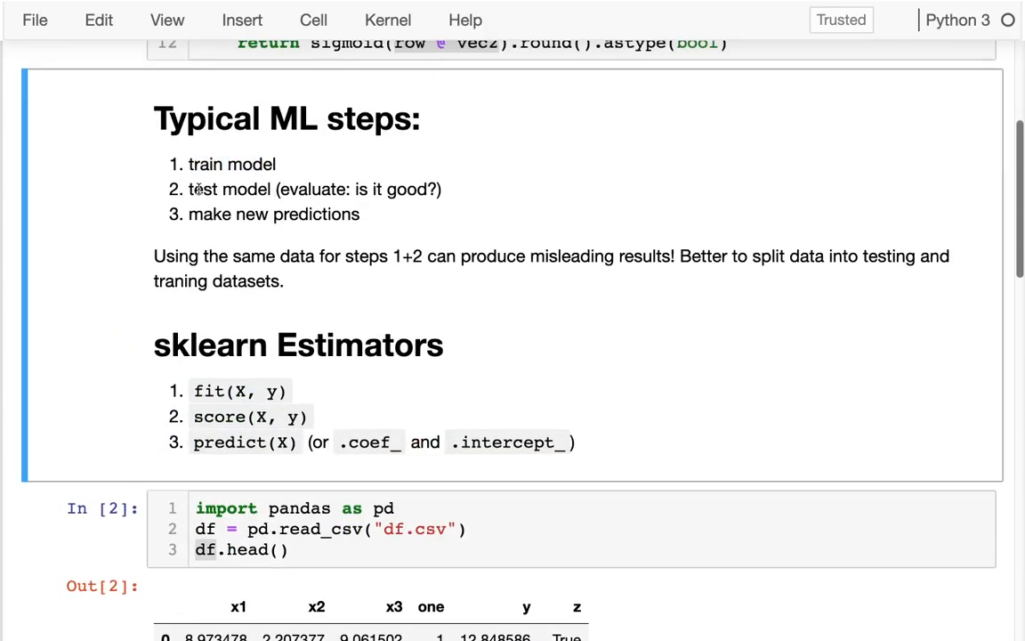
pyautogui.moveTo(189, 188); pyautogui.dragTo(349, 189)
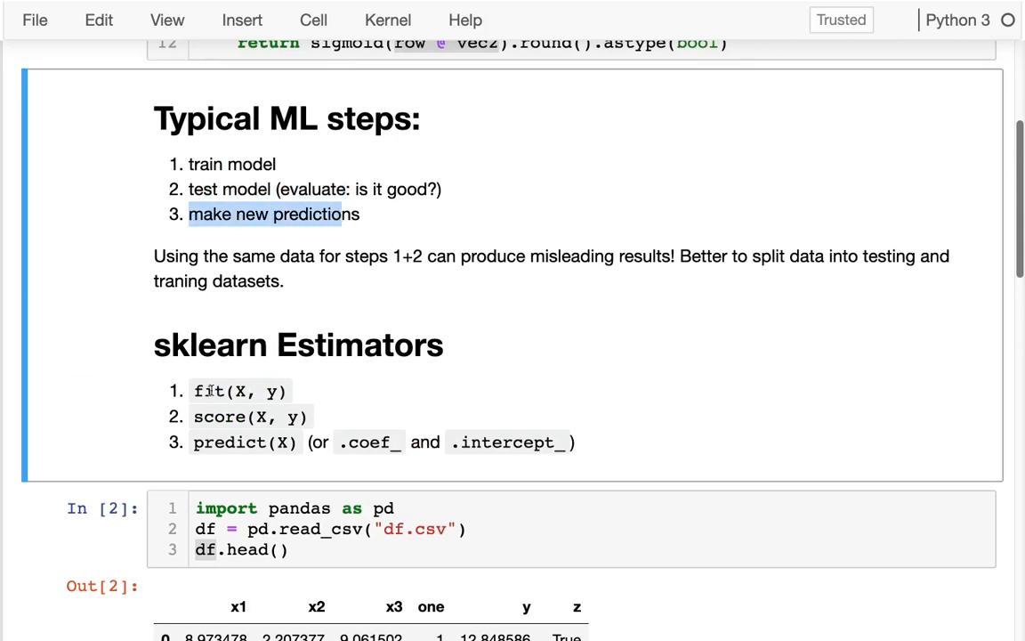
pyautogui.doubleClick(207, 391)
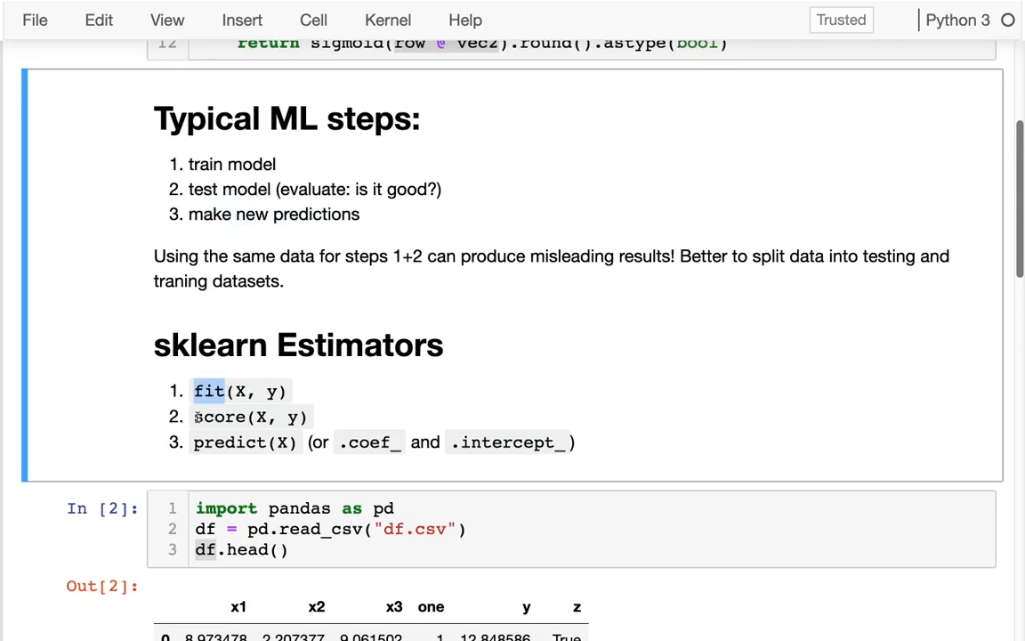
pyautogui.doubleClick(221, 417)
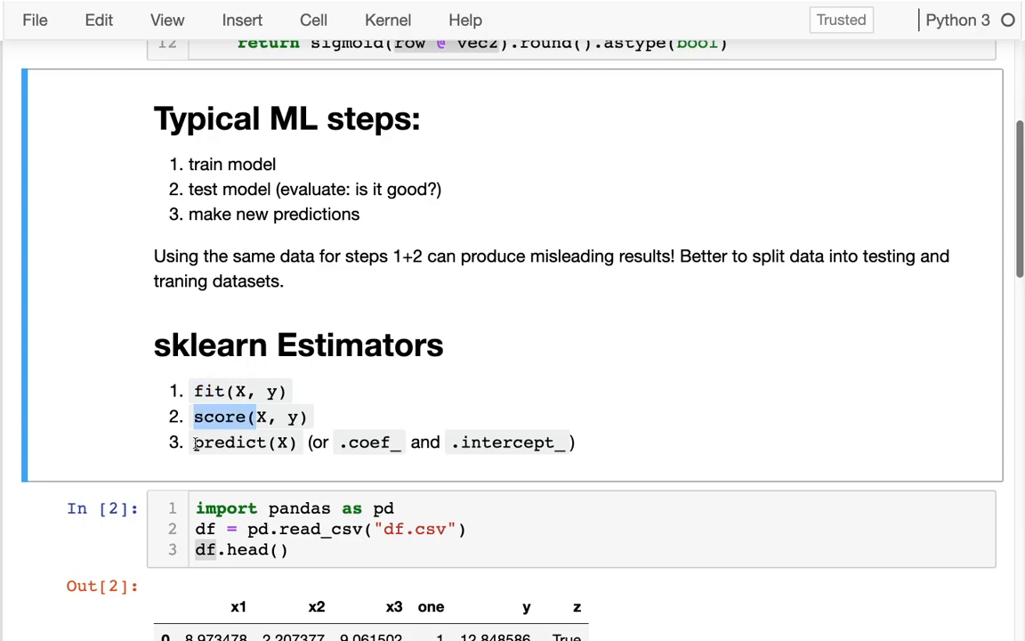
pyautogui.scroll(-3)
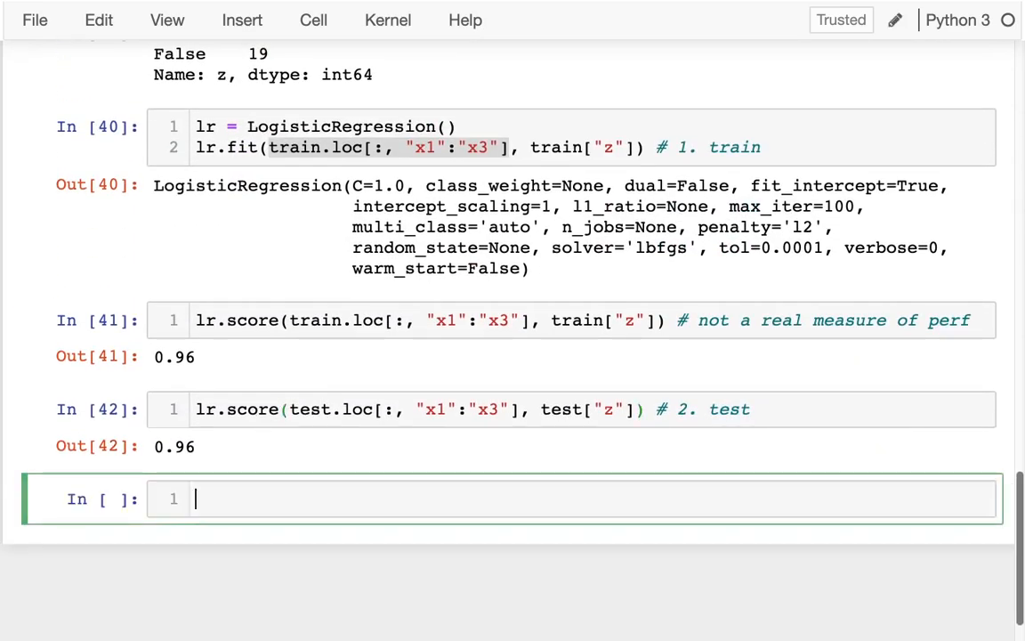
# Predict the class of point [[100,200,10]] with lr.predict, returning False.
pyautogui.write('lr.pred')
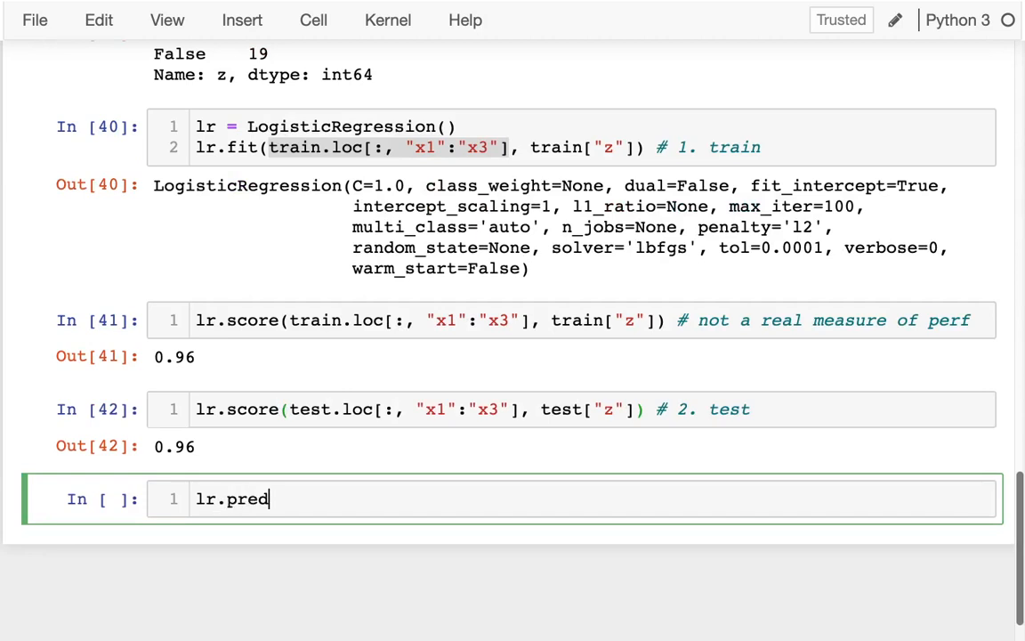
pyautogui.write('ict()')
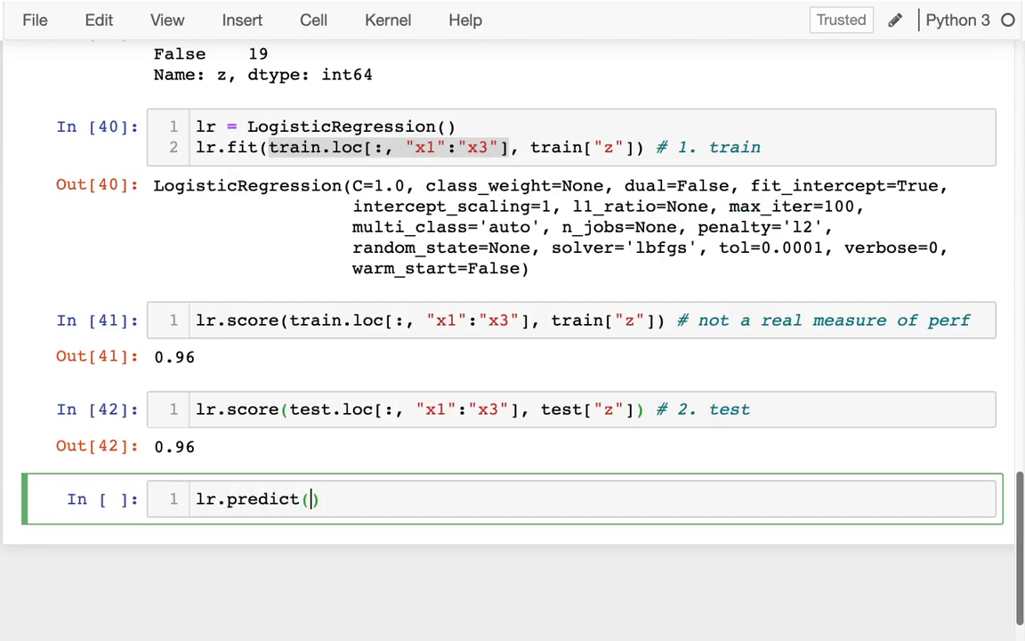
pyautogui.press('shift+tab')
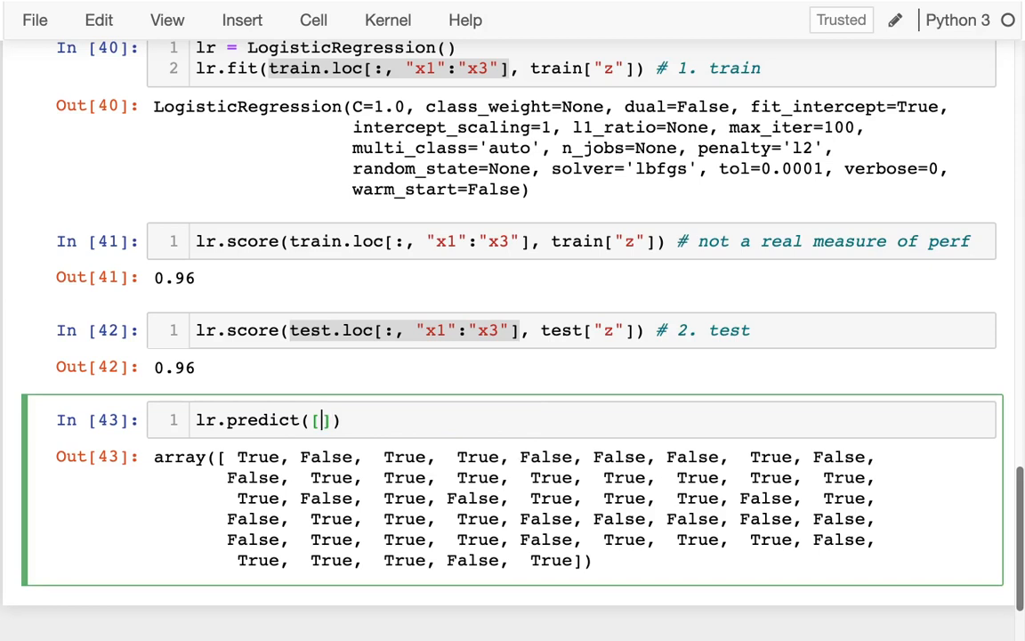
pyautogui.write('100,20,10')
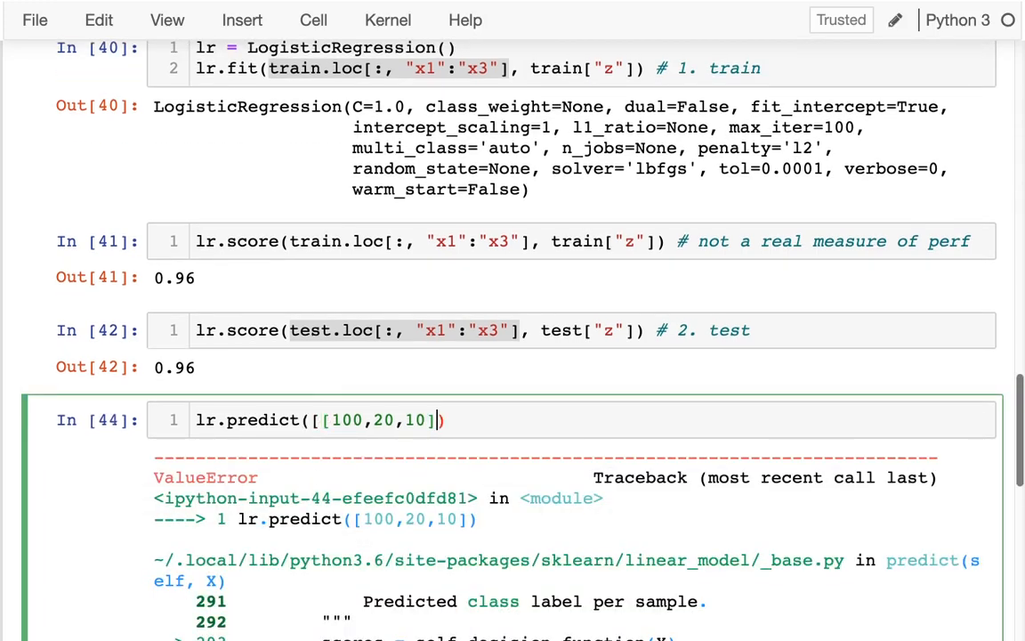
pyautogui.press('shift+enter')
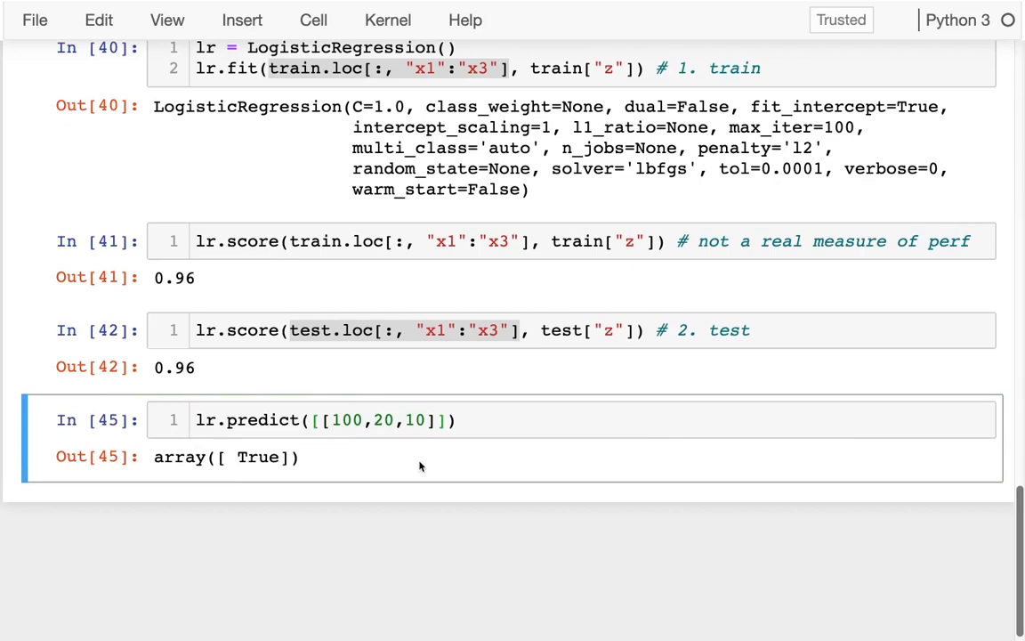
pyautogui.write('00')
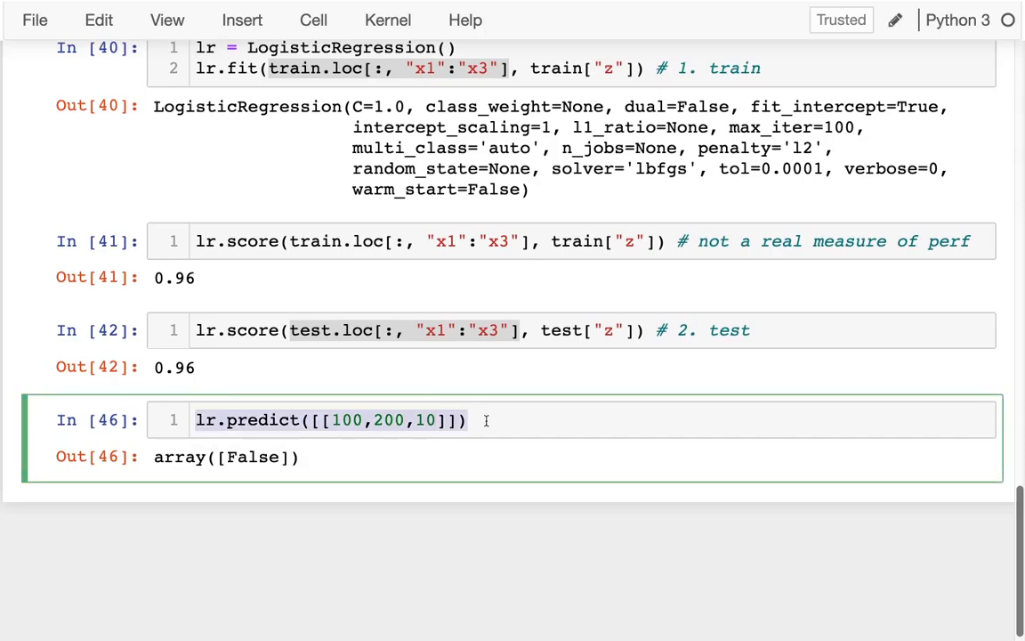
# Check the hand-made vec2 values, then type lr.coef_, lr.intercept_ in a new cell.
pyautogui.scroll(3)
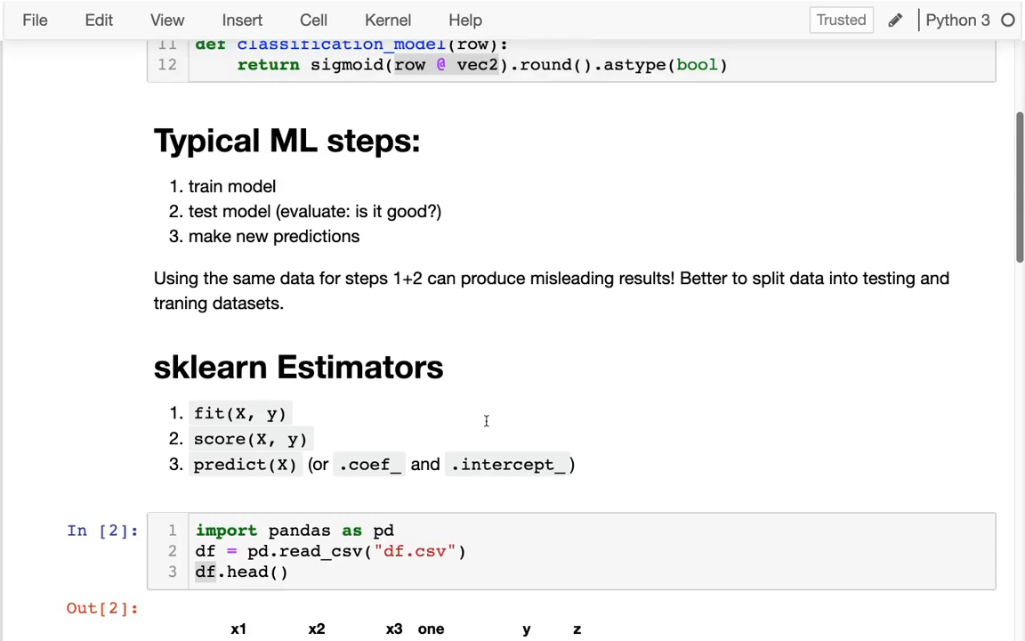
pyautogui.scroll(3)
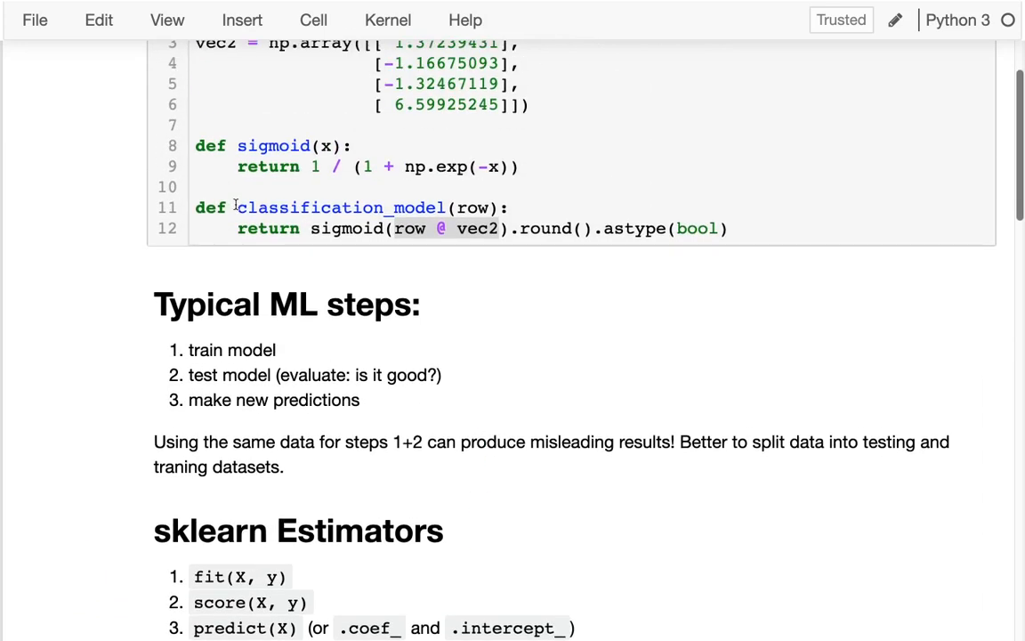
pyautogui.doubleClick(342, 208)
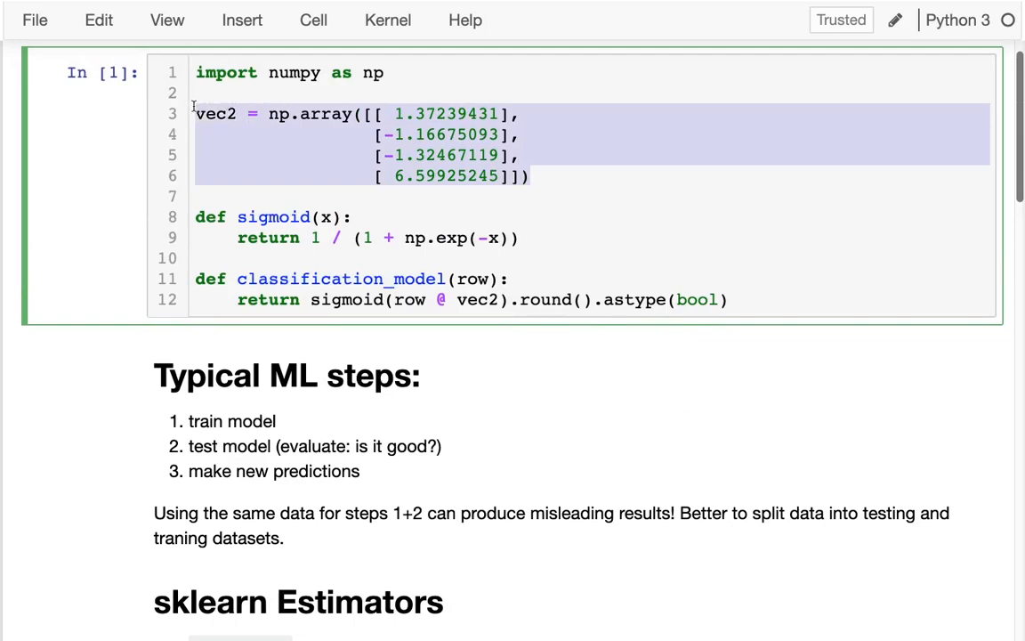
pyautogui.scroll(-3)
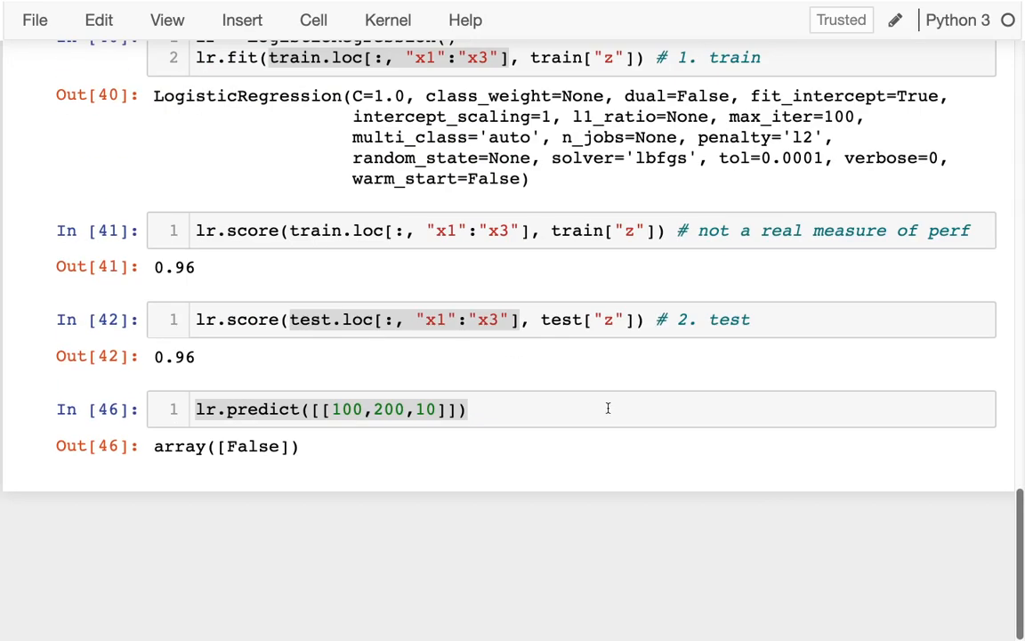
pyautogui.write('lr')
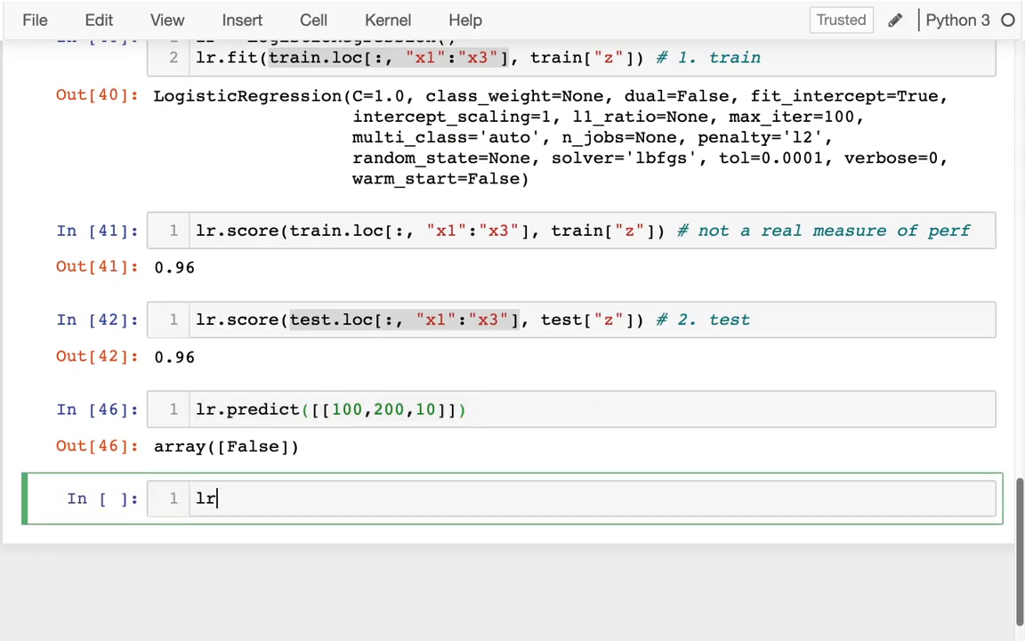
pyautogui.write('.coef_,')
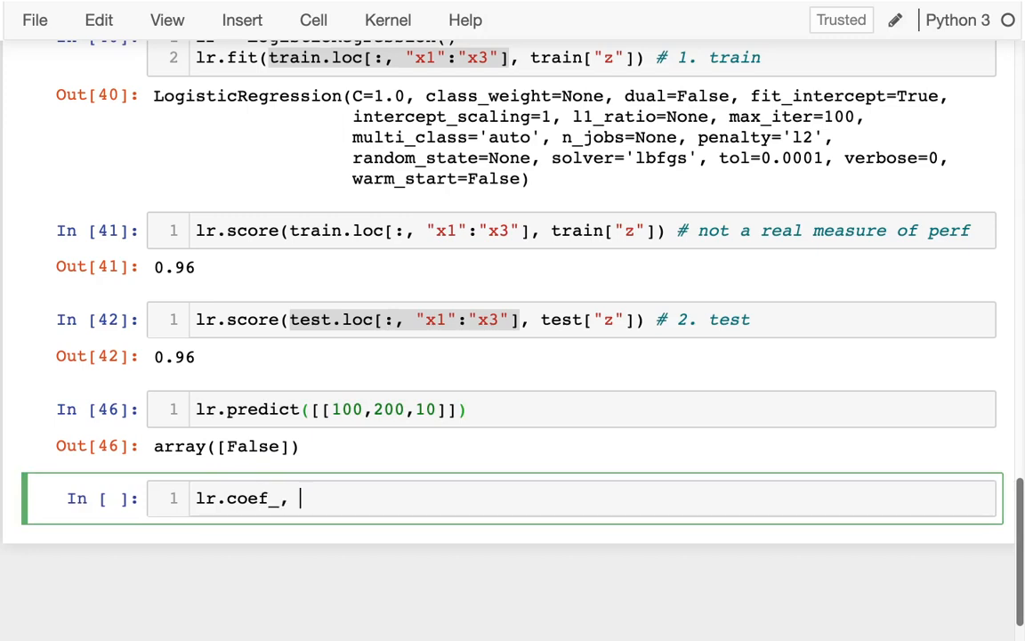
pyautogui.write('lr.intere')
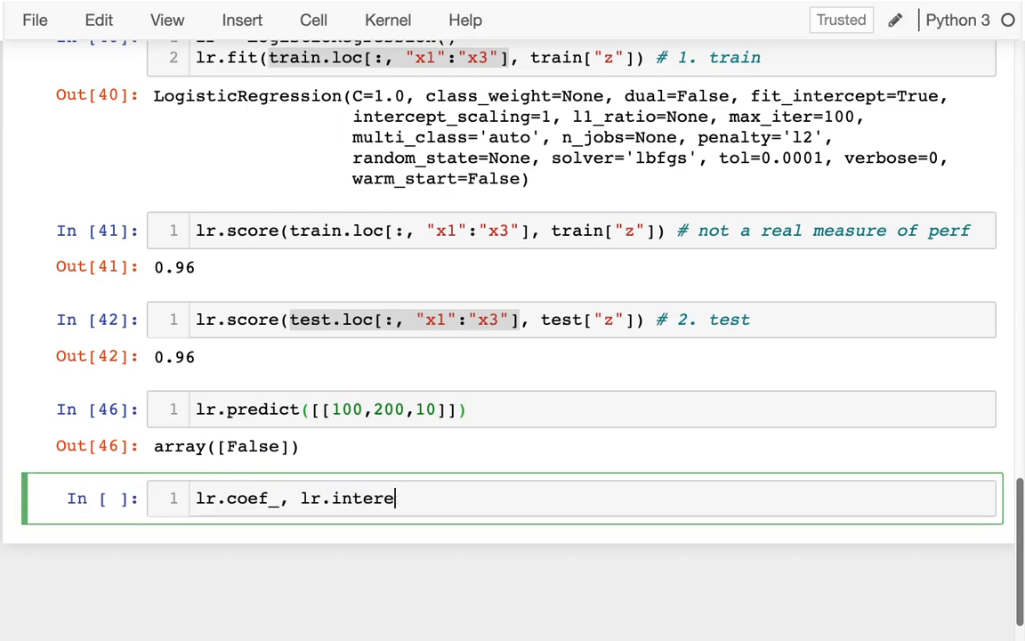